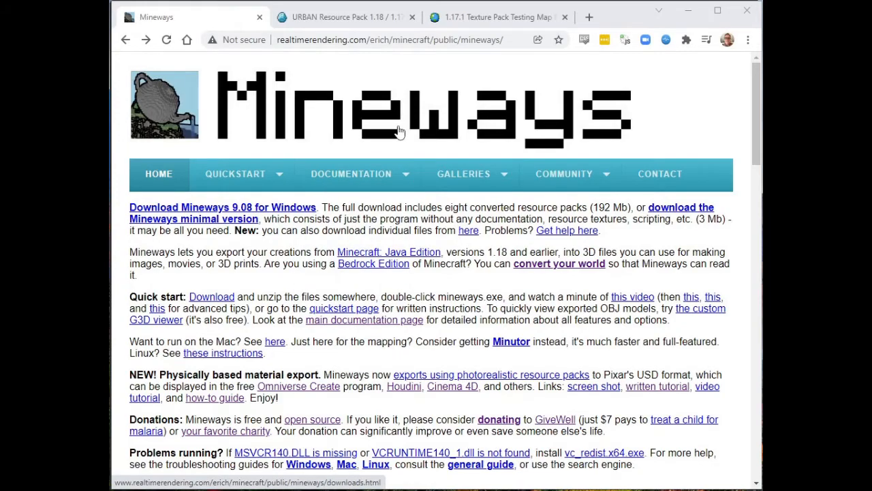
Scroll the URBAN Resource Pack page toward its download section.
{"action": "left_click", "coordinate": [341, 17]}
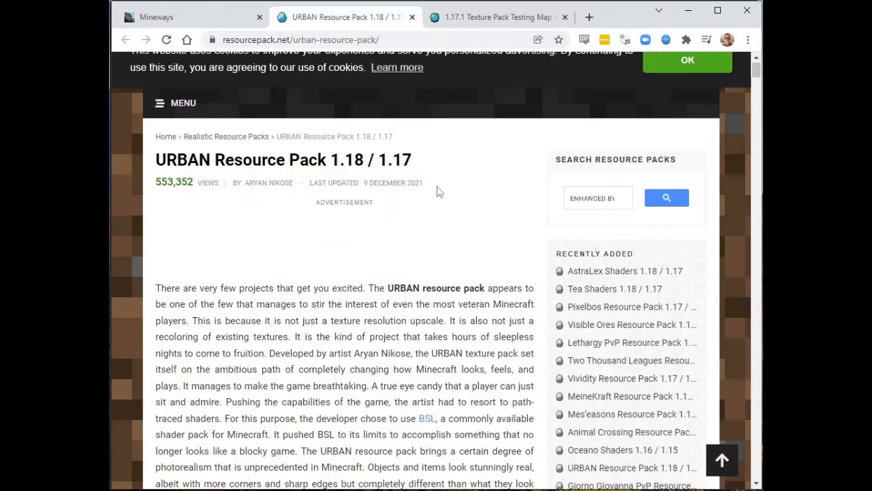
{"action": "scroll", "scroll_direction": "down", "scroll_amount": 3}
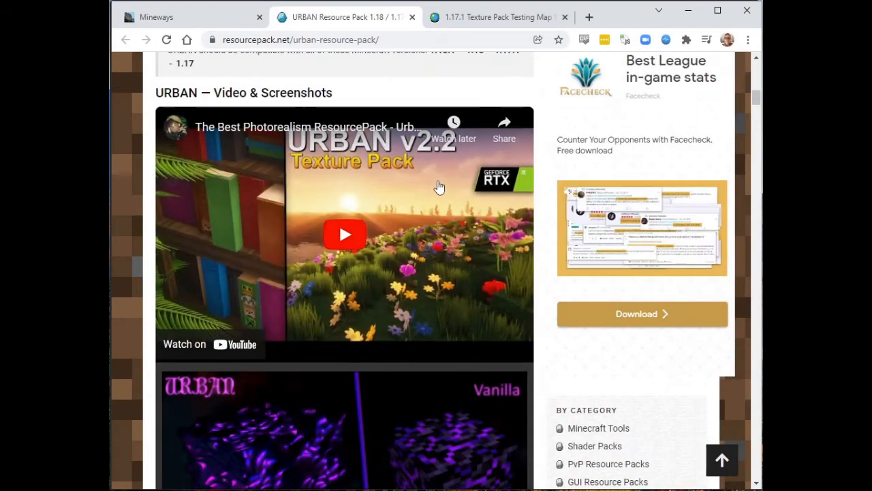
{"action": "scroll", "scroll_direction": "down", "scroll_amount": 3}
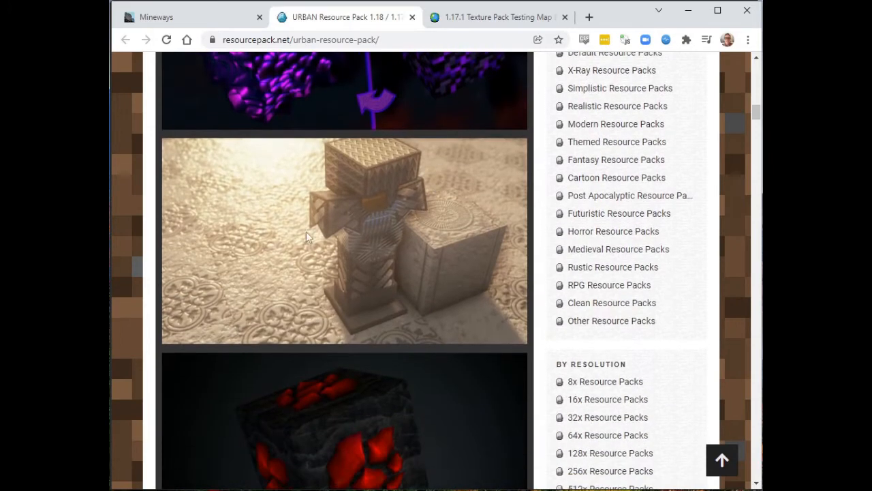
{"action": "mouse_move", "coordinate": [288, 270]}
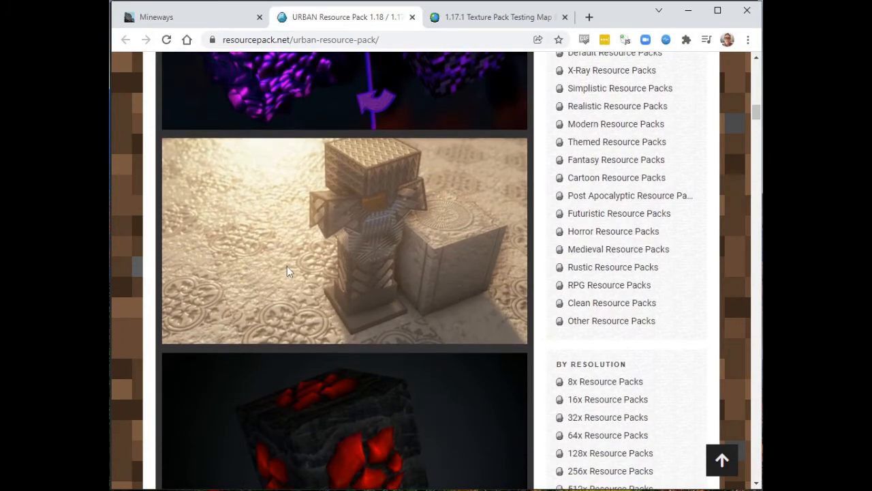
{"action": "scroll", "scroll_direction": "down", "scroll_amount": 3}
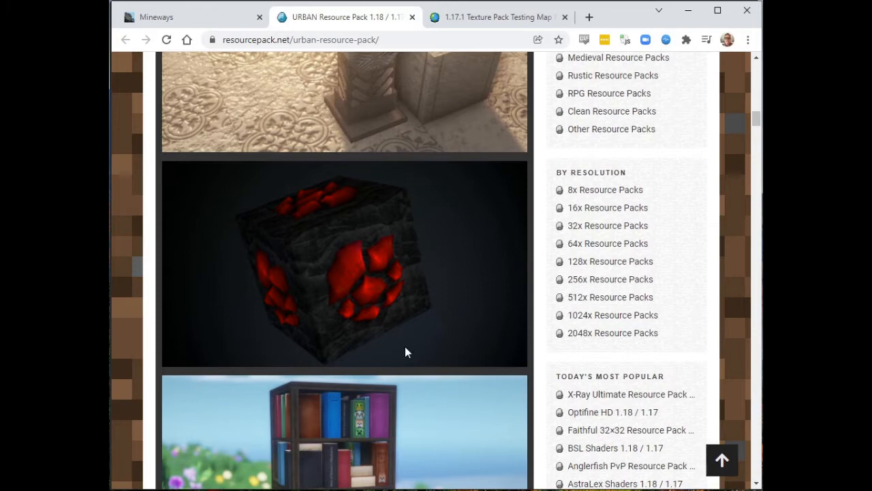
{"action": "mouse_move", "coordinate": [204, 26]}
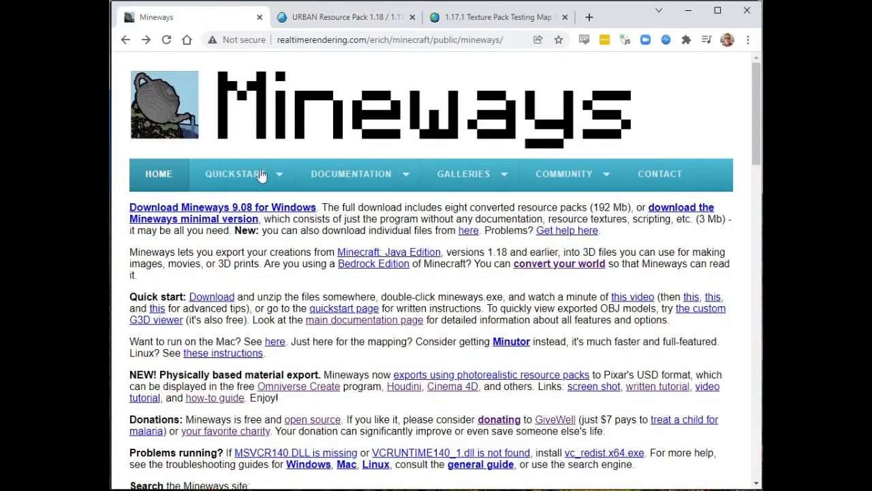
{"action": "mouse_move", "coordinate": [291, 248]}
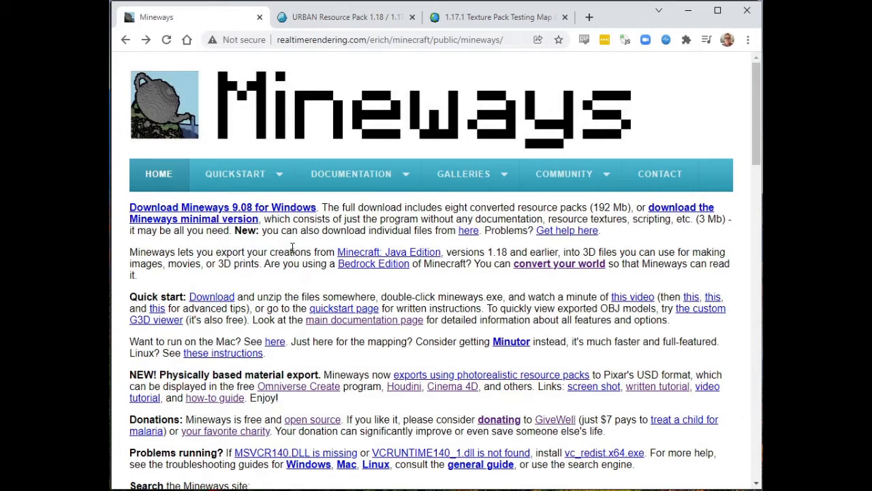
{"action": "left_click", "coordinate": [351, 173]}
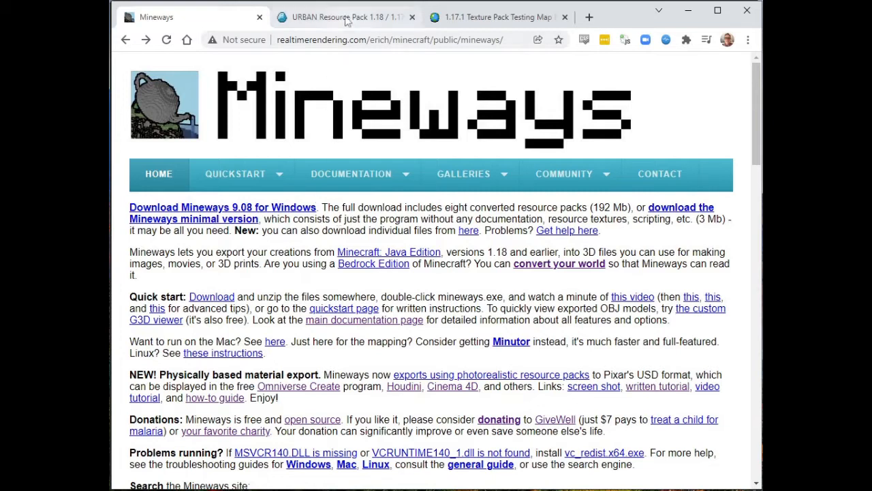
Download the 128x 1.18.x URBAN zip from Google Drive despite the virus-scan warning.
{"action": "left_click", "coordinate": [344, 17]}
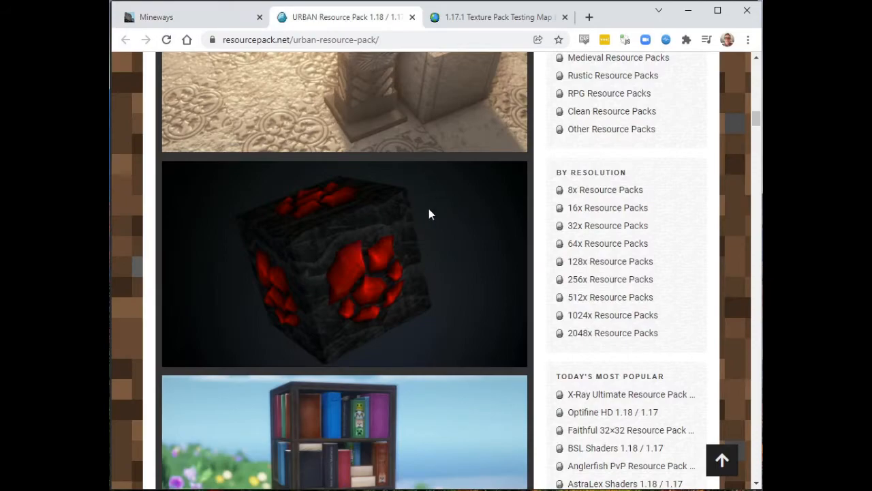
{"action": "scroll", "scroll_direction": "down", "scroll_amount": 3}
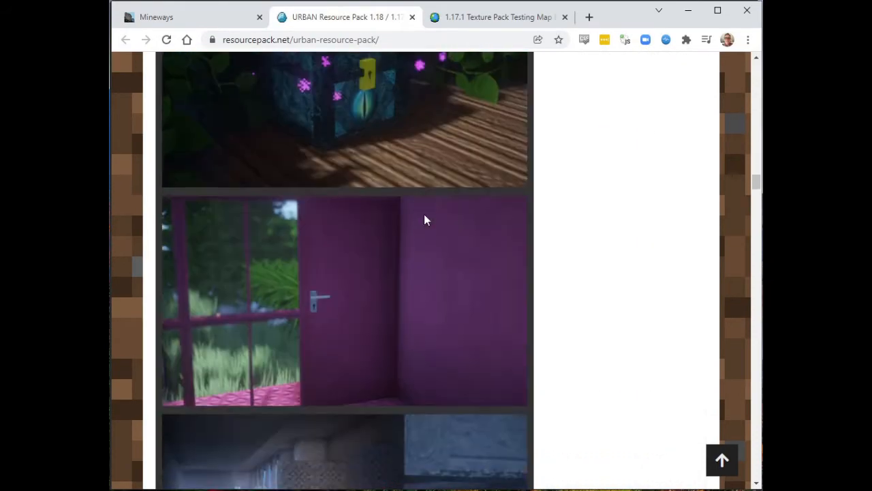
{"action": "scroll", "scroll_direction": "down", "scroll_amount": 3}
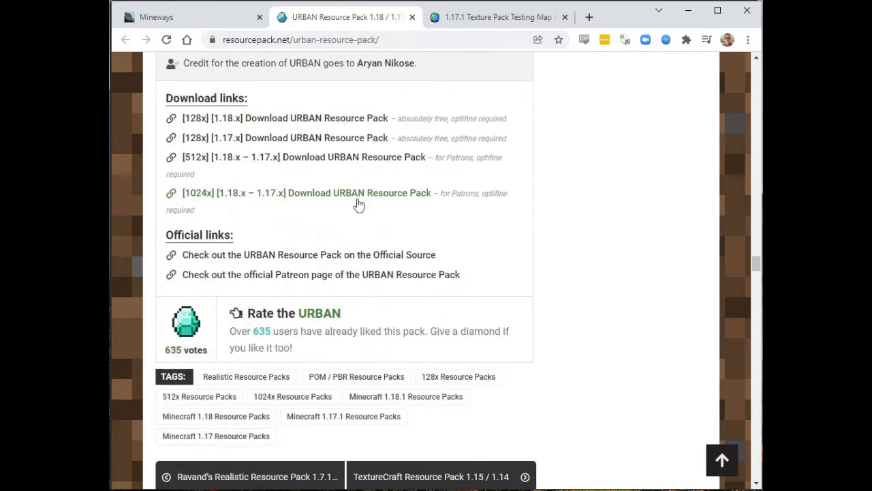
{"action": "left_click", "coordinate": [284, 118]}
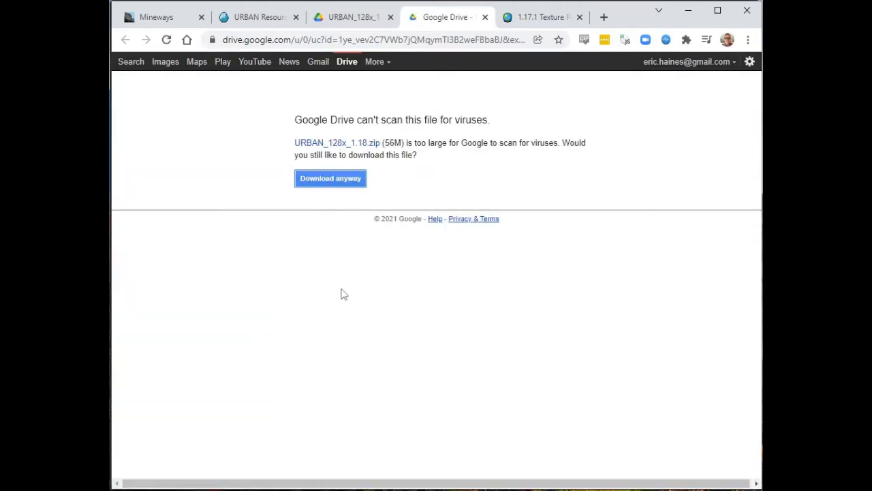
{"action": "left_click", "coordinate": [331, 178]}
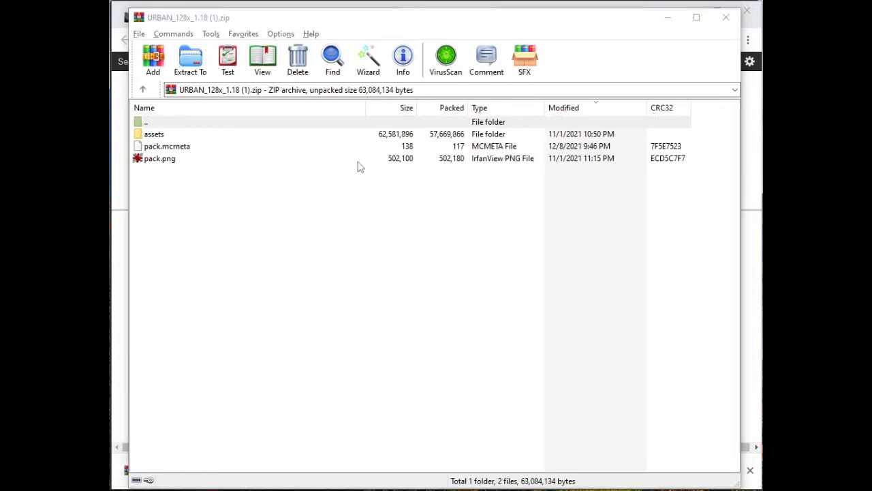
{"action": "mouse_move", "coordinate": [366, 169]}
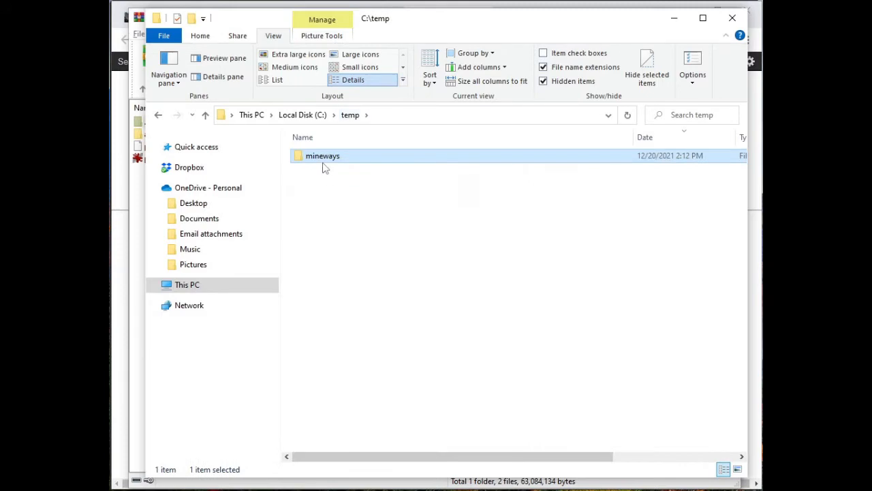
{"action": "mouse_move", "coordinate": [344, 148]}
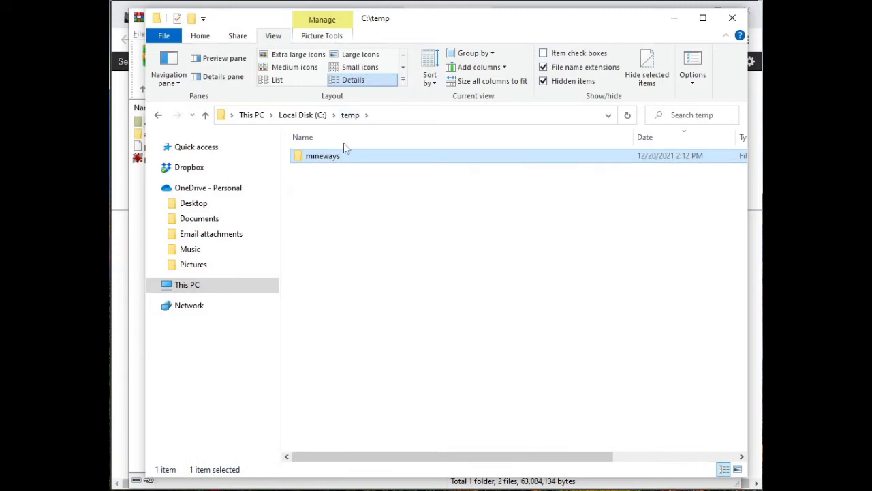
Browse into the mineways then TileMaker folders in File Explorer.
{"action": "double_click", "coordinate": [323, 155]}
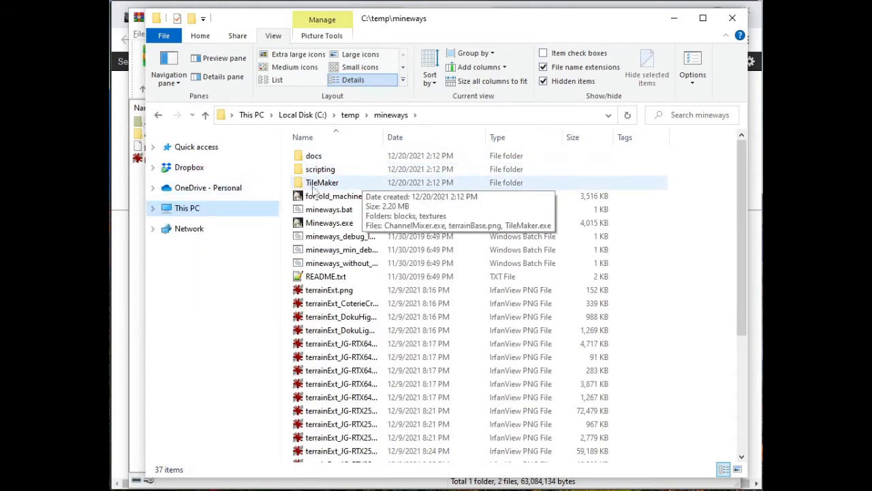
{"action": "double_click", "coordinate": [322, 182]}
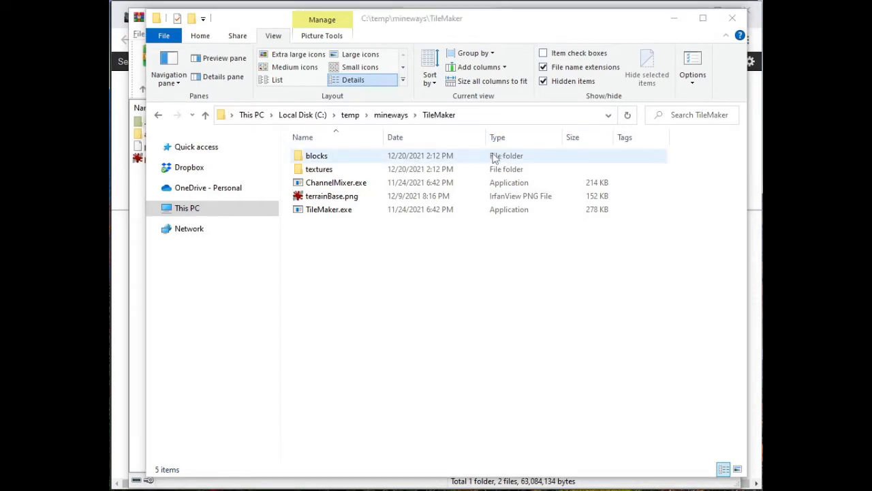
Extract the URBAN archive to C:\temp\mineways\TileMaker\Urban.
{"action": "left_click", "coordinate": [190, 60]}
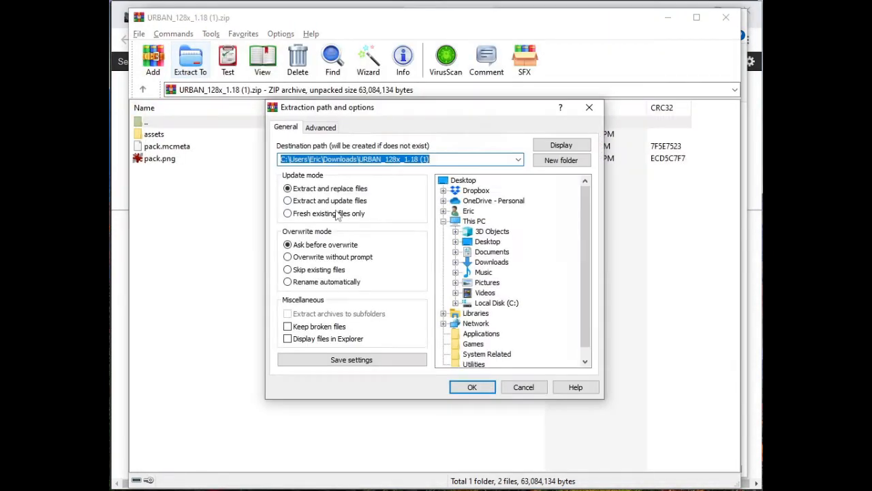
{"action": "mouse_move", "coordinate": [391, 209]}
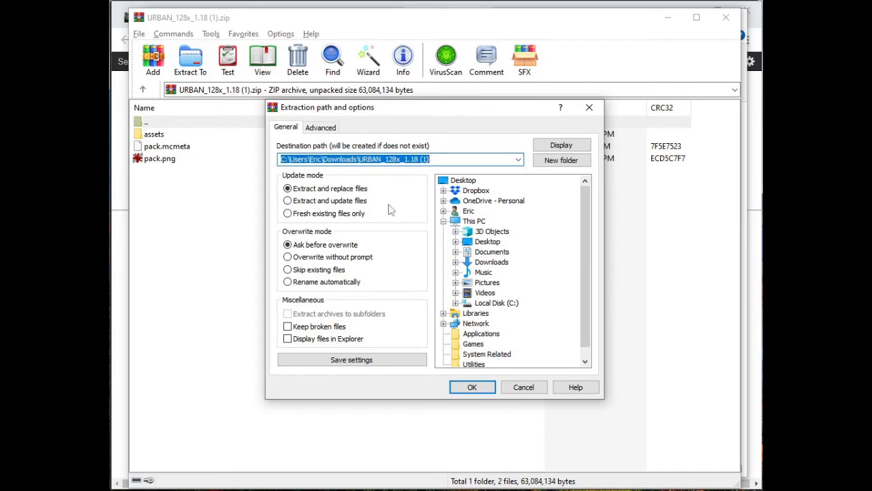
{"action": "type", "text": "C:\\temp\\mineways\\TileMaker\\"}
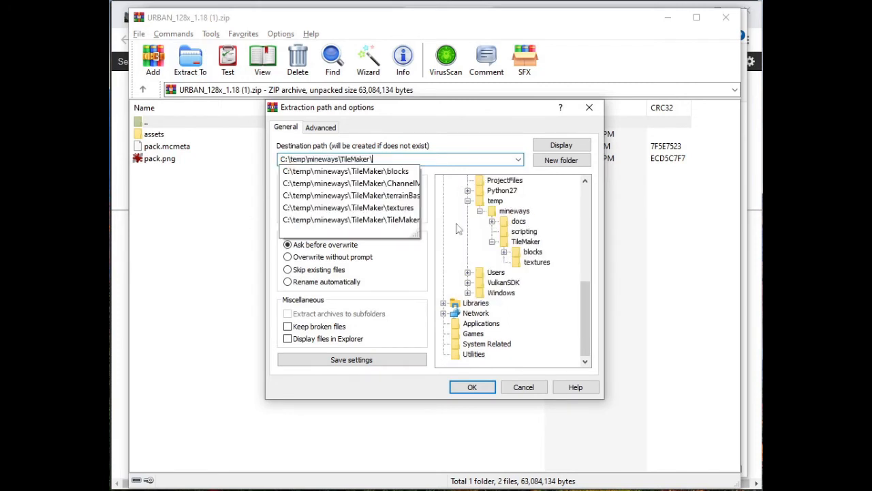
{"action": "type", "text": "Urban"}
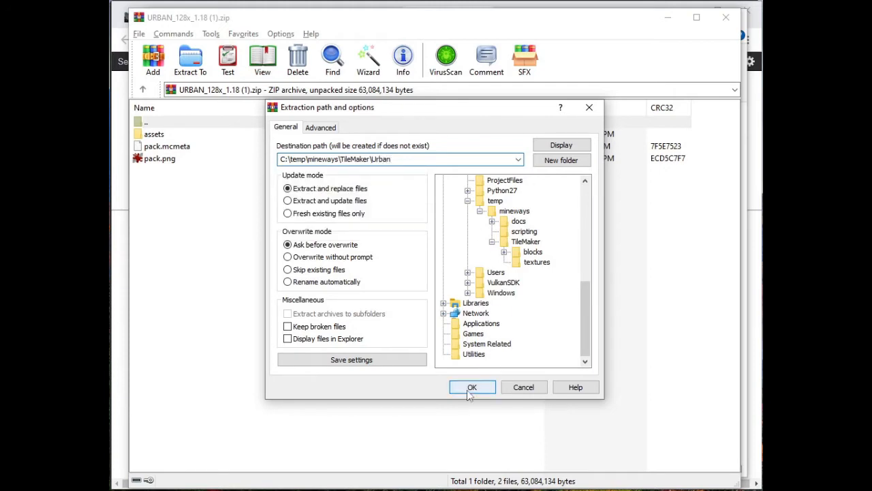
{"action": "left_click", "coordinate": [472, 387]}
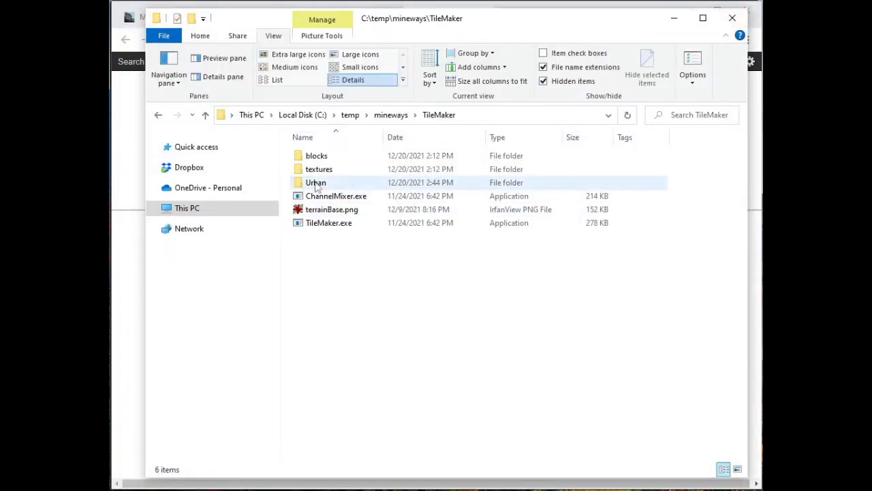
{"action": "double_click", "coordinate": [315, 182]}
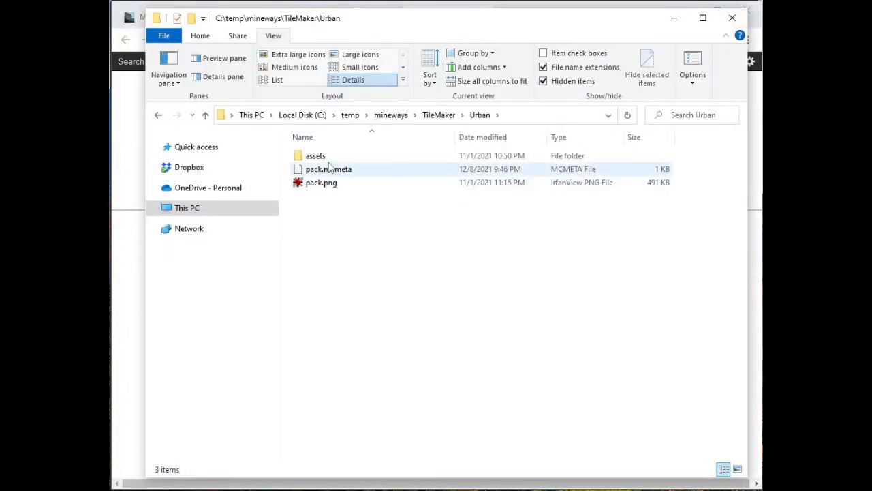
{"action": "left_click", "coordinate": [315, 155]}
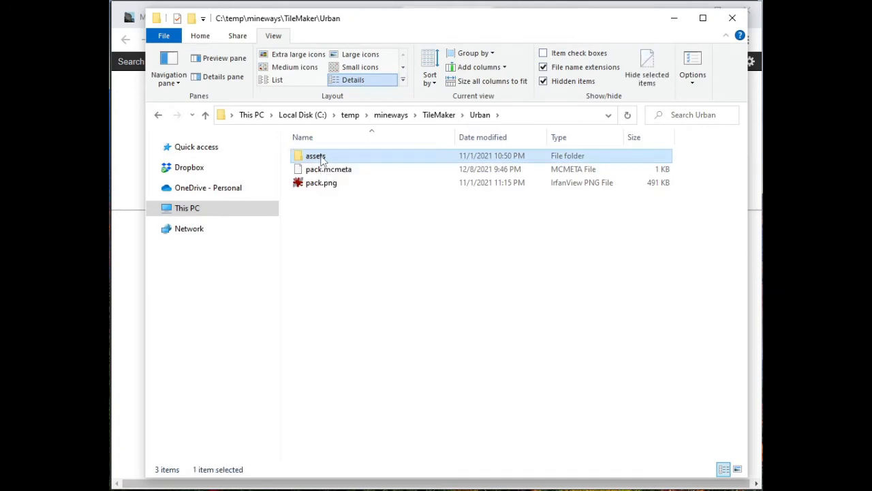
{"action": "double_click", "coordinate": [315, 155]}
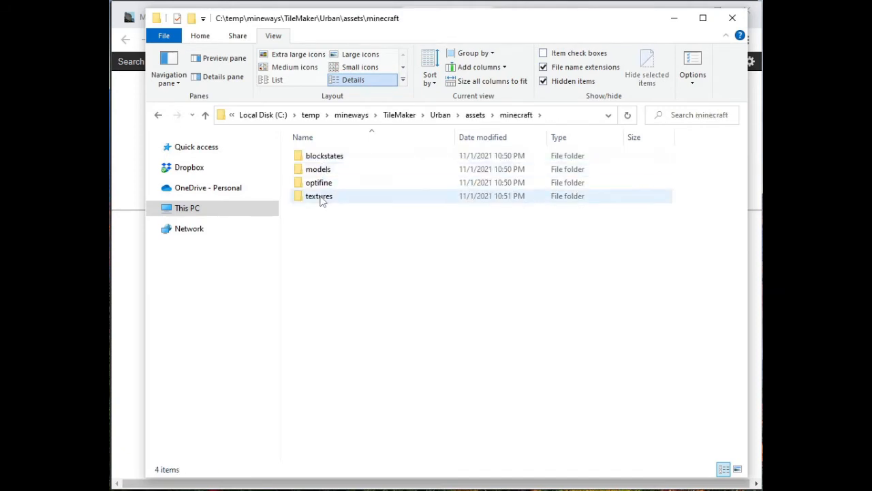
{"action": "double_click", "coordinate": [319, 195]}
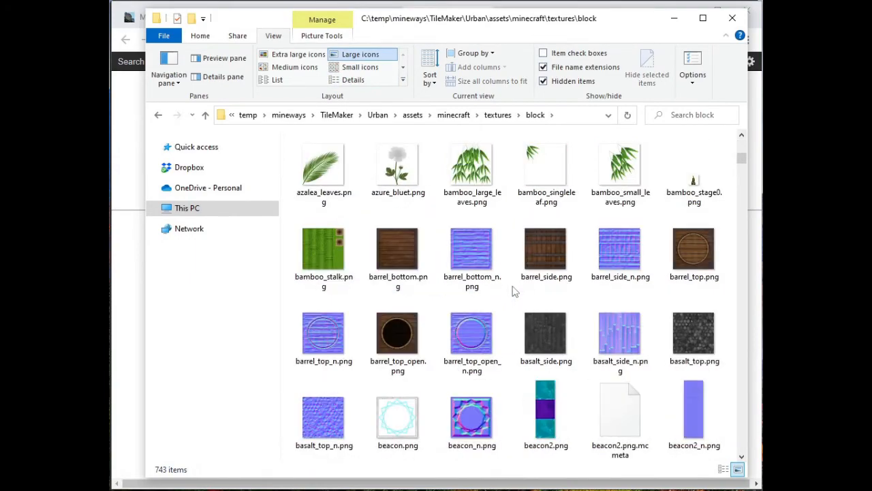
{"action": "scroll", "scroll_direction": "down", "scroll_amount": 3}
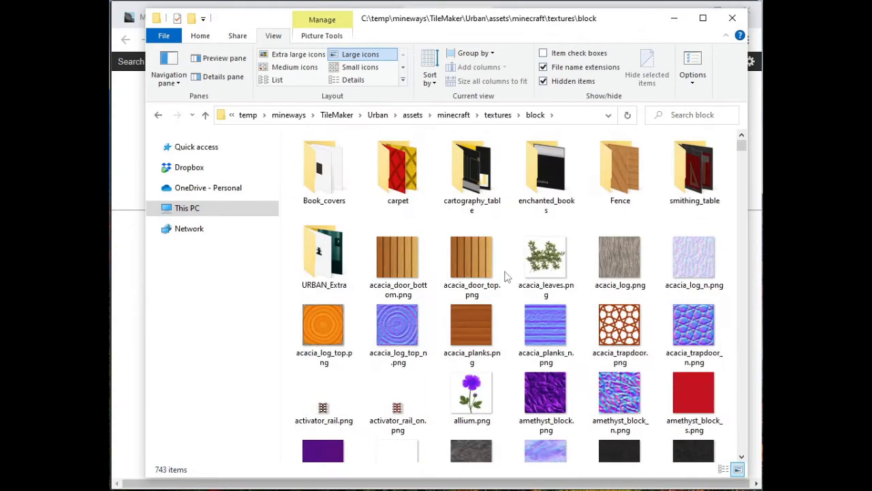
{"action": "scroll", "scroll_direction": "down", "scroll_amount": 3}
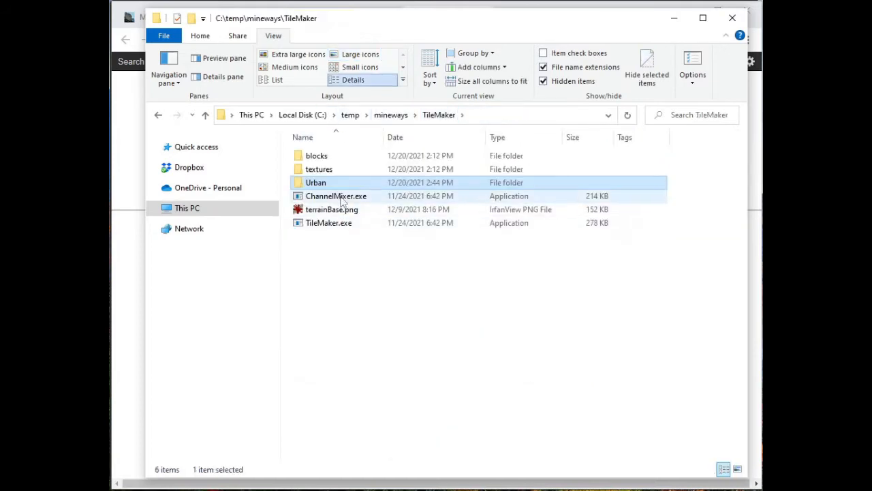
{"action": "left_click", "coordinate": [316, 182]}
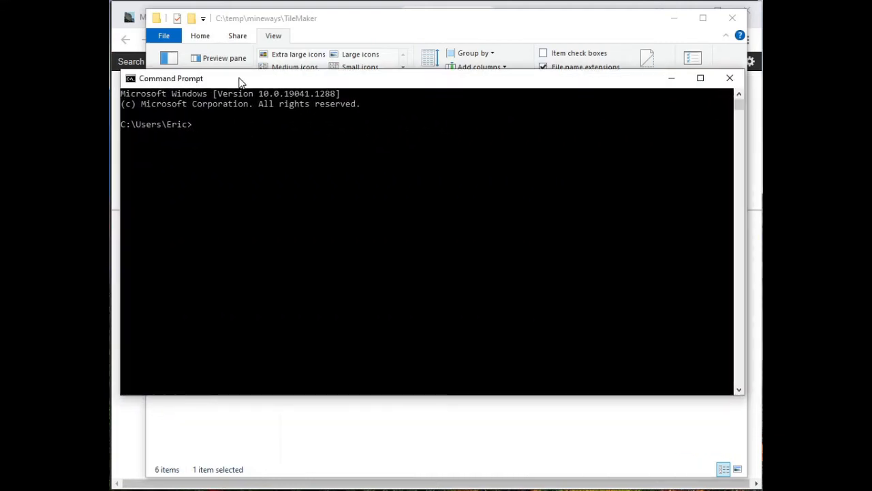
{"action": "mouse_move", "coordinate": [246, 205]}
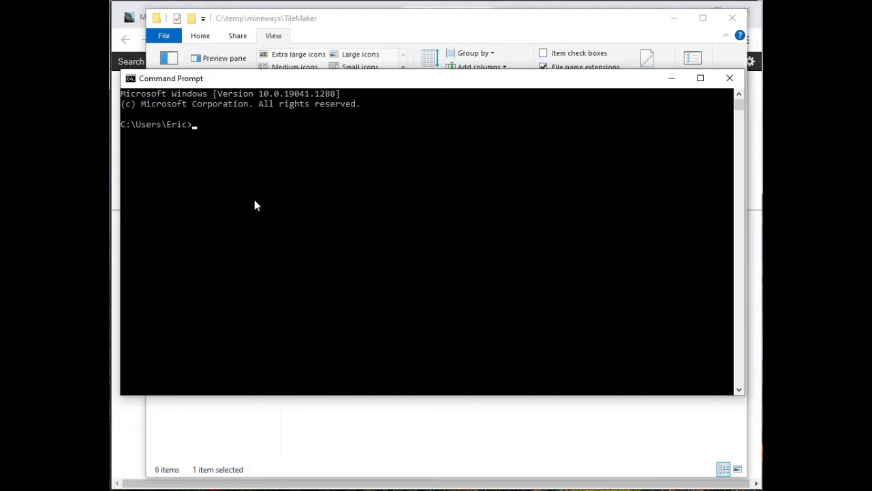
Use cd and dir to move from \temp through mineways into TileMaker.
{"action": "type", "text": "cd"}
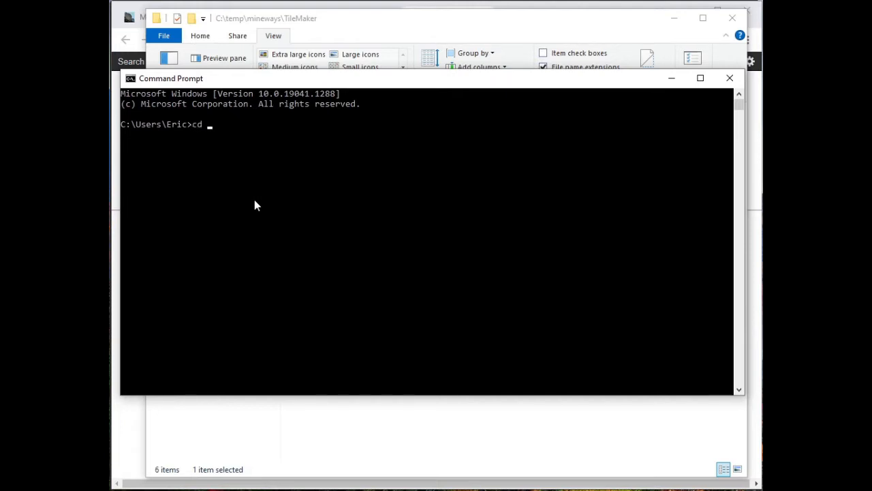
{"action": "type", "text": "\\temp"}
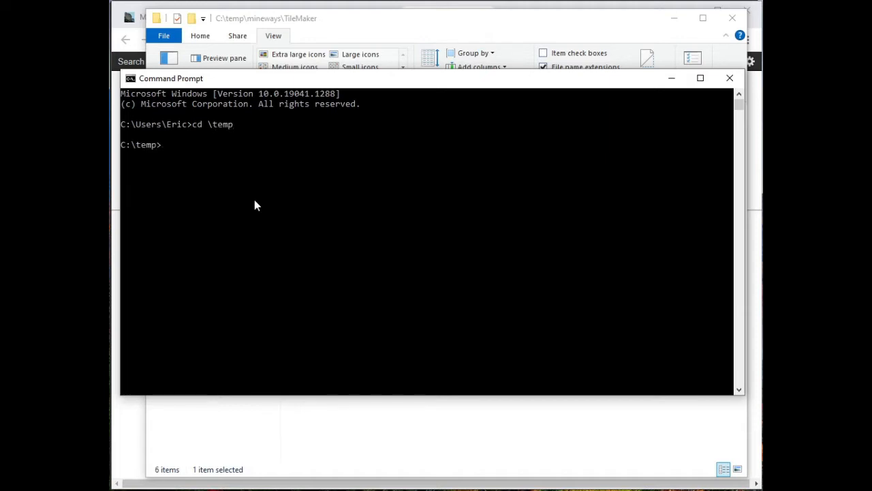
{"action": "type", "text": "dir"}
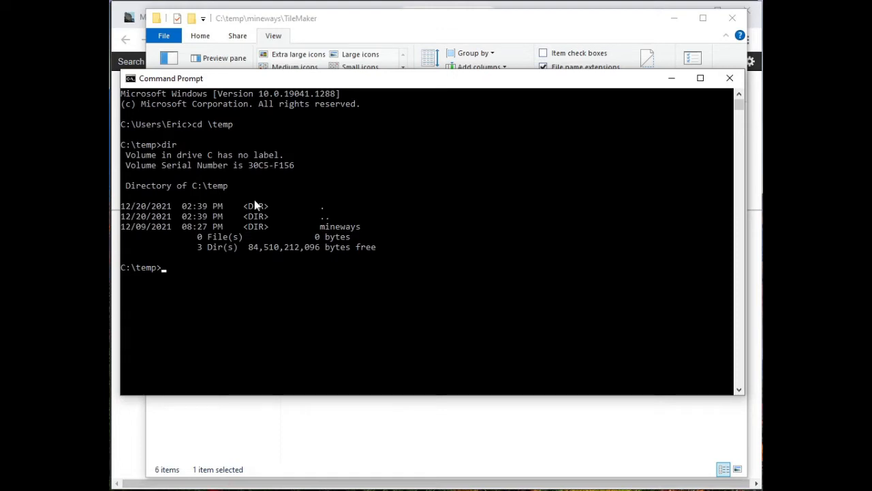
{"action": "type", "text": "cd m"}
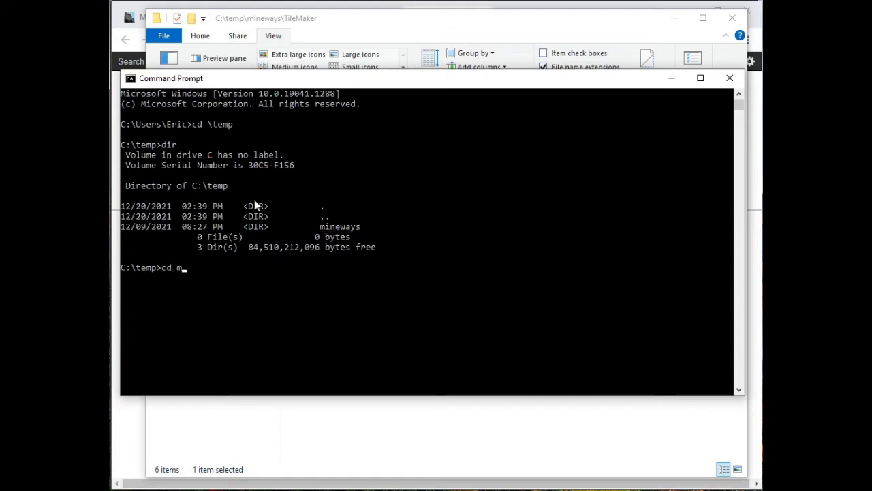
{"action": "type", "text": "ineways"}
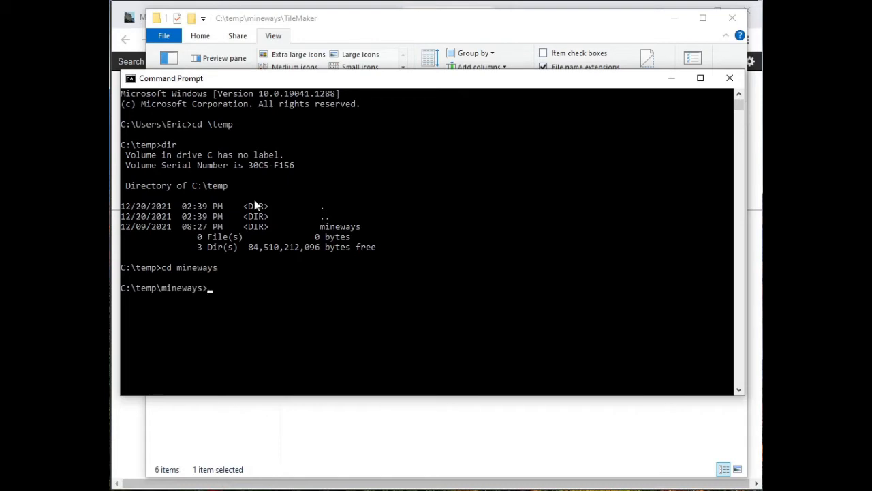
{"action": "type", "text": "dir"}
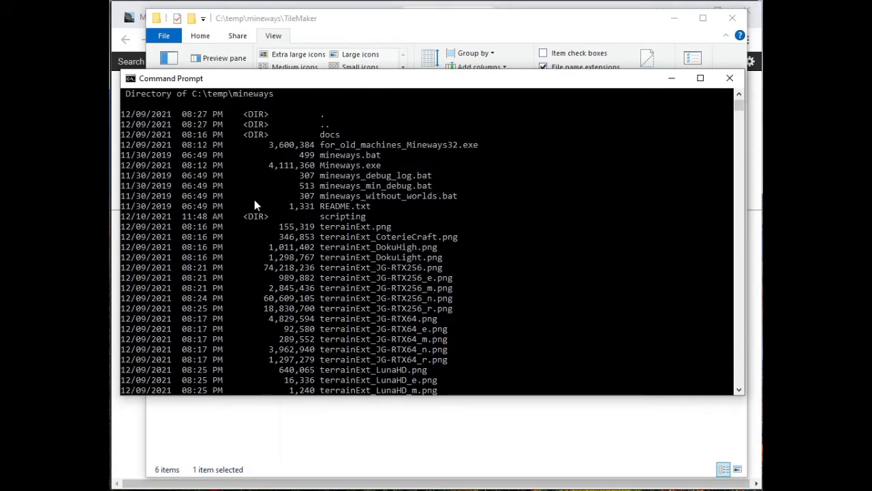
{"action": "mouse_move", "coordinate": [344, 250]}
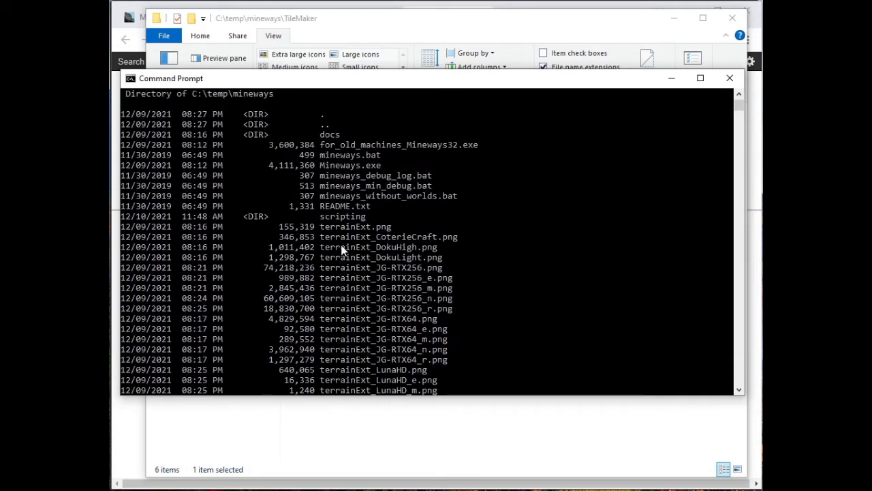
{"action": "scroll", "scroll_direction": "down", "scroll_amount": 3}
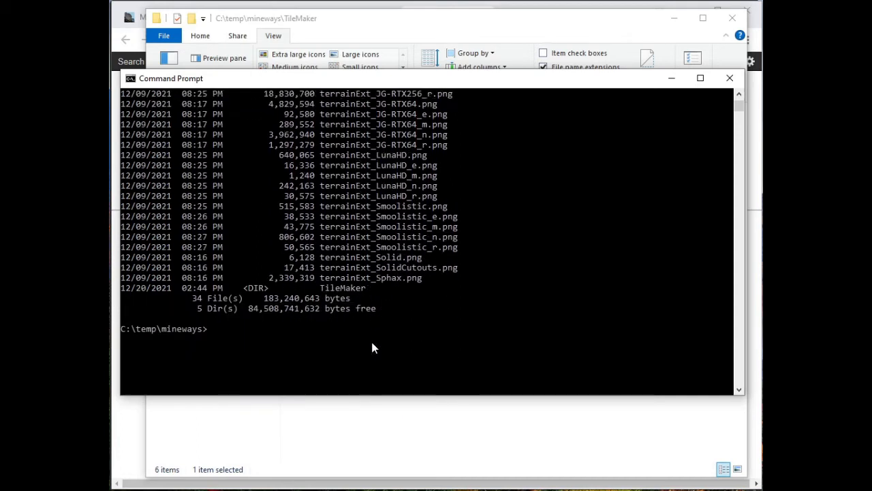
{"action": "type", "text": "cd til"}
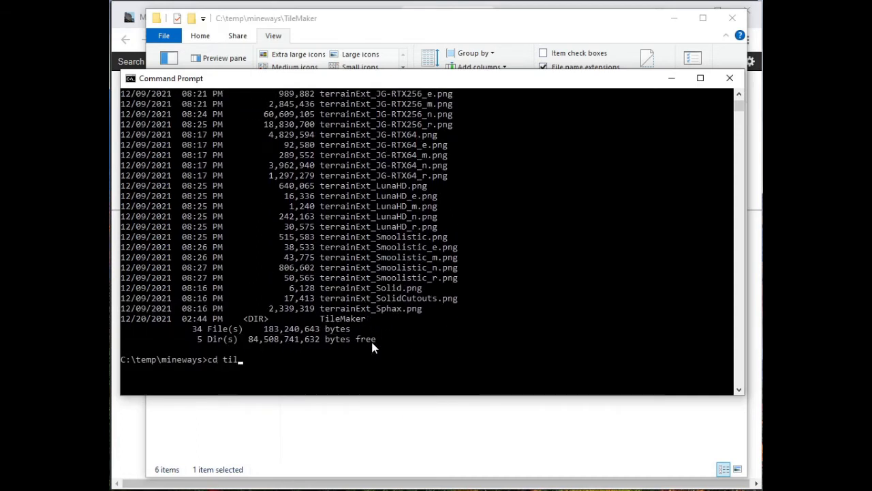
{"action": "key", "text": "Tab"}
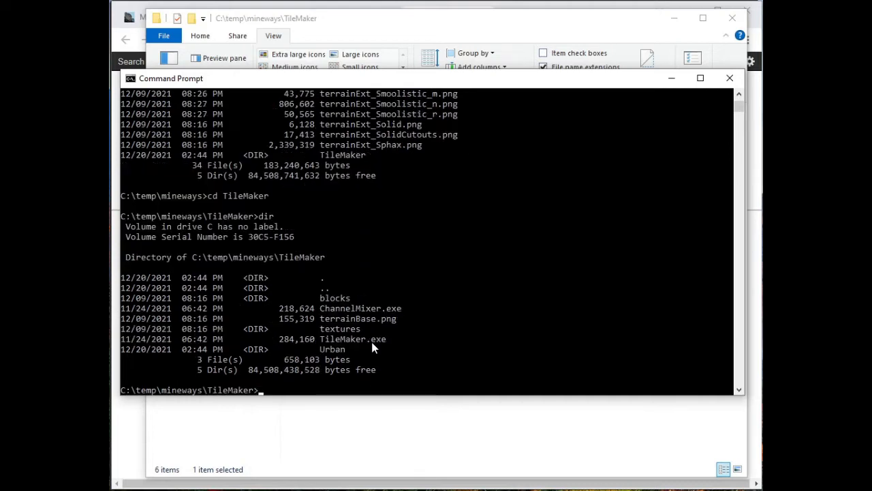
{"action": "mouse_move", "coordinate": [252, 309]}
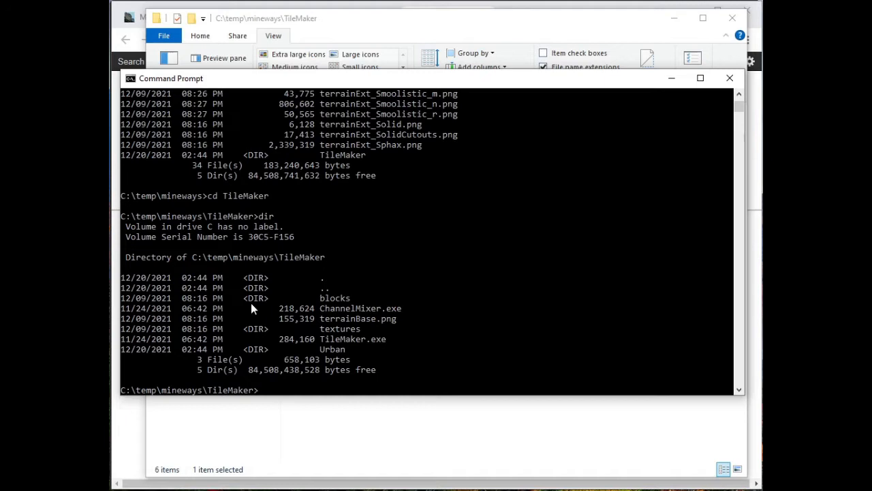
{"action": "mouse_move", "coordinate": [324, 344]}
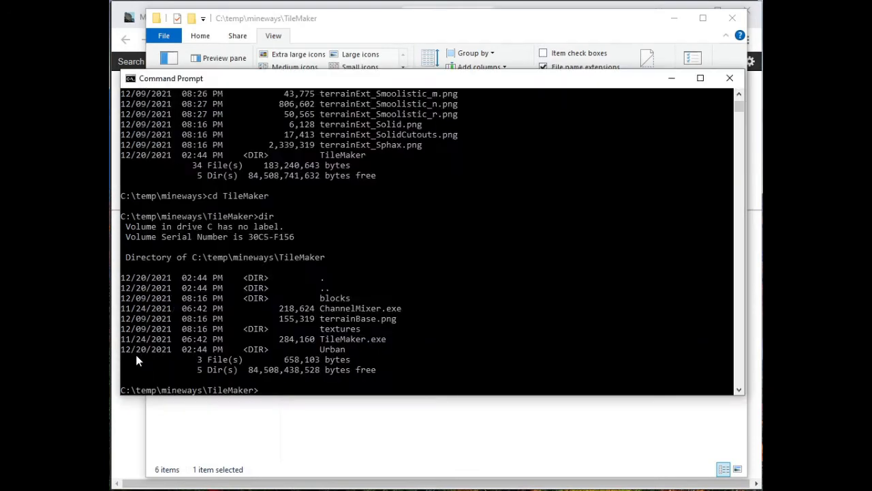
Enter ChannelMixer.exe -i Urban -o blocks_urban to convert the Urban pack.
{"action": "type", "text": "cha"}
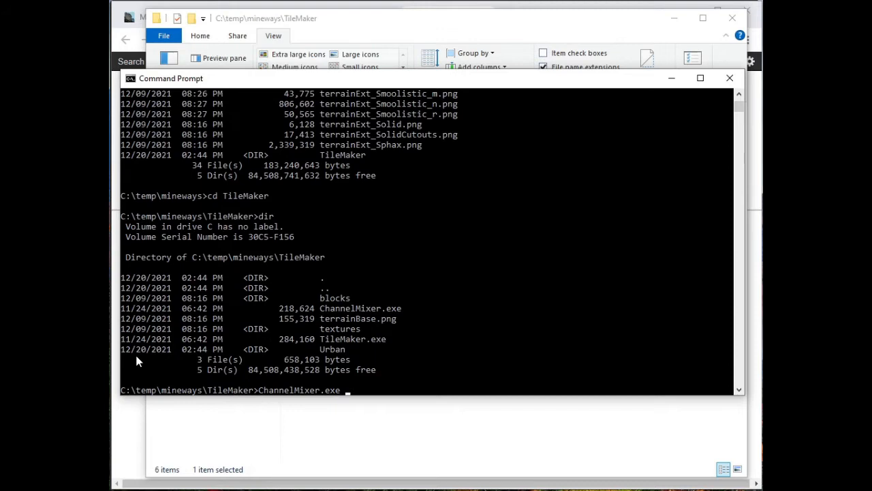
{"action": "type", "text": "-i"}
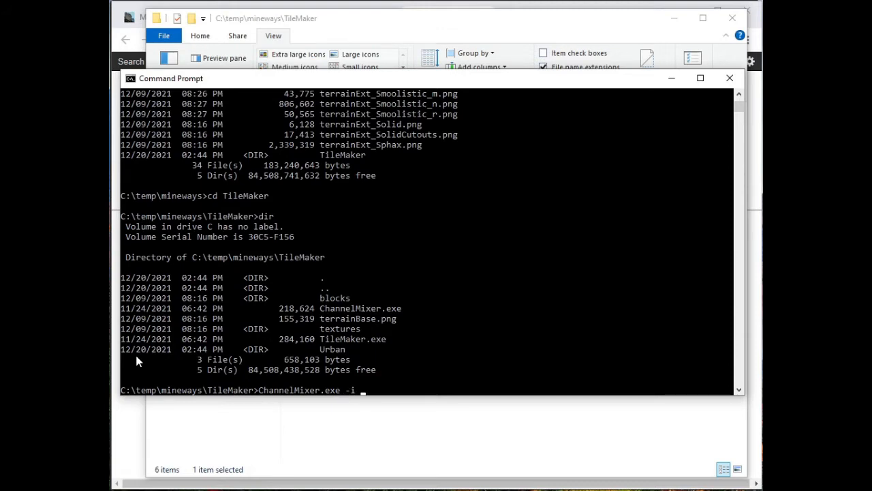
{"action": "type", "text": "Urban"}
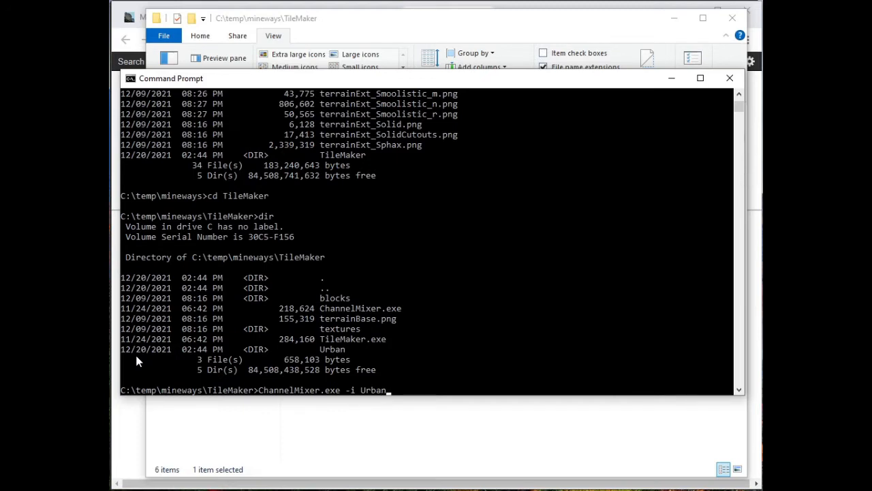
{"action": "type", "text": "-o b"}
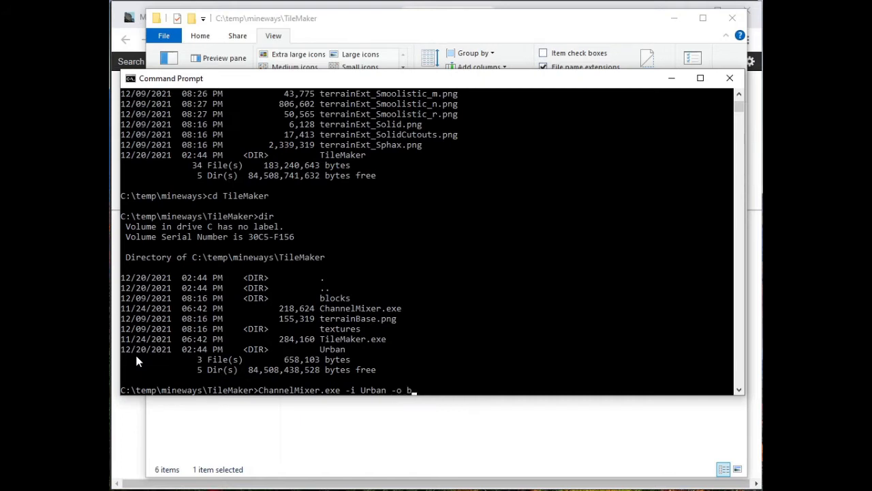
{"action": "type", "text": "lock"}
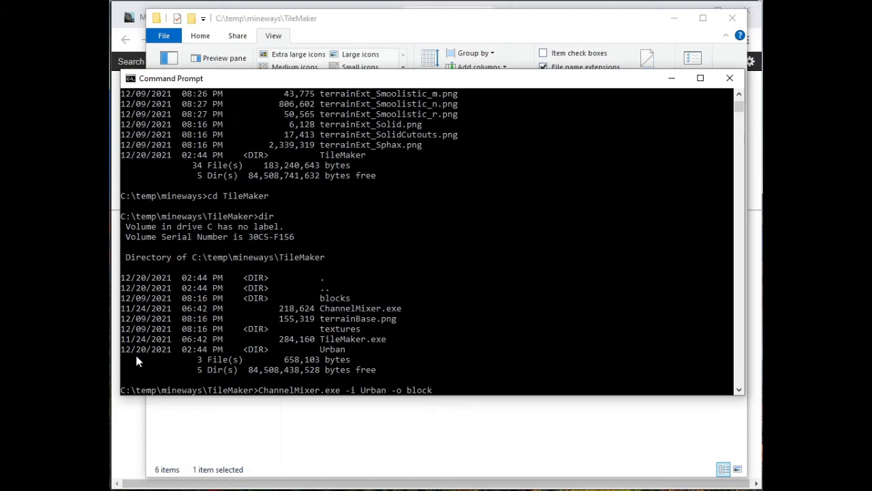
{"action": "type", "text": "s"}
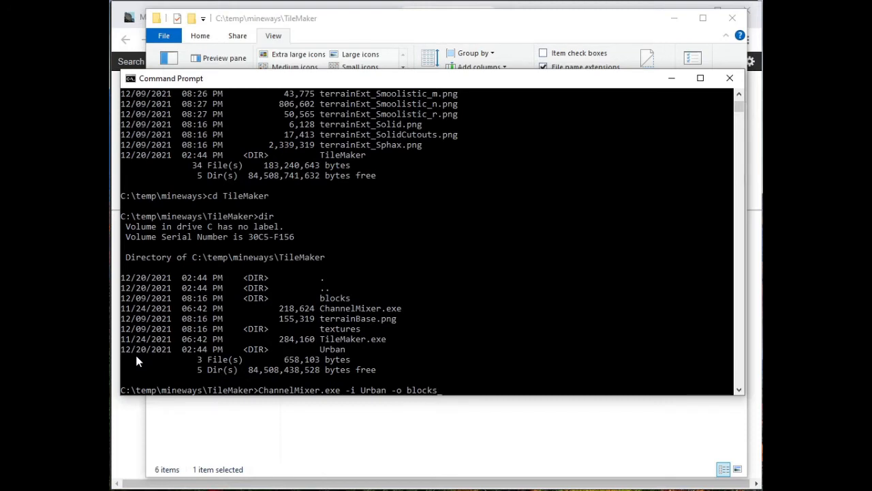
{"action": "type", "text": "urban"}
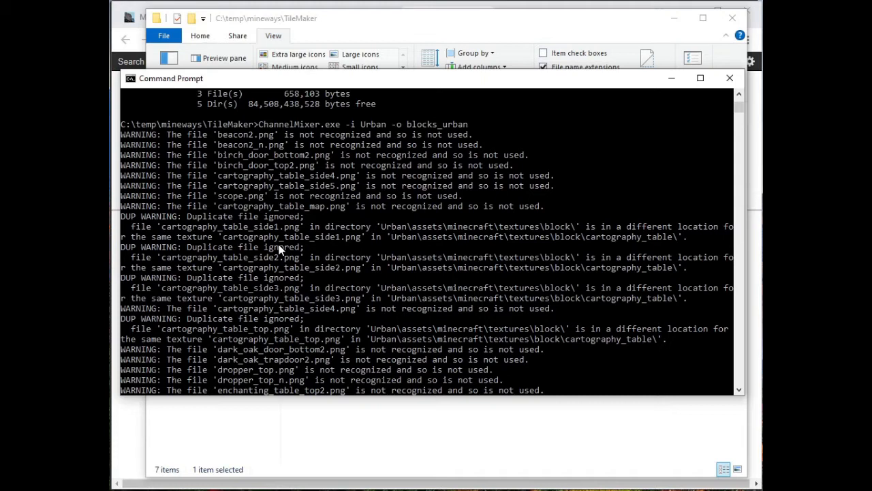
{"action": "mouse_move", "coordinate": [293, 217]}
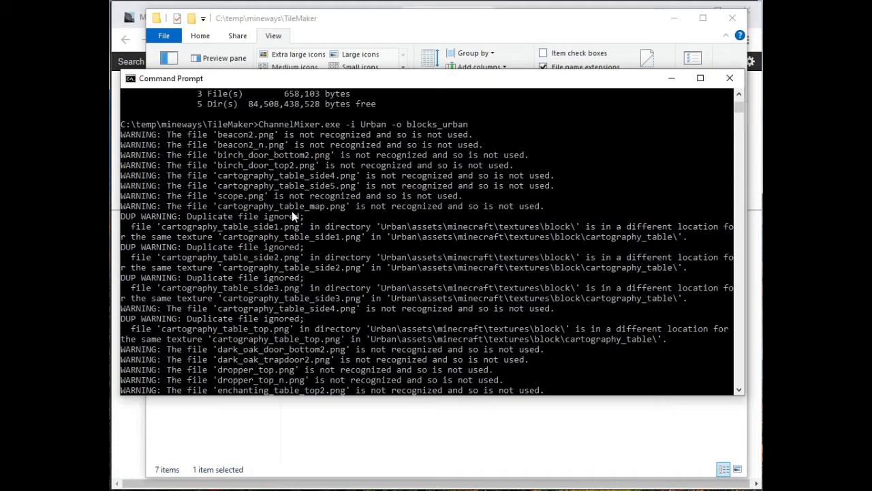
{"action": "mouse_move", "coordinate": [257, 176]}
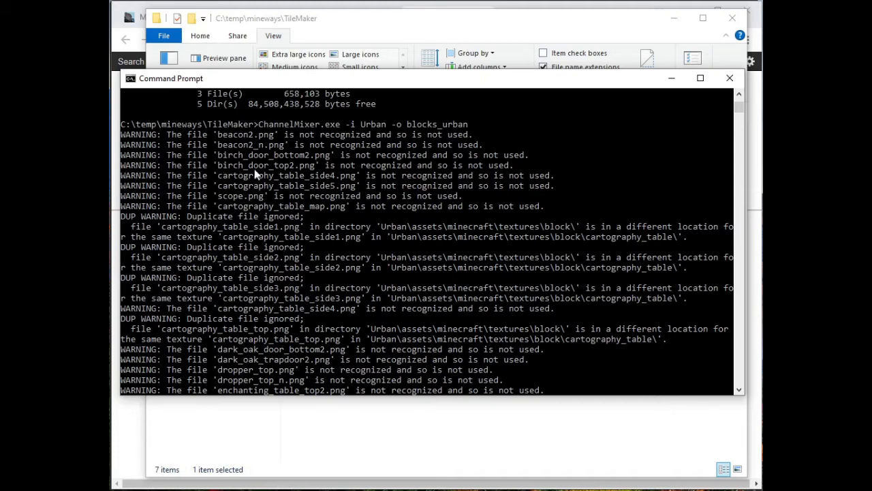
{"action": "mouse_move", "coordinate": [278, 182]}
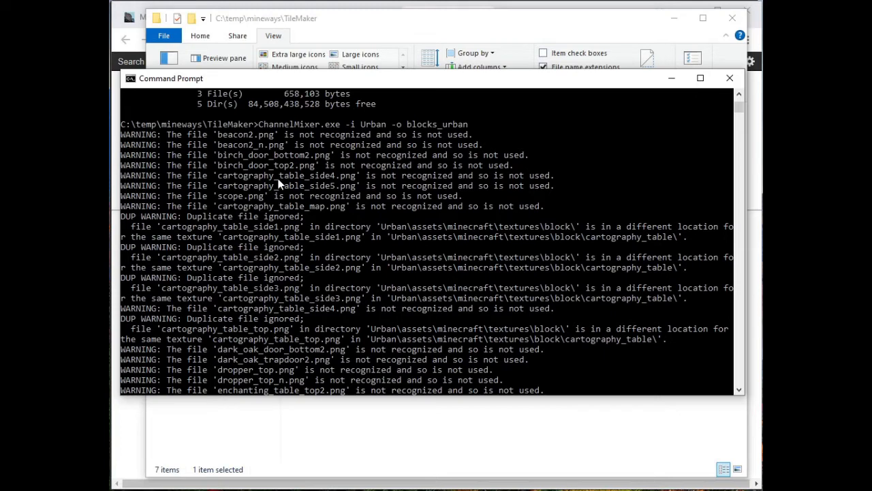
{"action": "mouse_move", "coordinate": [256, 214]}
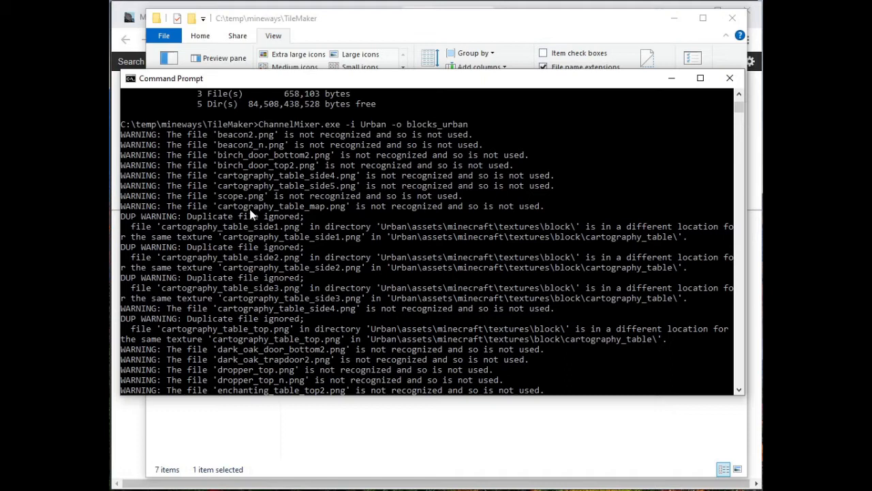
{"action": "mouse_move", "coordinate": [190, 224]}
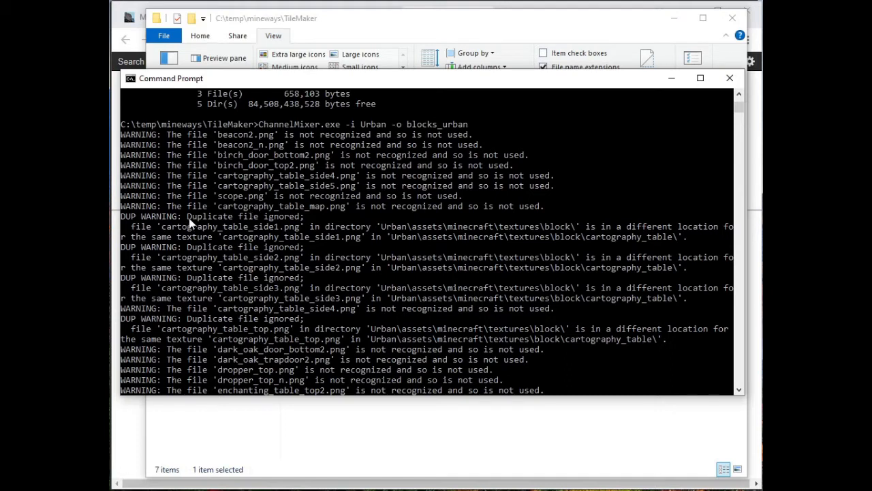
{"action": "mouse_move", "coordinate": [414, 238]}
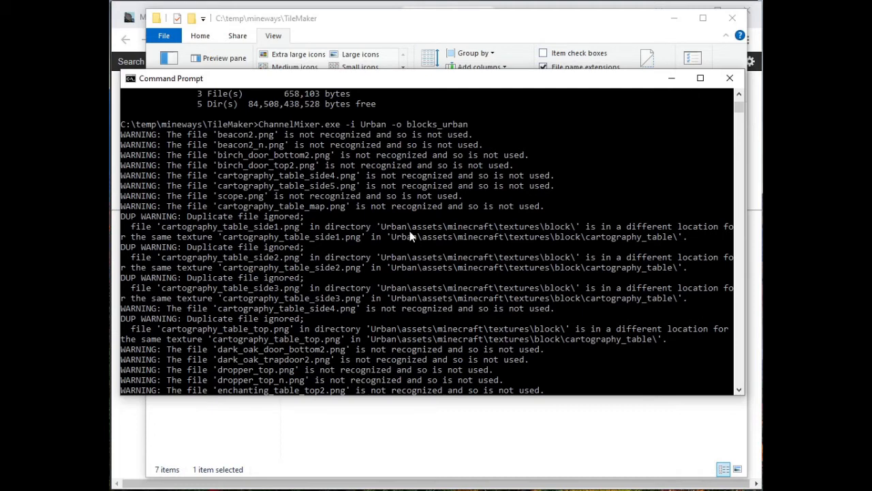
{"action": "mouse_move", "coordinate": [437, 238]}
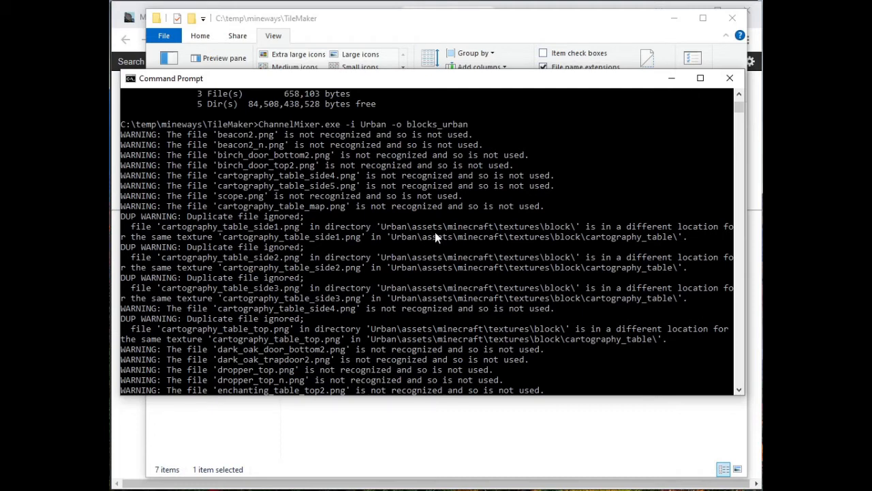
Scroll the ChannelMixer output down to the 716 of 728 files summary.
{"action": "scroll", "scroll_direction": "down", "scroll_amount": 3}
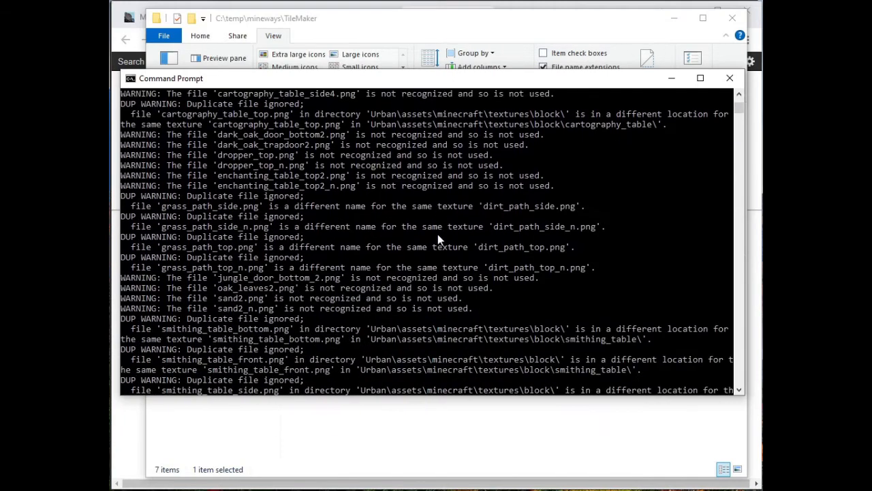
{"action": "scroll", "scroll_direction": "down", "scroll_amount": 3}
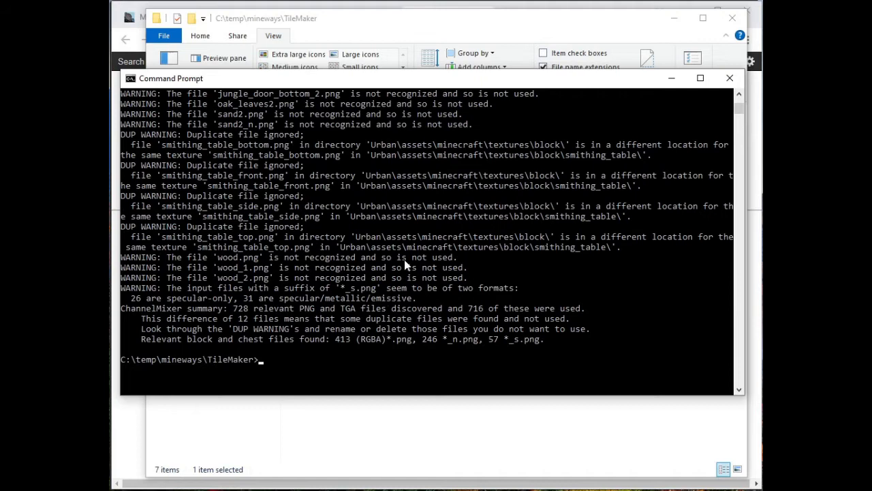
{"action": "mouse_move", "coordinate": [371, 25]}
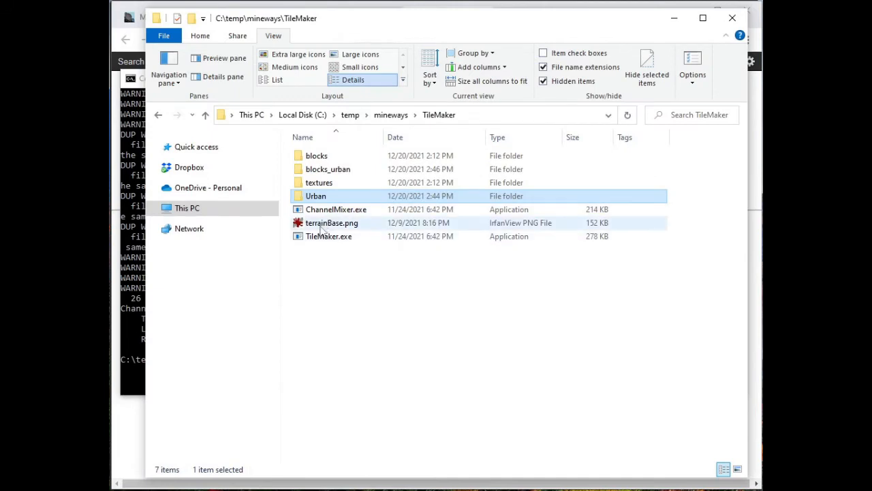
Open blocks_urban and its chest subfolder to review the chest textures.
{"action": "double_click", "coordinate": [328, 168]}
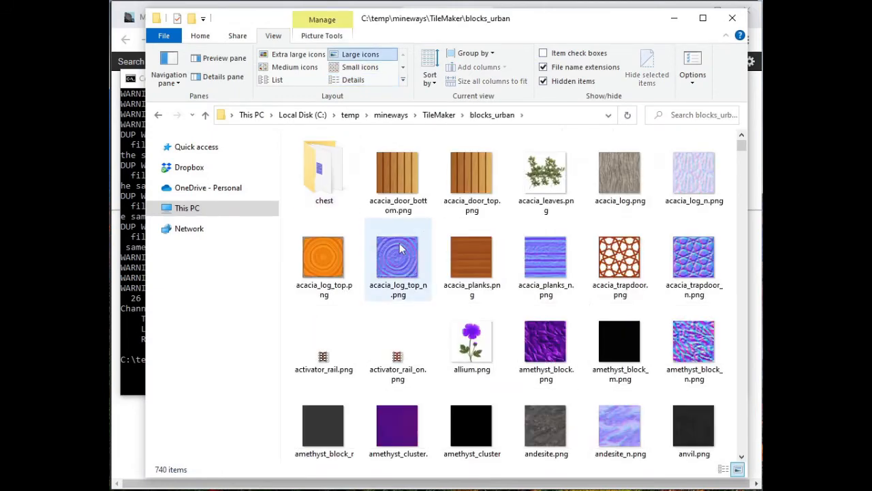
{"action": "left_click", "coordinate": [398, 170]}
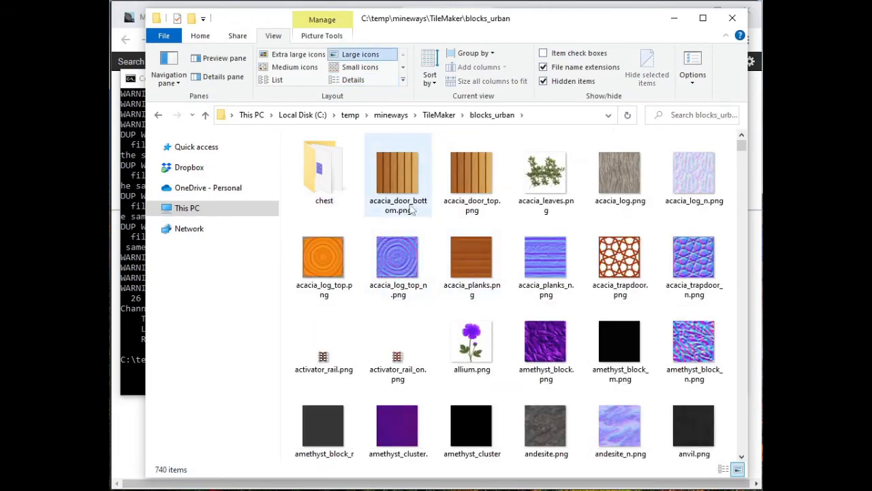
{"action": "mouse_move", "coordinate": [399, 190]}
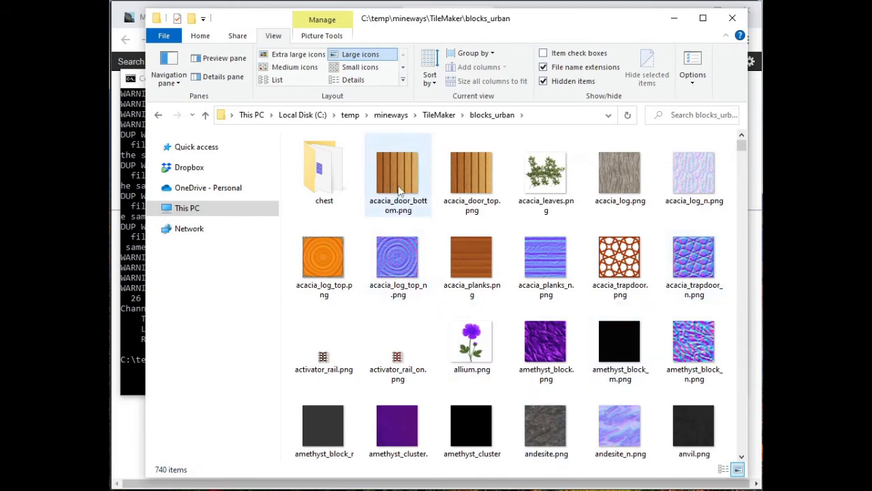
{"action": "mouse_move", "coordinate": [398, 170]}
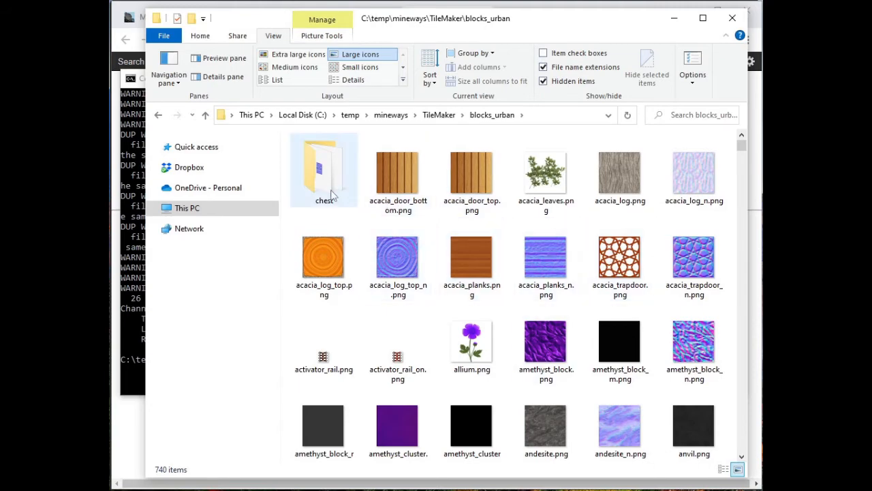
{"action": "double_click", "coordinate": [323, 167]}
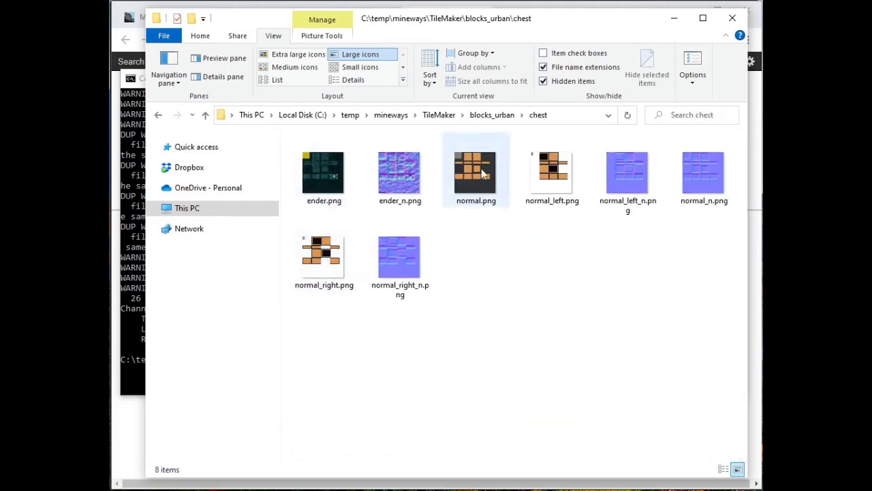
{"action": "left_click", "coordinate": [492, 114]}
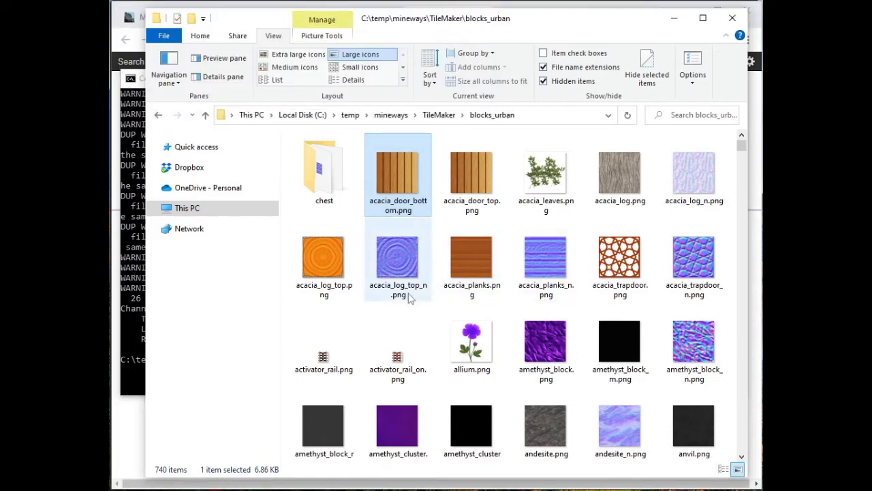
{"action": "mouse_move", "coordinate": [399, 262]}
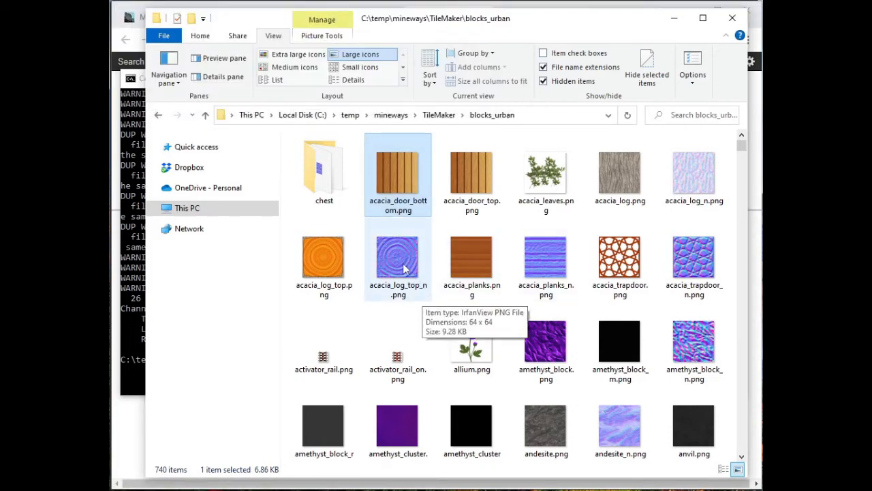
{"action": "mouse_move", "coordinate": [150, 275]}
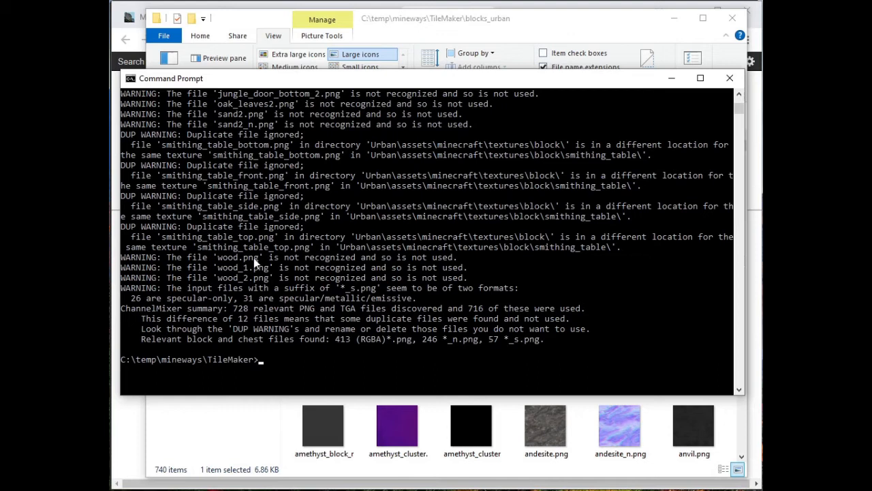
Run TileMaker.exe -d blocks_urban -o terrainExt_Urban.png.
{"action": "type", "text": "til"}
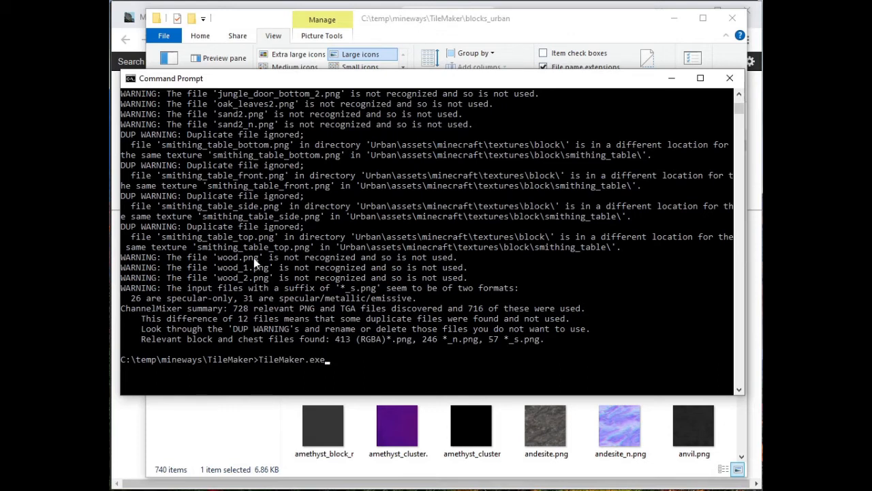
{"action": "type", "text": "-"}
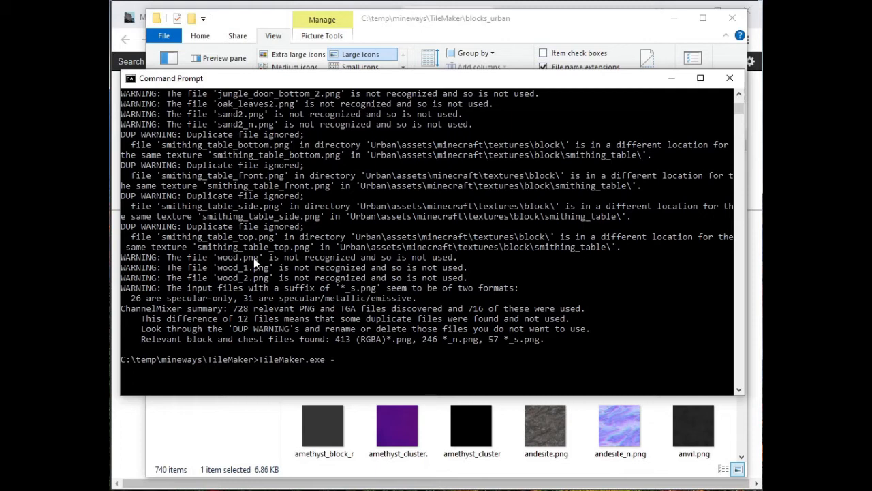
{"action": "type", "text": "d"}
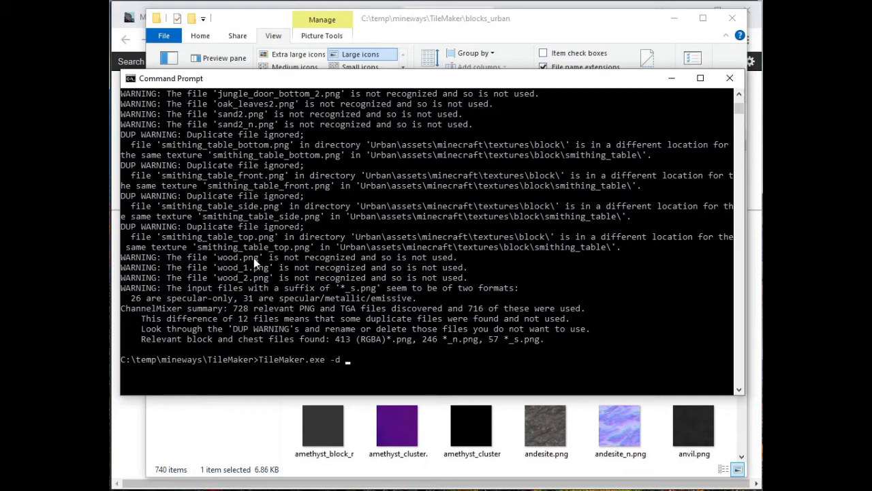
{"action": "type", "text": "dlo"}
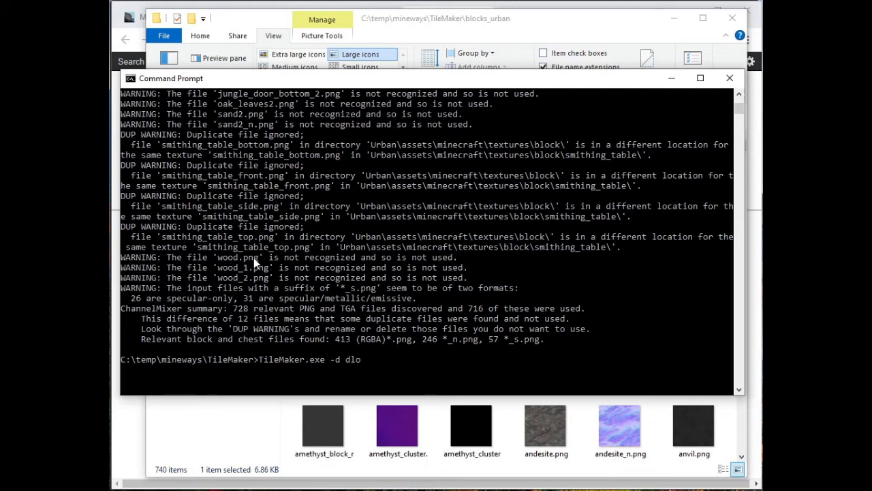
{"action": "type", "text": "blocks"}
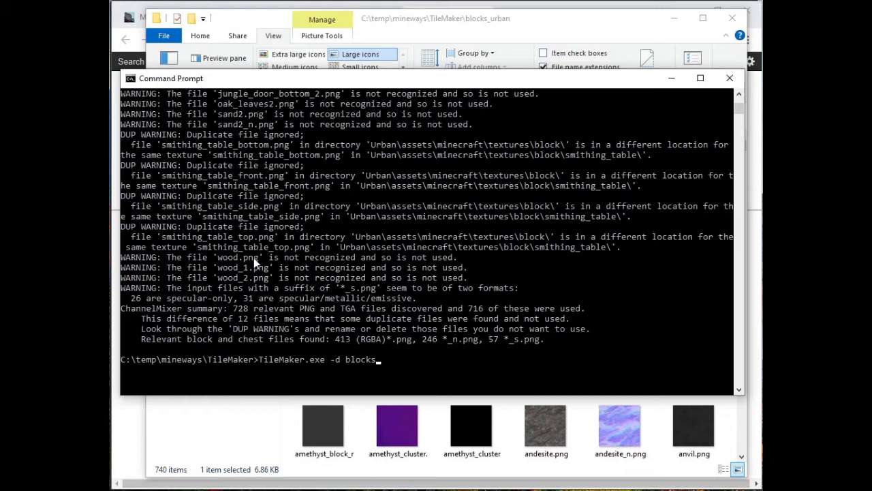
{"action": "type", "text": "_urban -o"}
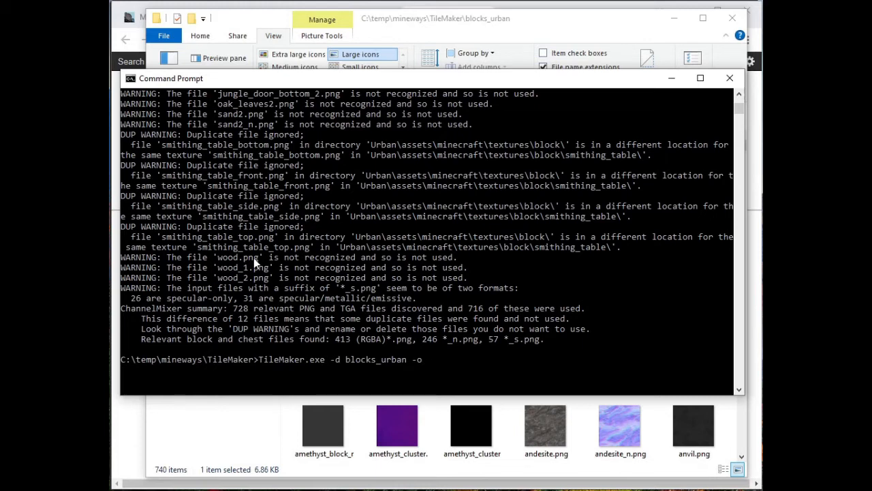
{"action": "type", "text": "terrainExt"}
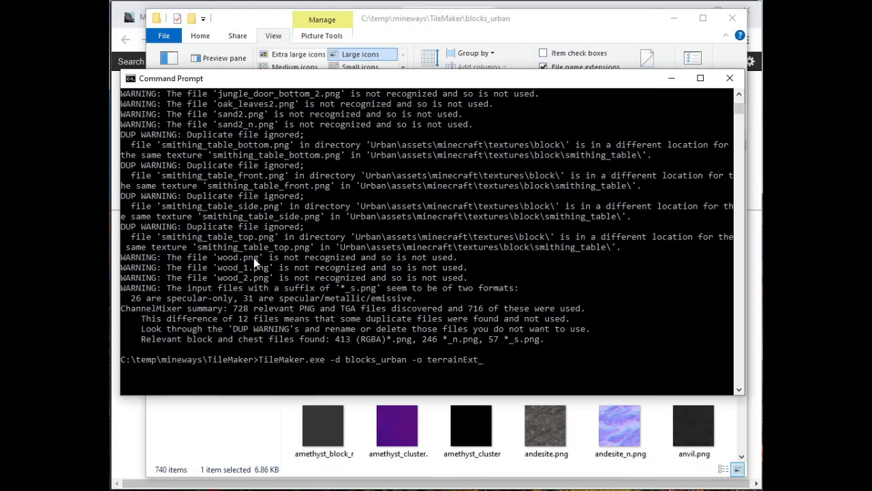
{"action": "type", "text": "Urb"}
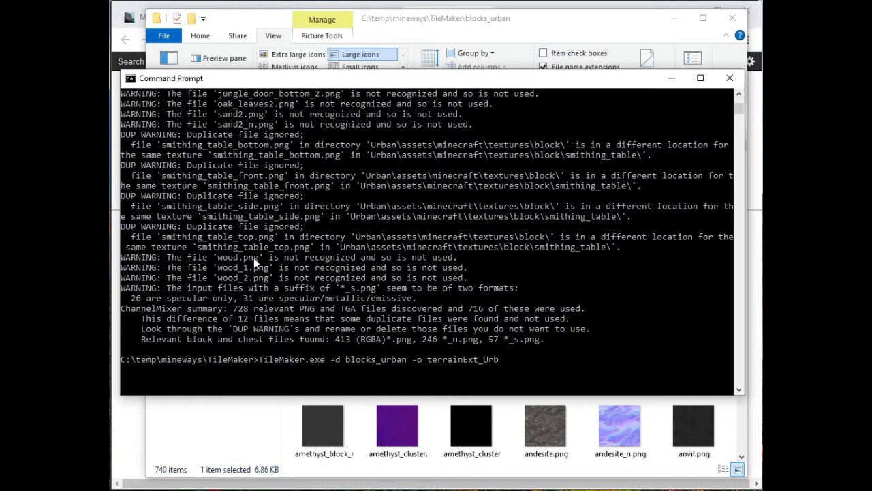
{"action": "type", "text": "an.png"}
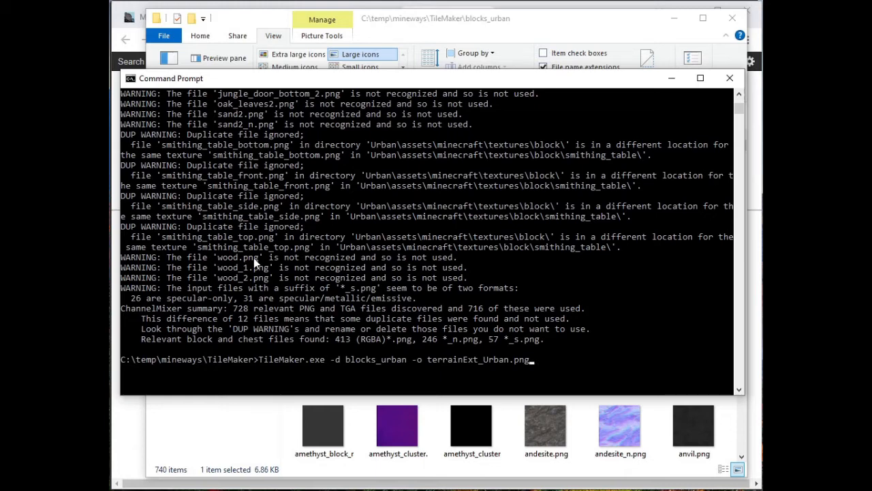
{"action": "key", "text": "enter"}
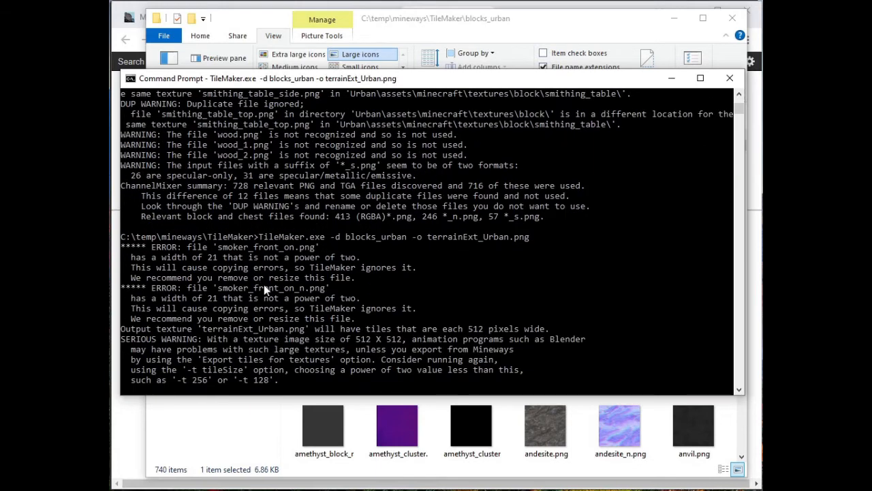
Mark the 512-pixel tile warning and abort the build with Ctrl+C.
{"action": "scroll", "scroll_direction": "down", "scroll_amount": 3}
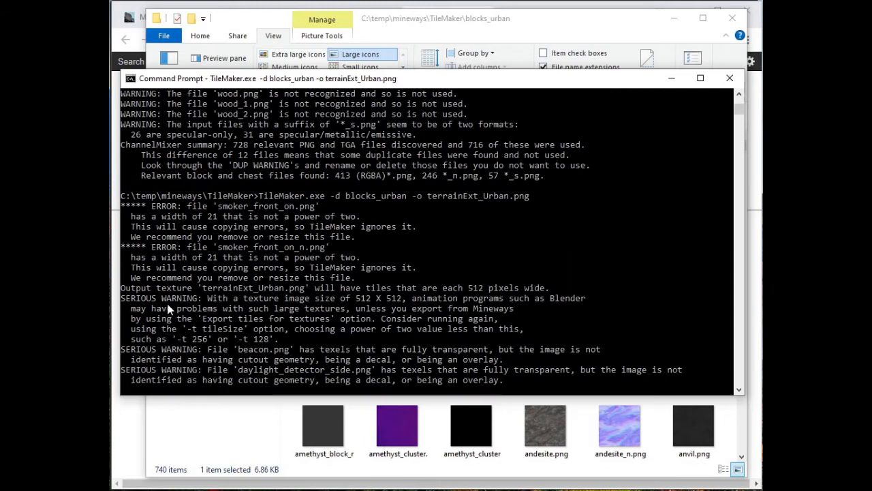
{"action": "mouse_move", "coordinate": [139, 300]}
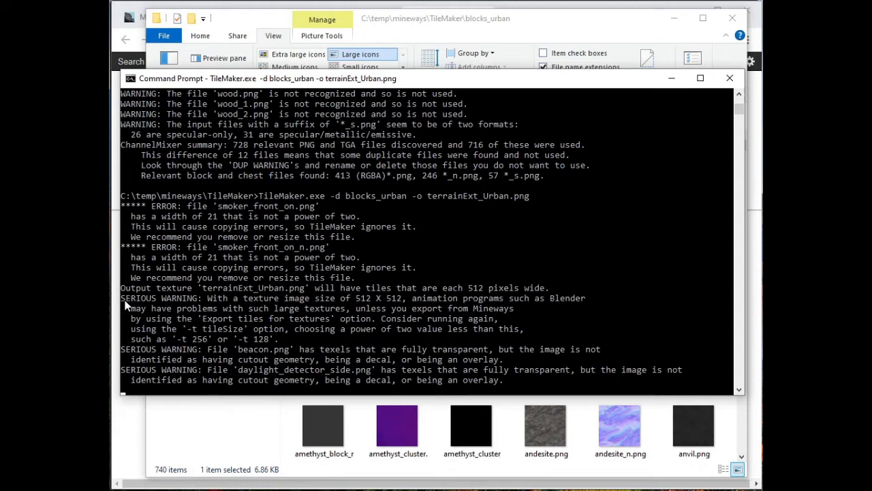
{"action": "left_click_drag", "start_coordinate": [121, 298], "coordinate": [409, 298]}
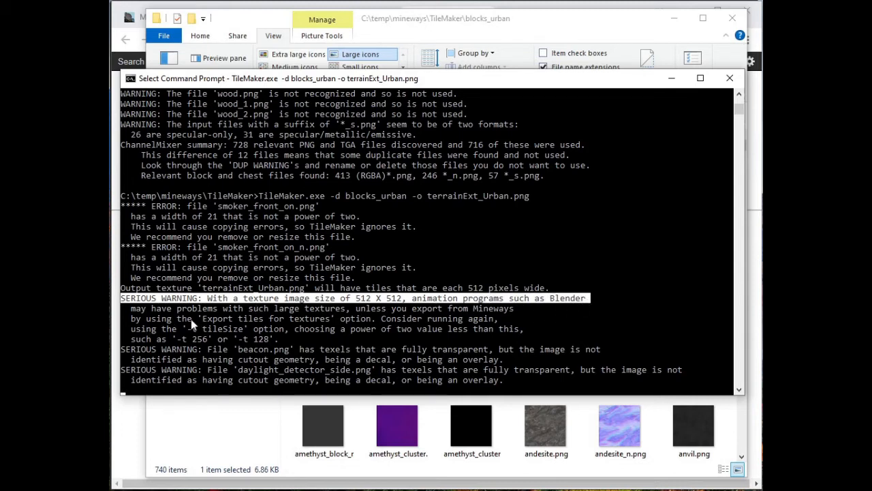
{"action": "mouse_move", "coordinate": [255, 324]}
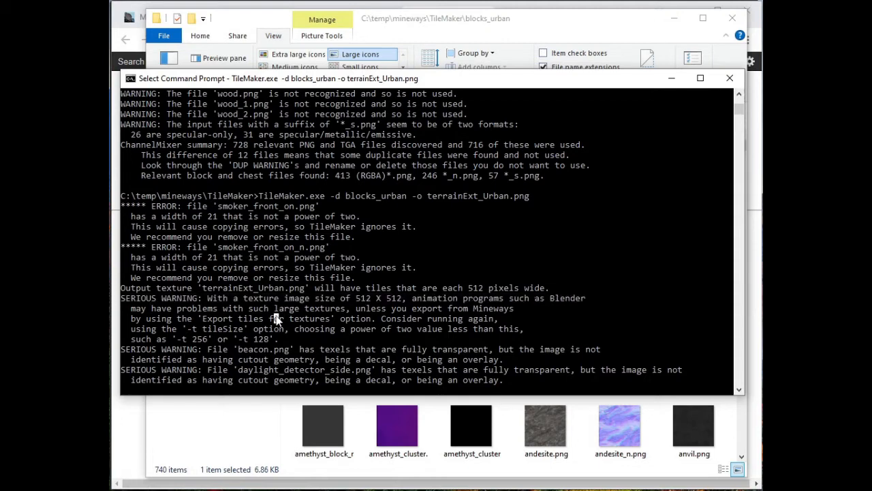
{"action": "key", "text": "ctrl+c"}
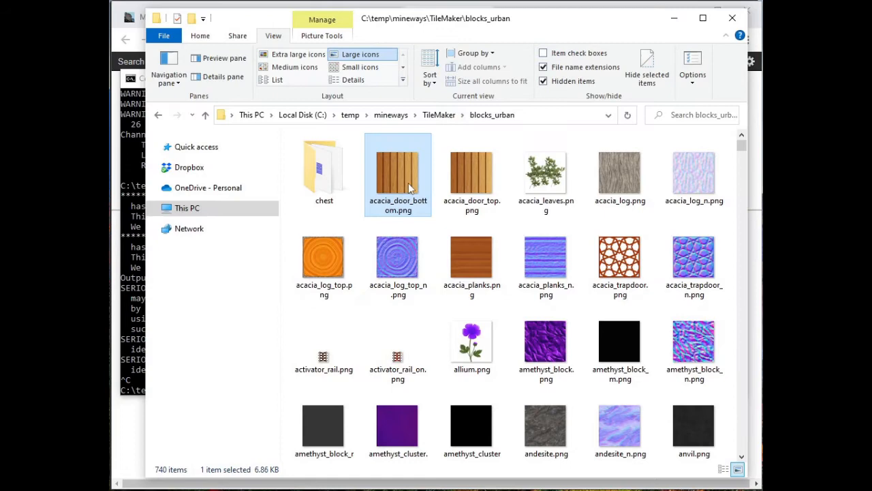
{"action": "double_click", "coordinate": [398, 170]}
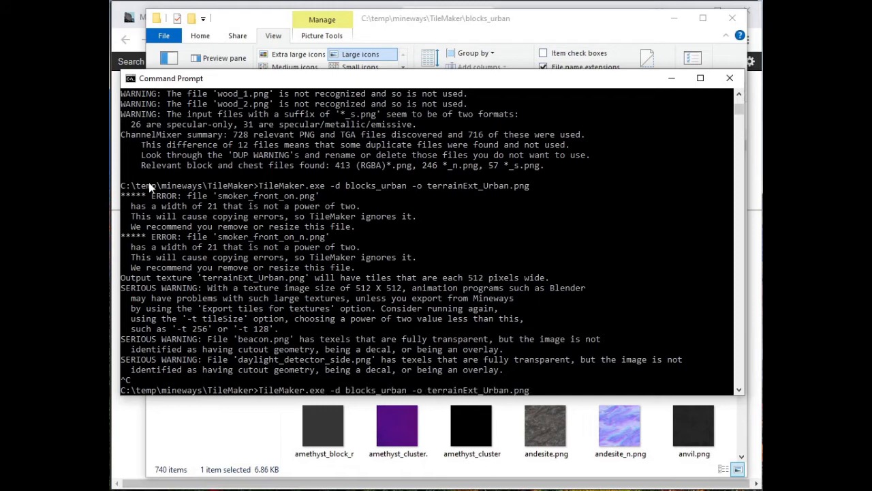
Rerun TileMaker with -t 64, then list the folder's terrainExt_Urban files with dir.
{"action": "type", "text": "-t"}
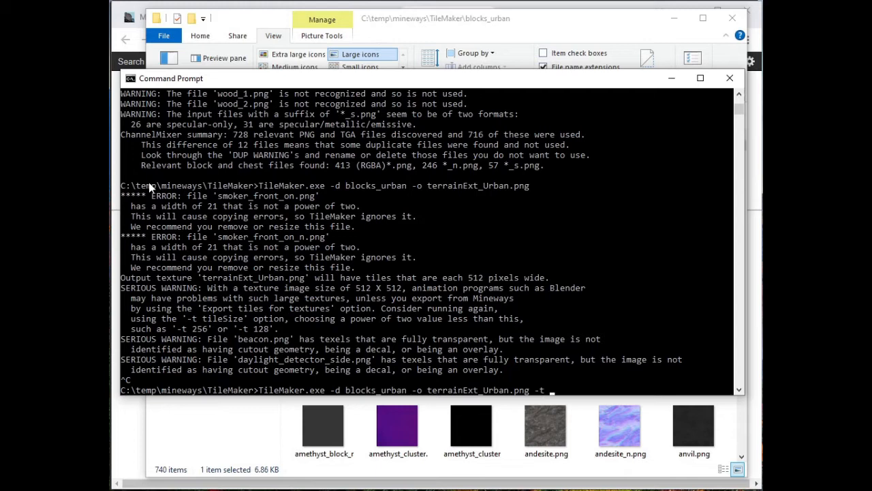
{"action": "type", "text": "64"}
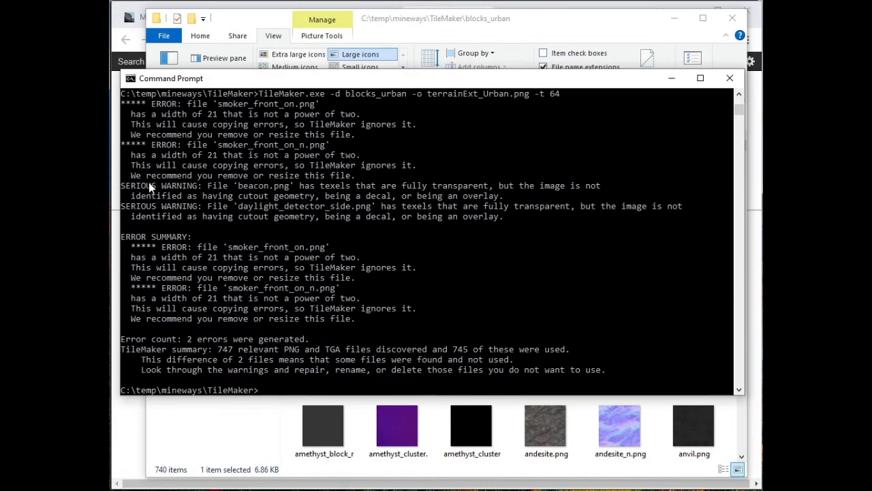
{"action": "mouse_move", "coordinate": [382, 202]}
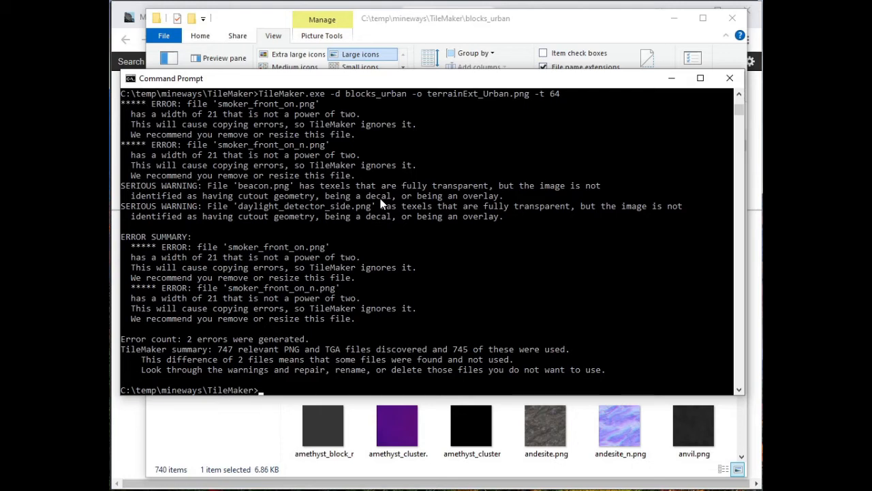
{"action": "mouse_move", "coordinate": [306, 158]}
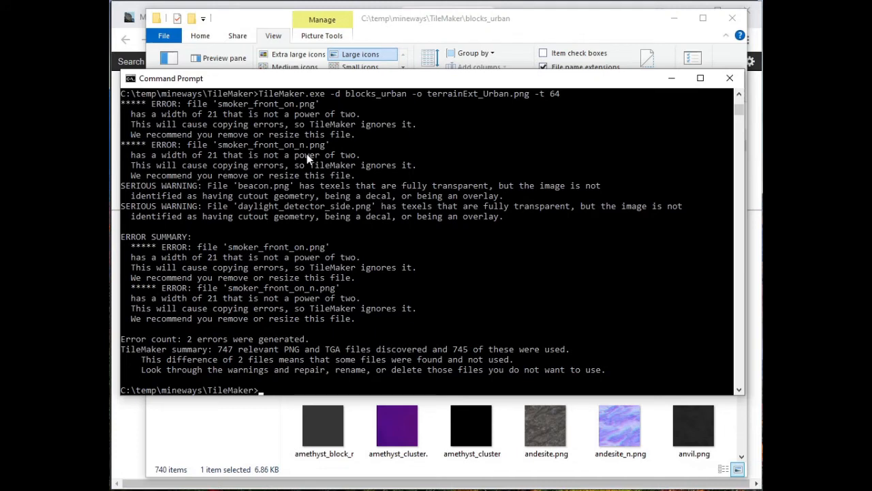
{"action": "mouse_move", "coordinate": [250, 208]}
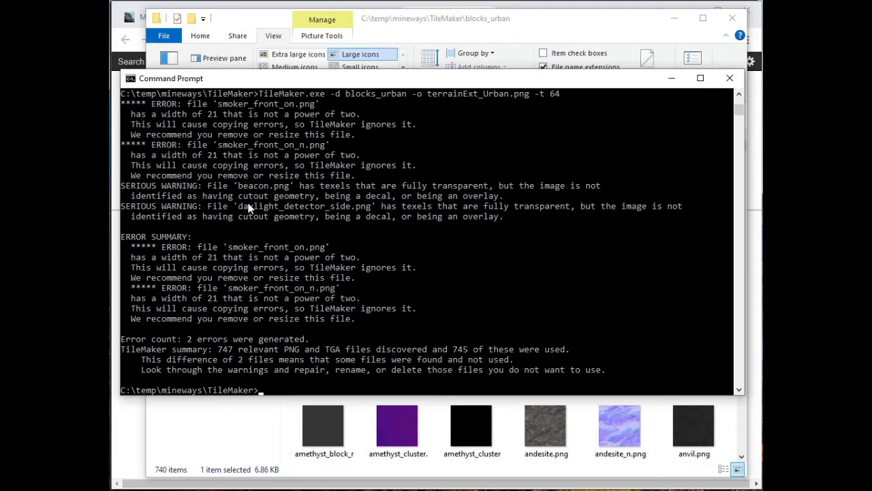
{"action": "mouse_move", "coordinate": [324, 225]}
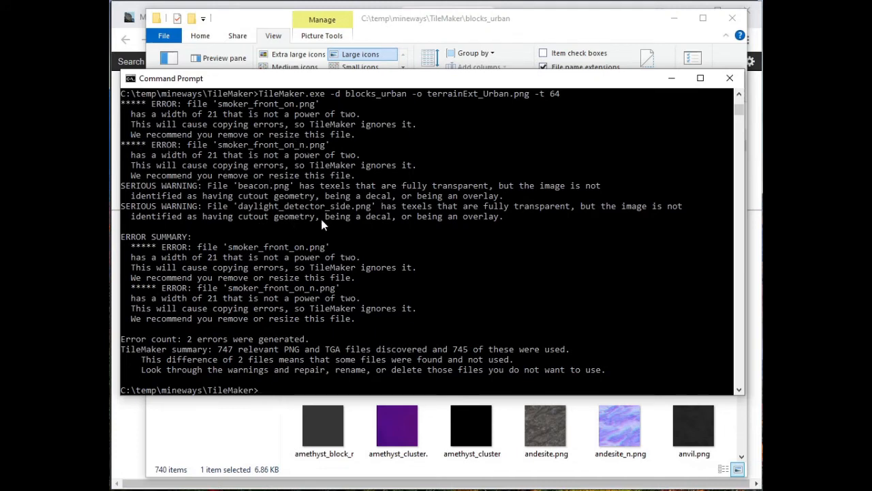
{"action": "mouse_move", "coordinate": [207, 136]}
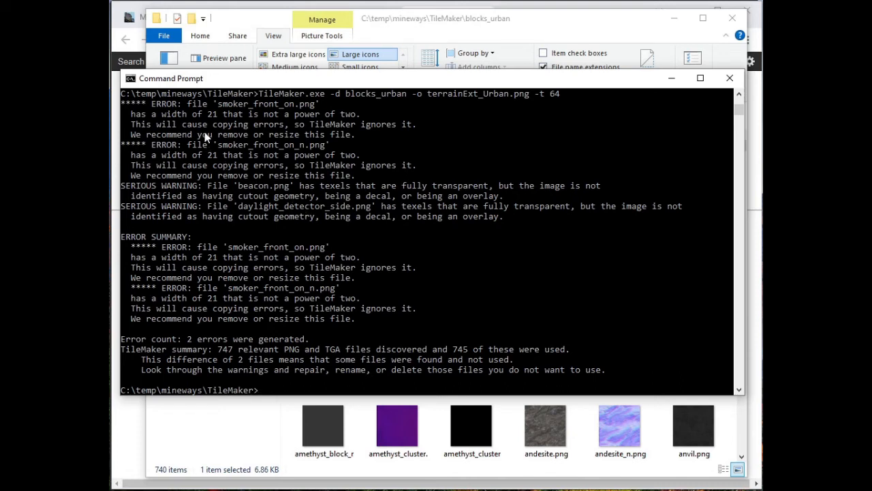
{"action": "mouse_move", "coordinate": [270, 141]}
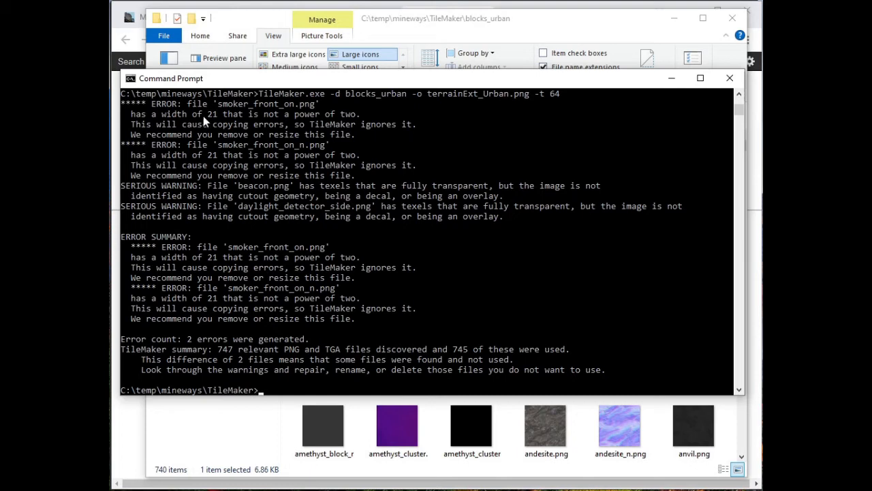
{"action": "mouse_move", "coordinate": [277, 148]}
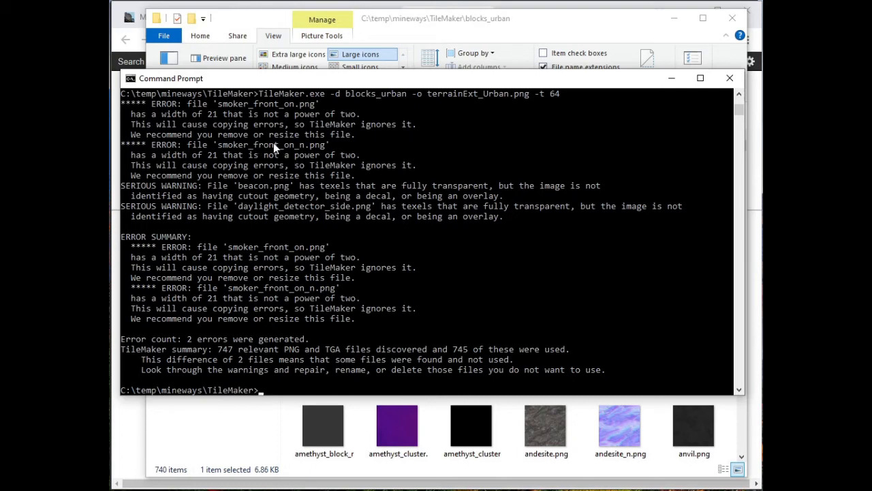
{"action": "mouse_move", "coordinate": [292, 139]}
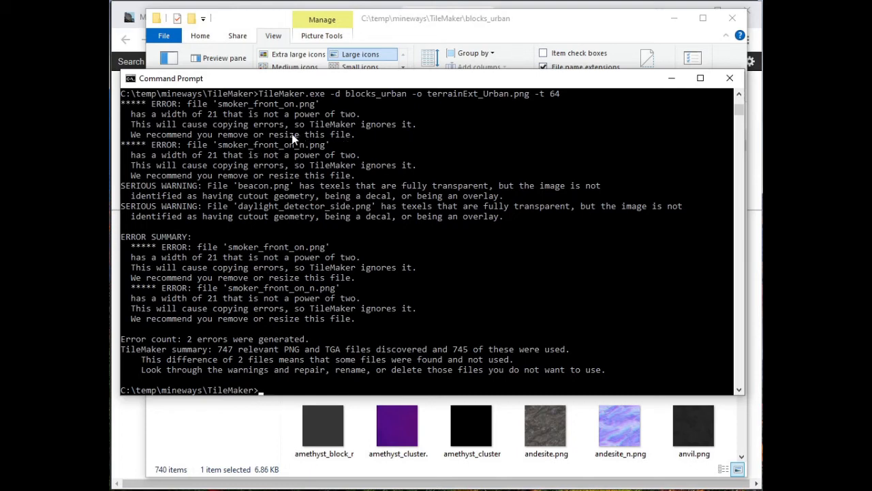
{"action": "mouse_move", "coordinate": [210, 122]}
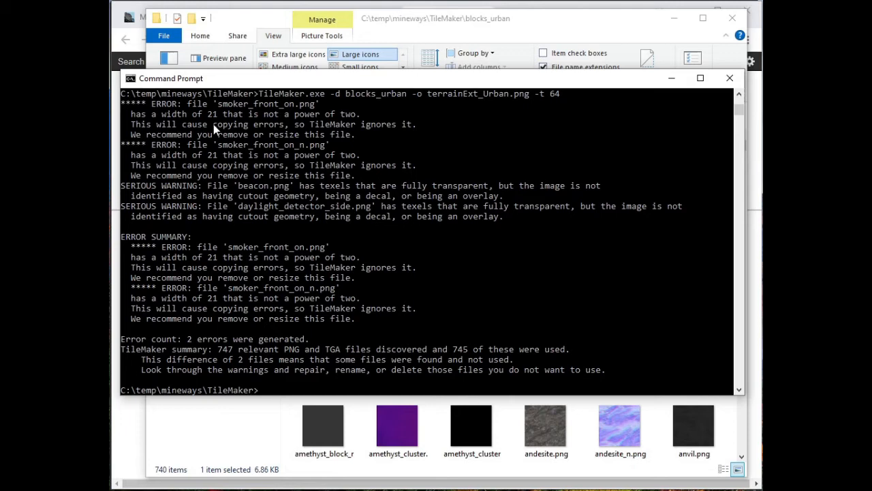
{"action": "mouse_move", "coordinate": [394, 295]}
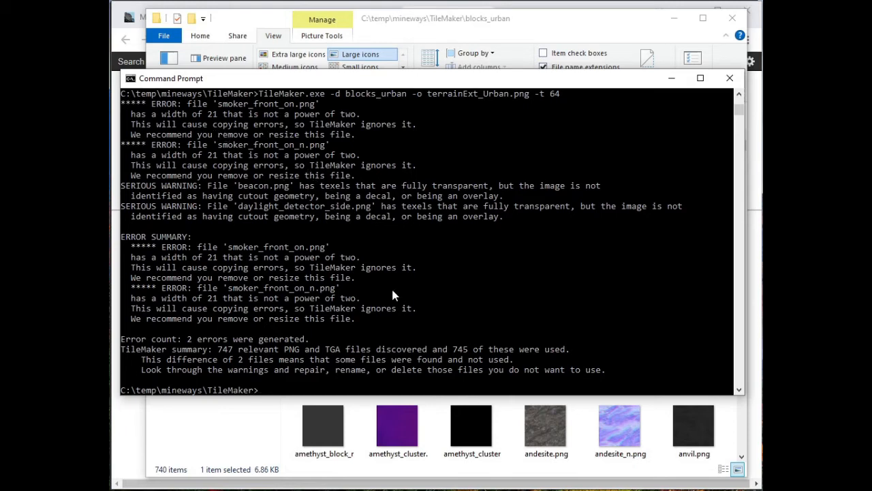
{"action": "mouse_move", "coordinate": [334, 288]}
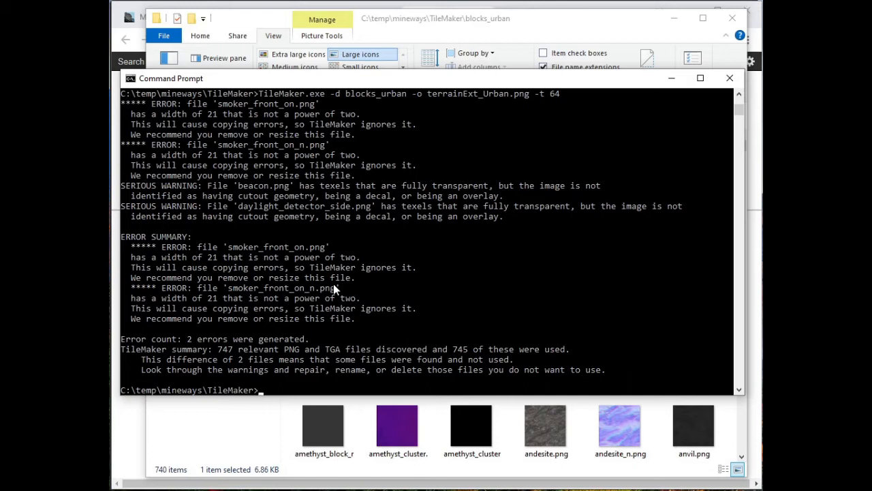
{"action": "mouse_move", "coordinate": [254, 122]}
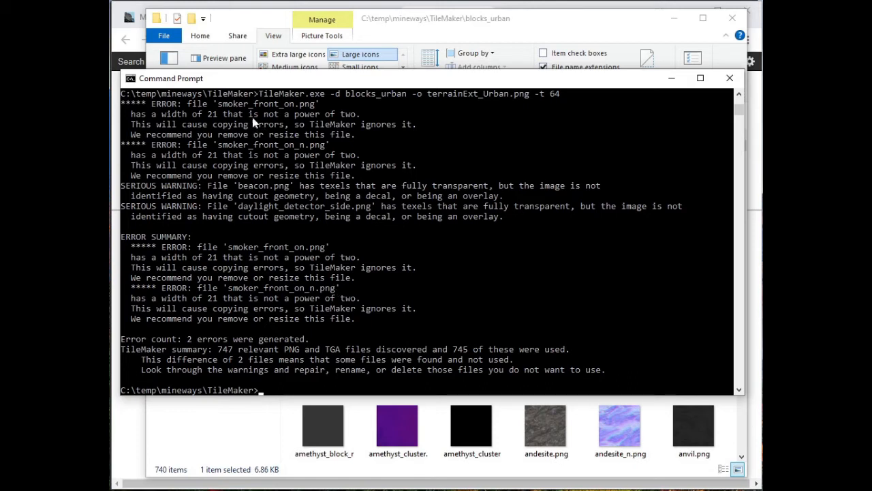
{"action": "mouse_move", "coordinate": [383, 280]}
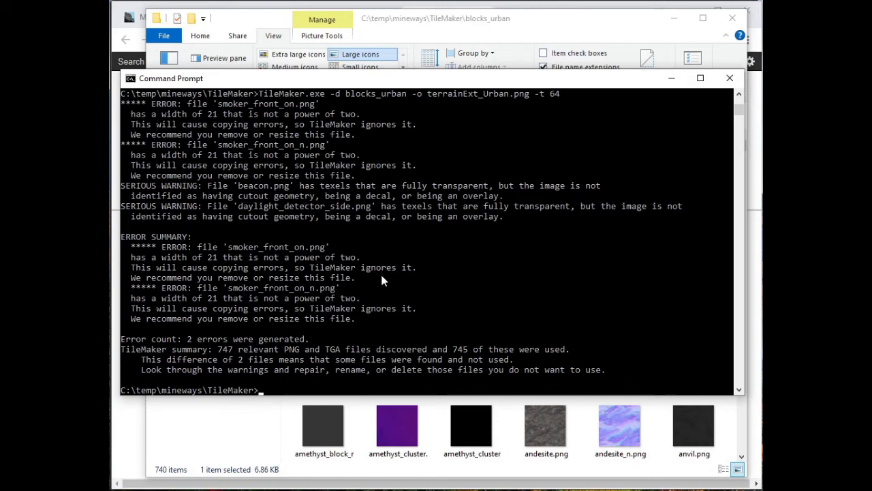
{"action": "type", "text": "dir"}
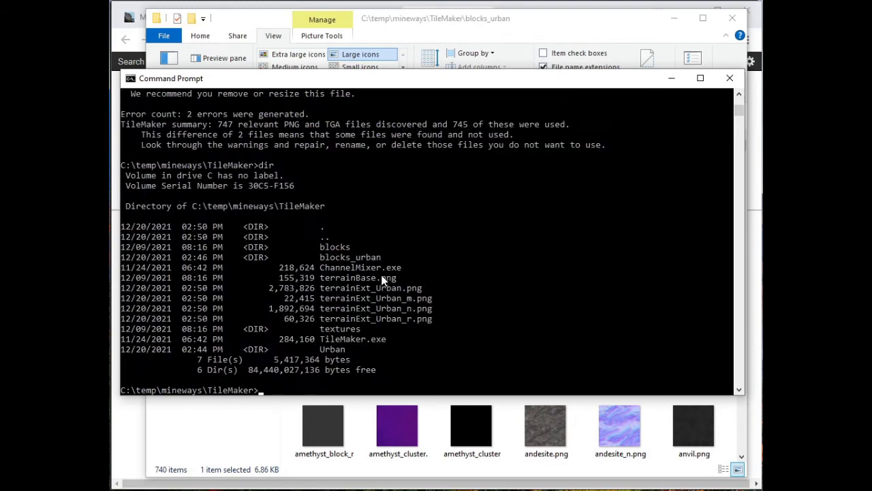
{"action": "mouse_move", "coordinate": [323, 293]}
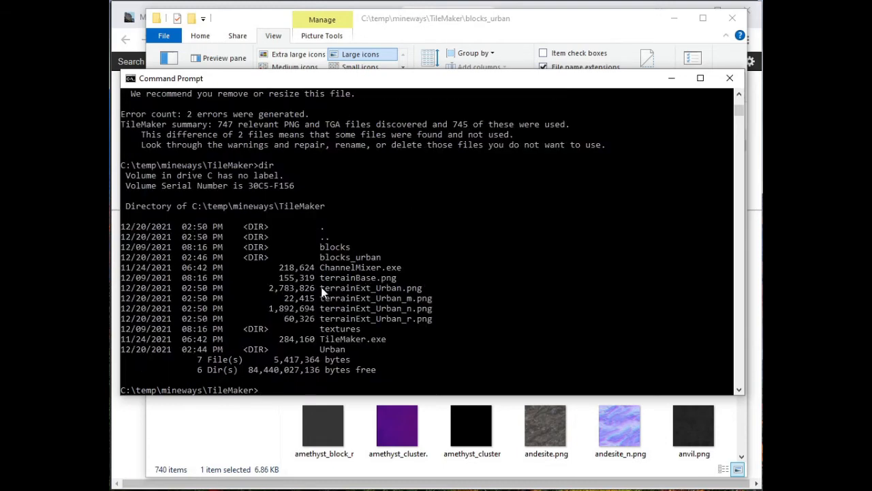
Mark the four terrainExt_Urban lines, then open terrainExt_Urban.png in IrfanView.
{"action": "left_click_drag", "start_coordinate": [319, 288], "coordinate": [432, 318]}
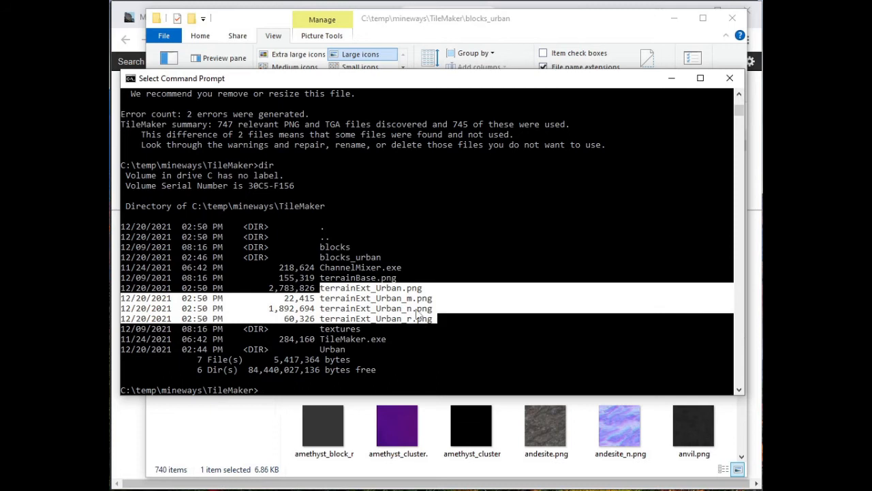
{"action": "mouse_move", "coordinate": [419, 312]}
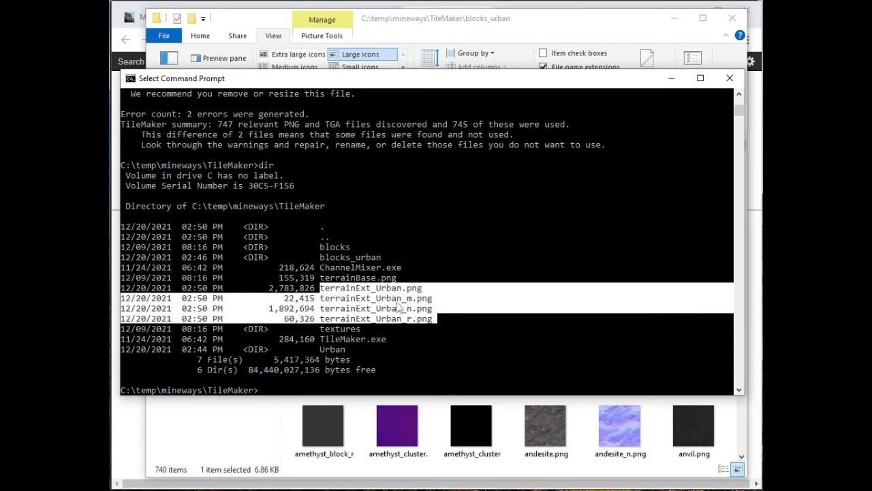
{"action": "mouse_move", "coordinate": [392, 327]}
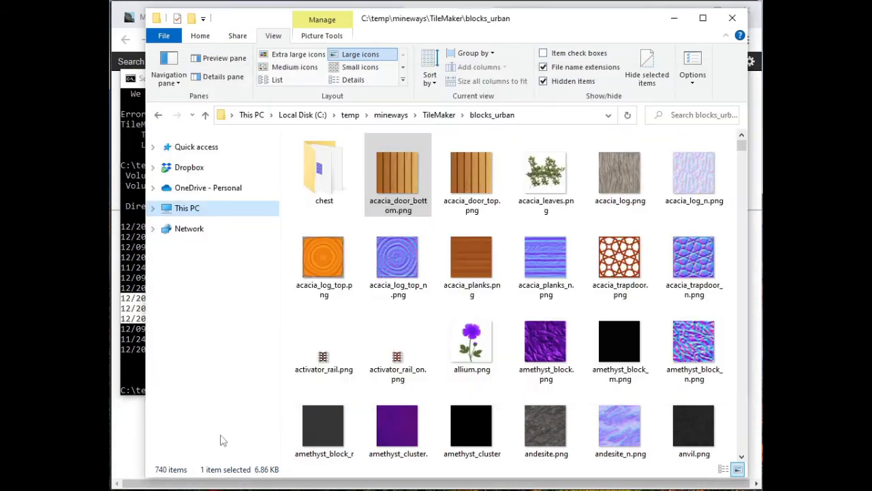
{"action": "left_click", "coordinate": [439, 115]}
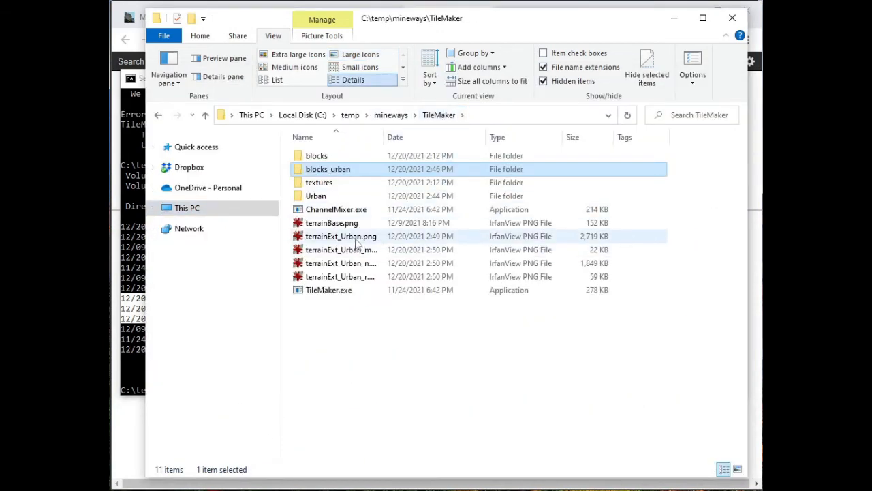
{"action": "double_click", "coordinate": [341, 236]}
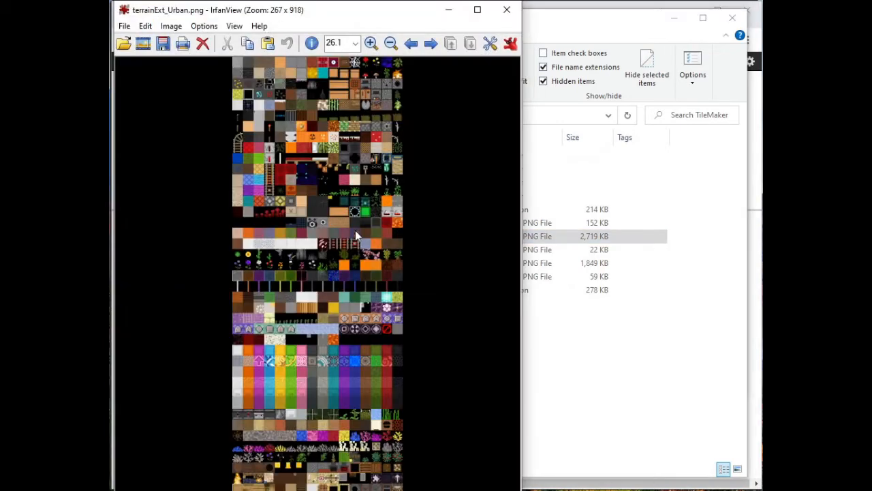
{"action": "mouse_move", "coordinate": [355, 303]}
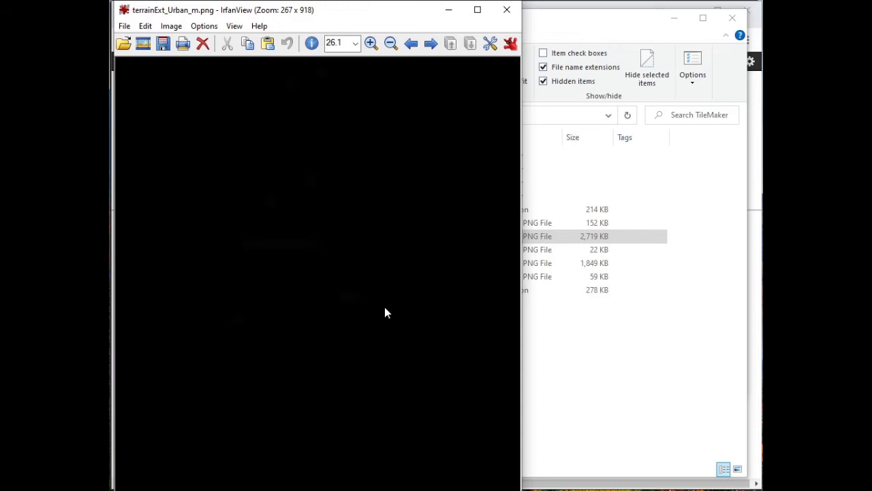
{"action": "mouse_move", "coordinate": [189, 284]}
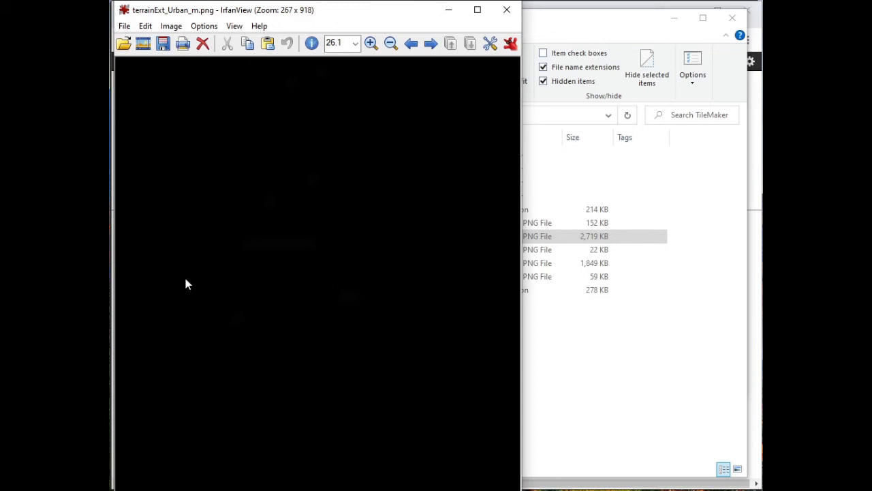
{"action": "mouse_move", "coordinate": [378, 456]}
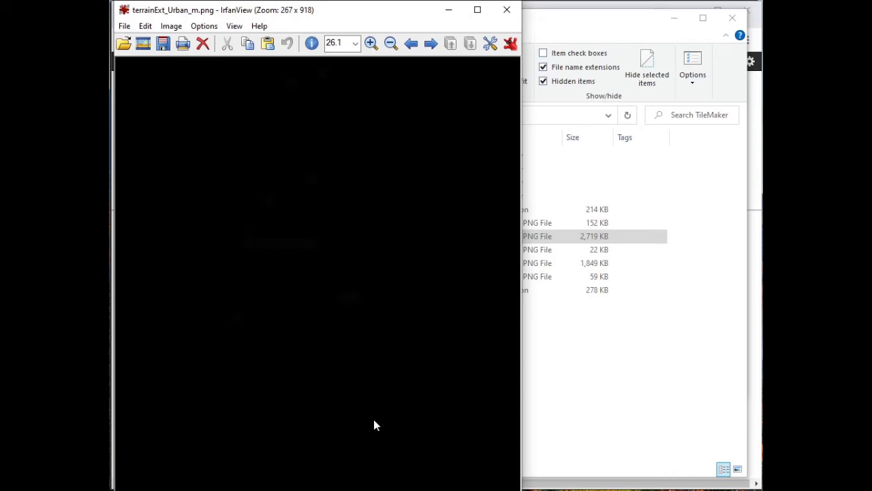
{"action": "mouse_move", "coordinate": [303, 443]}
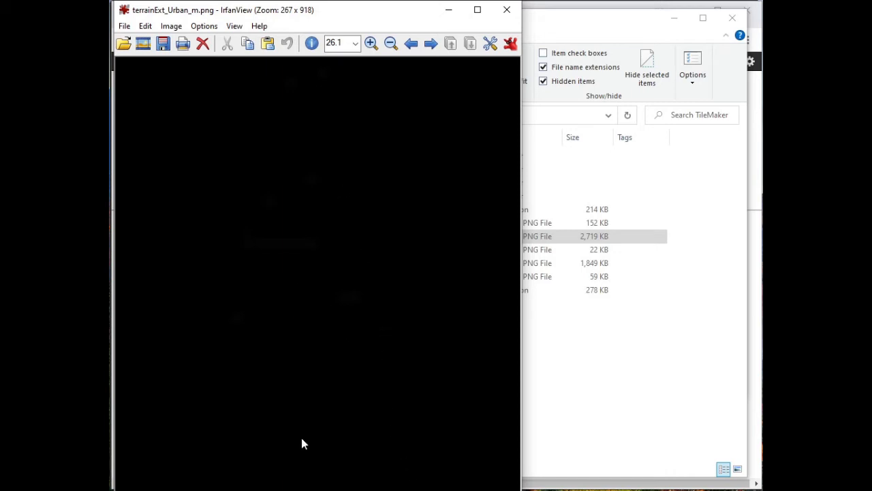
{"action": "mouse_move", "coordinate": [353, 418]}
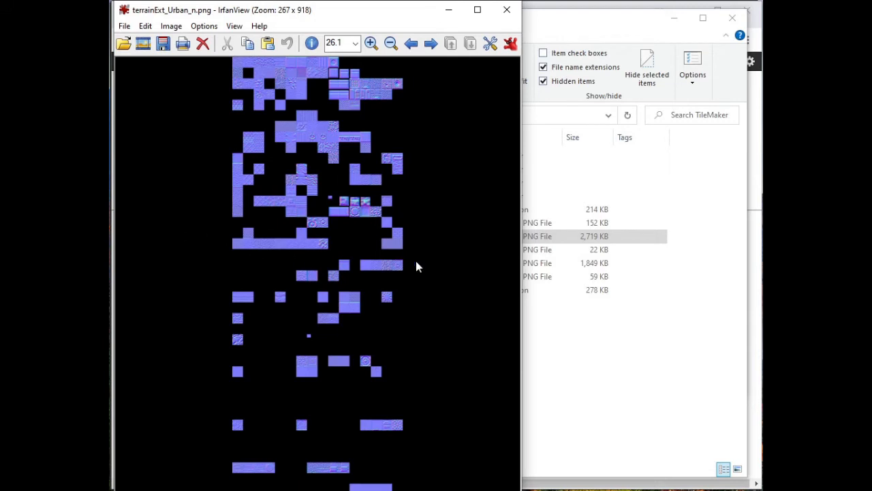
{"action": "mouse_move", "coordinate": [315, 345]}
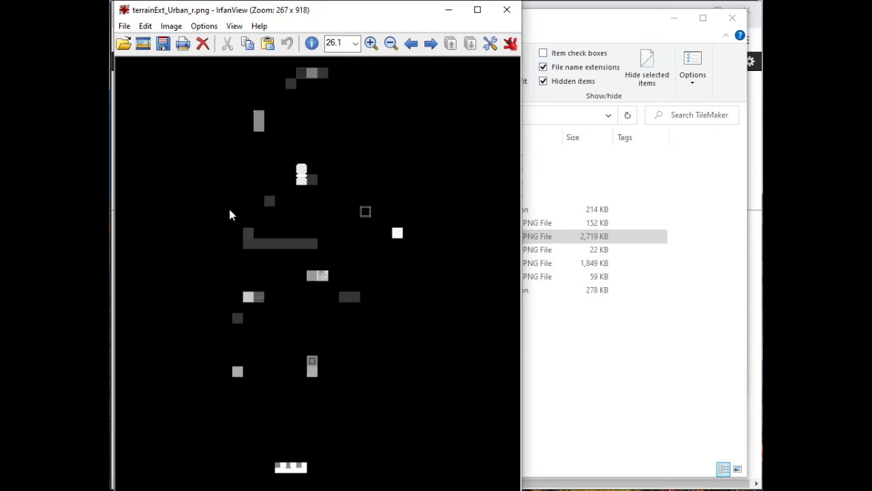
{"action": "mouse_move", "coordinate": [322, 173]}
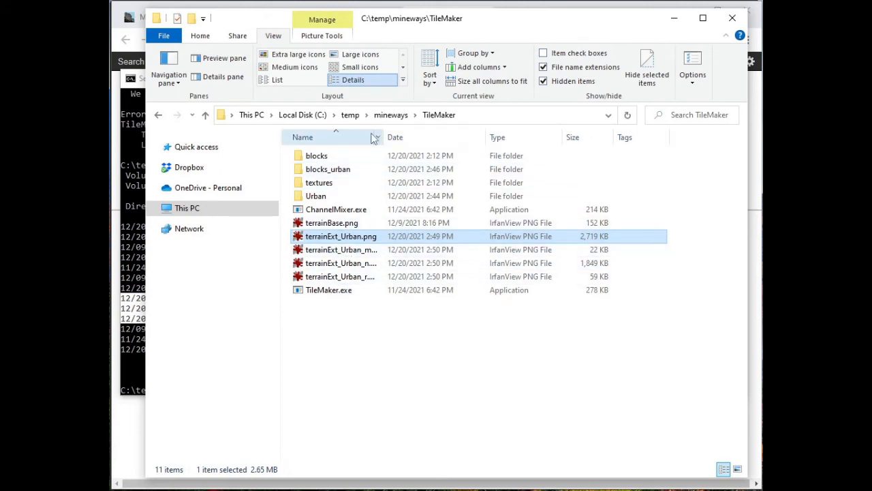
{"action": "mouse_move", "coordinate": [382, 137]}
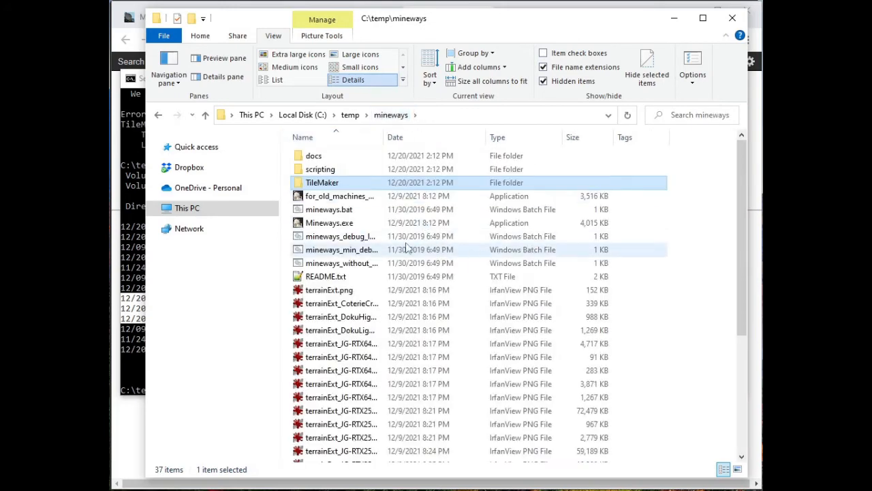
Launch Mineways.exe from C:\temp\mineways, opening the Texture Pack Testing World.
{"action": "double_click", "coordinate": [330, 223]}
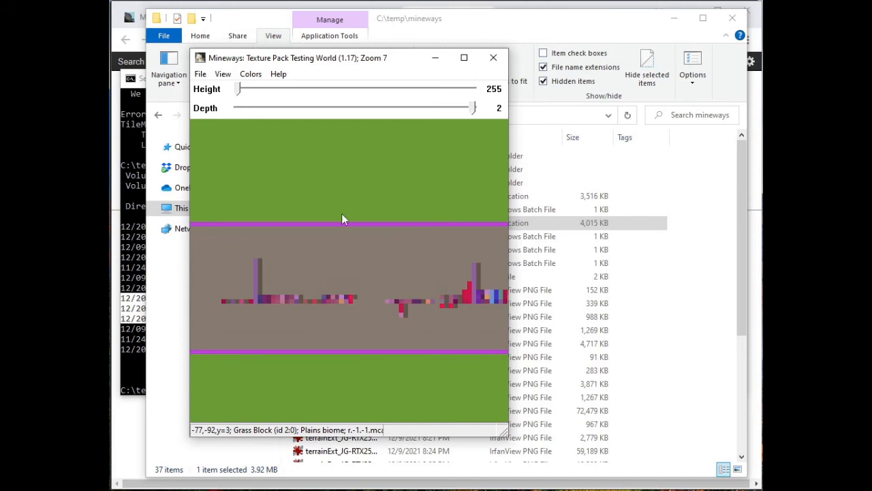
{"action": "left_click", "coordinate": [222, 74]}
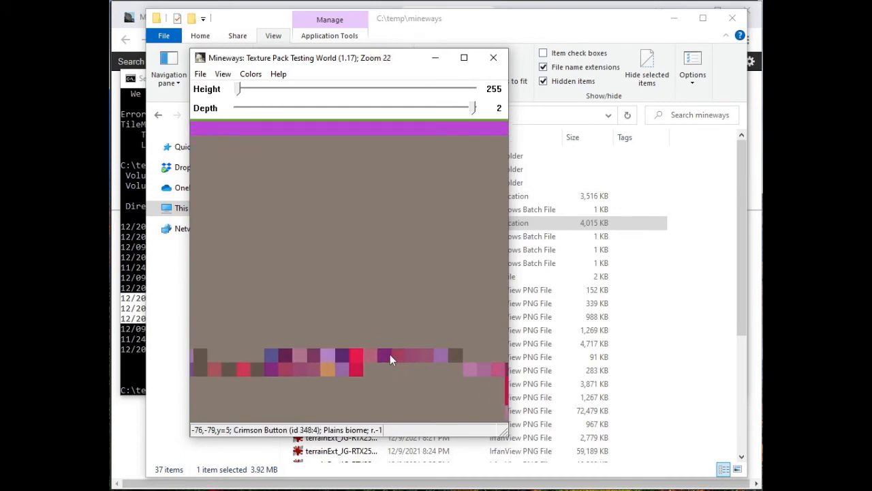
{"action": "left_click", "coordinate": [222, 73]}
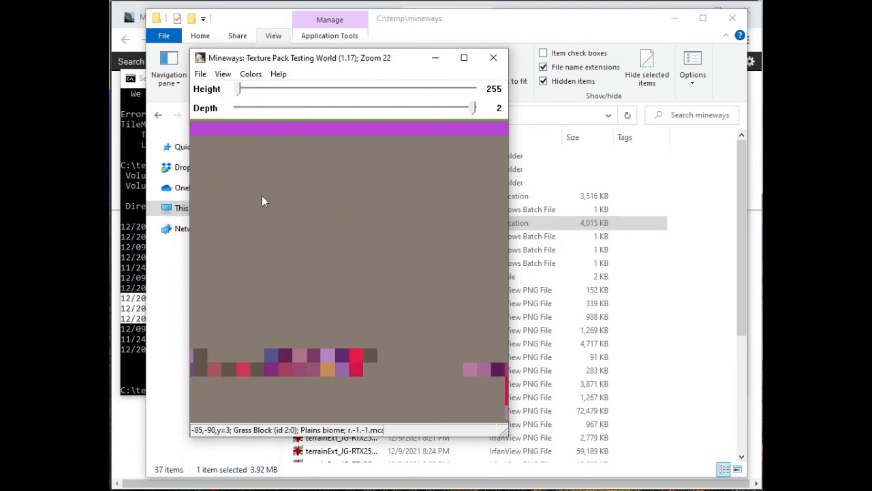
{"action": "left_click", "coordinate": [222, 73]}
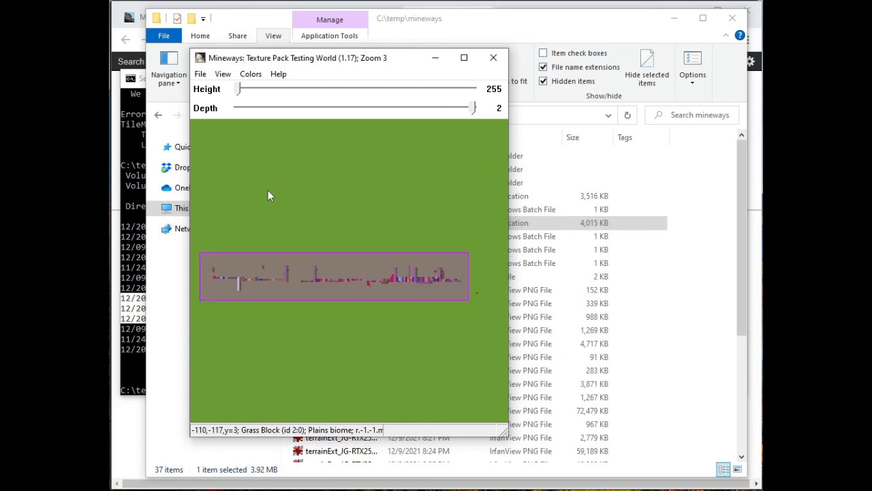
Load terrainExt_Urban.png from the TileMaker folder as the terrain file, with depth 2.
{"action": "left_click", "coordinate": [200, 73]}
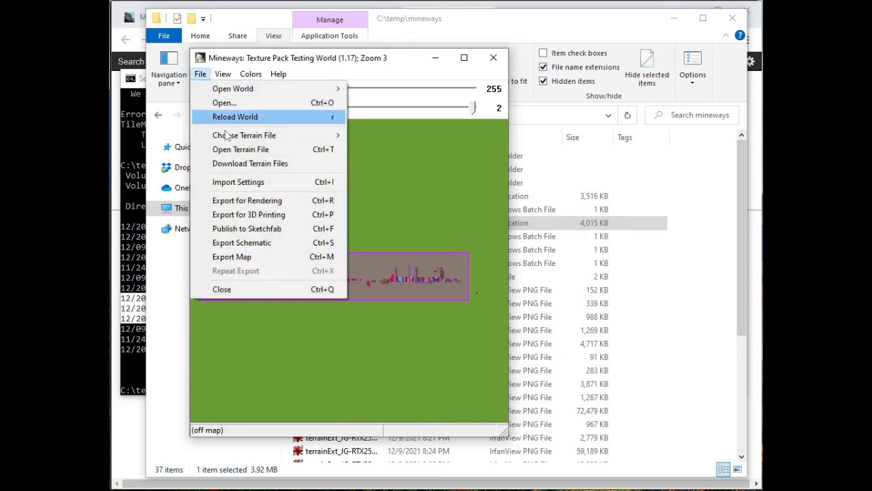
{"action": "left_click", "coordinate": [240, 149]}
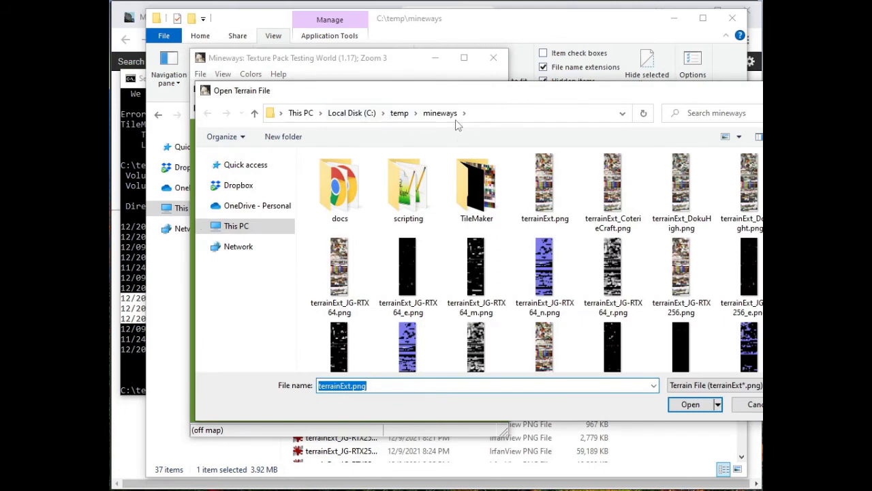
{"action": "double_click", "coordinate": [476, 180]}
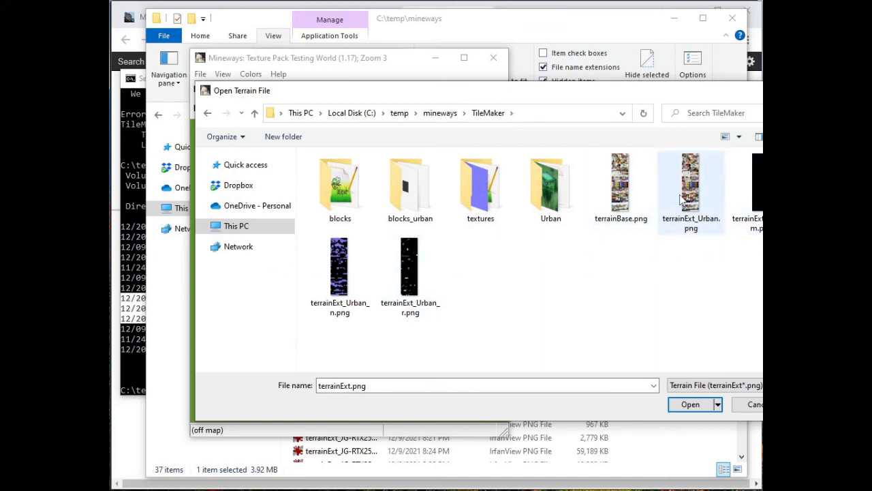
{"action": "left_click", "coordinate": [692, 188]}
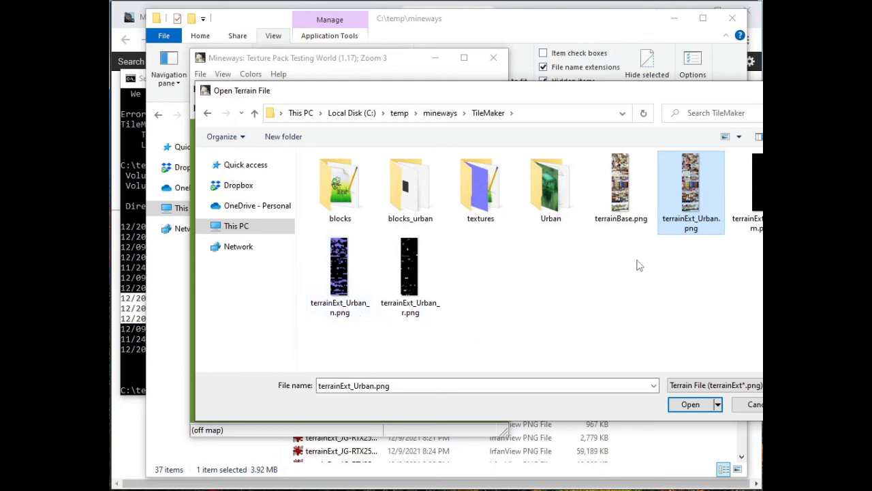
{"action": "mouse_move", "coordinate": [341, 330]}
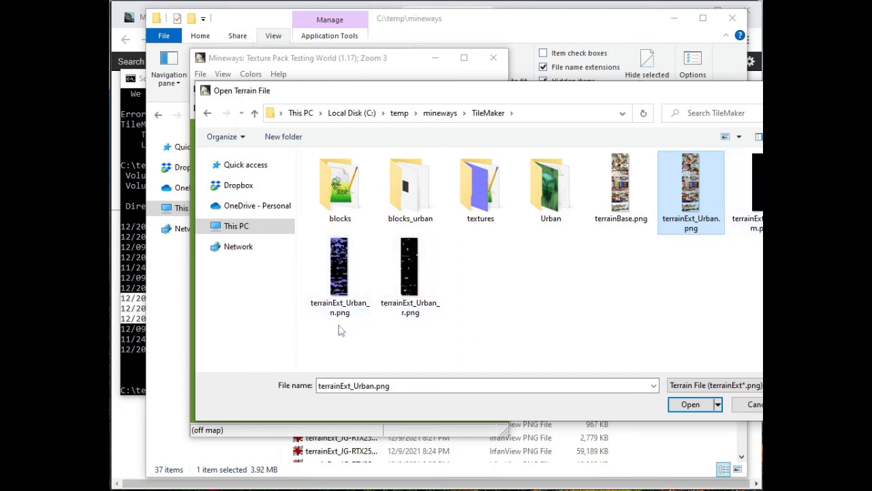
{"action": "left_click", "coordinate": [409, 265]}
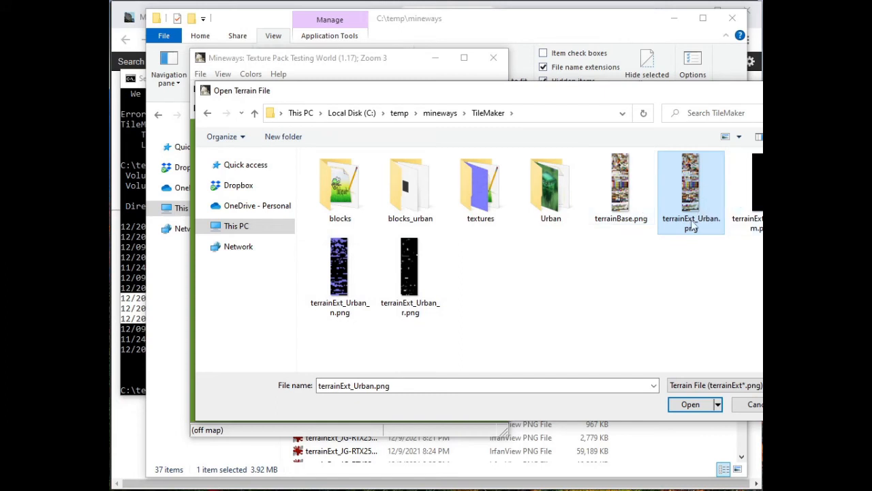
{"action": "left_click", "coordinate": [691, 404]}
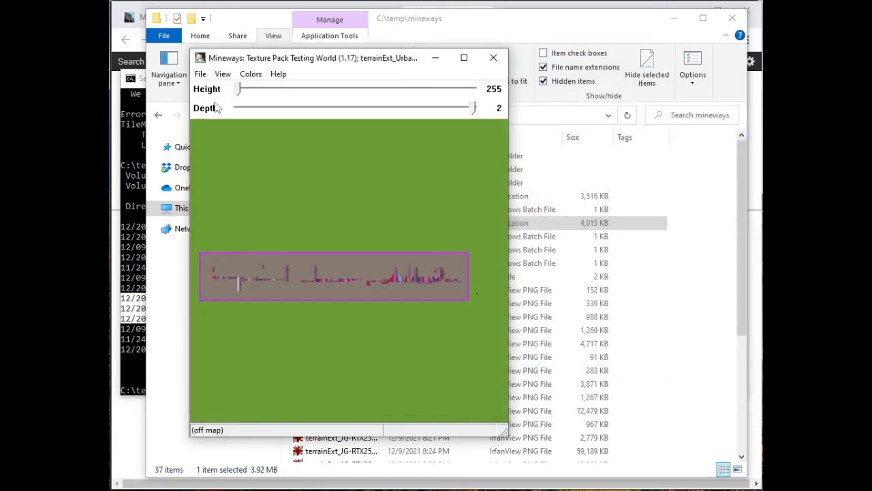
{"action": "mouse_move", "coordinate": [281, 283]}
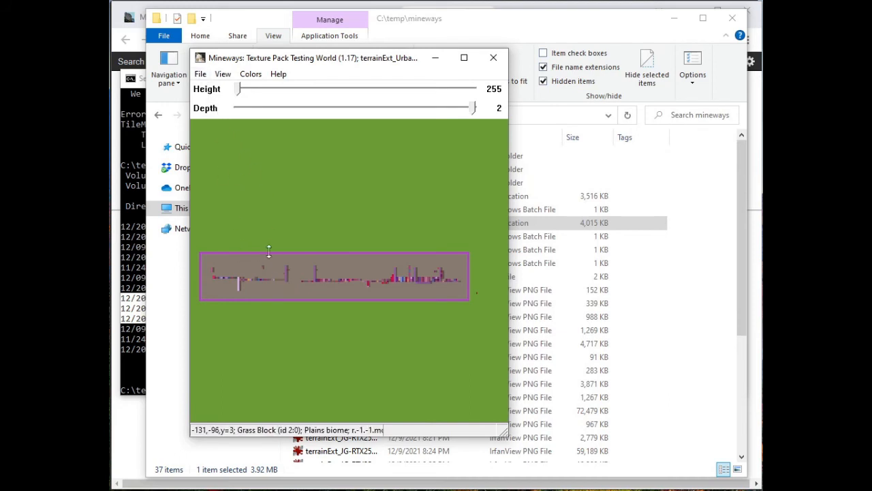
Export the world as Universal Scene Description file urban.usda in C:\temp, with individual textures.
{"action": "left_click", "coordinate": [200, 74]}
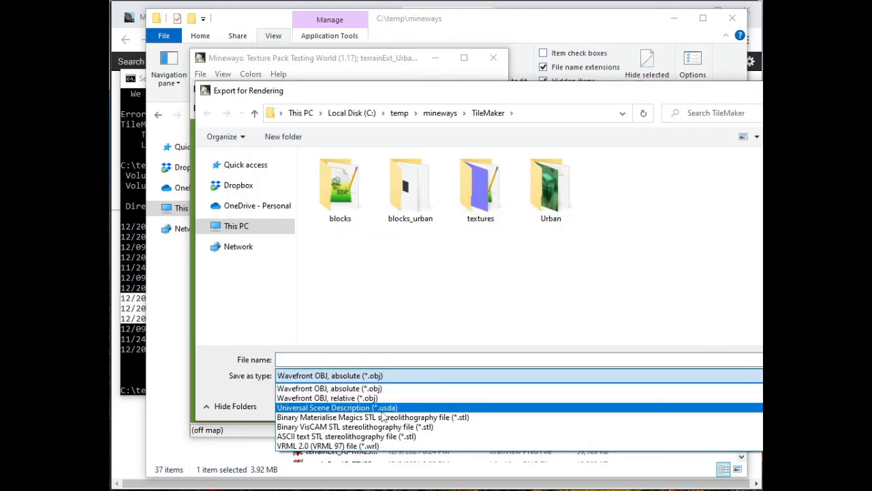
{"action": "left_click", "coordinate": [336, 407]}
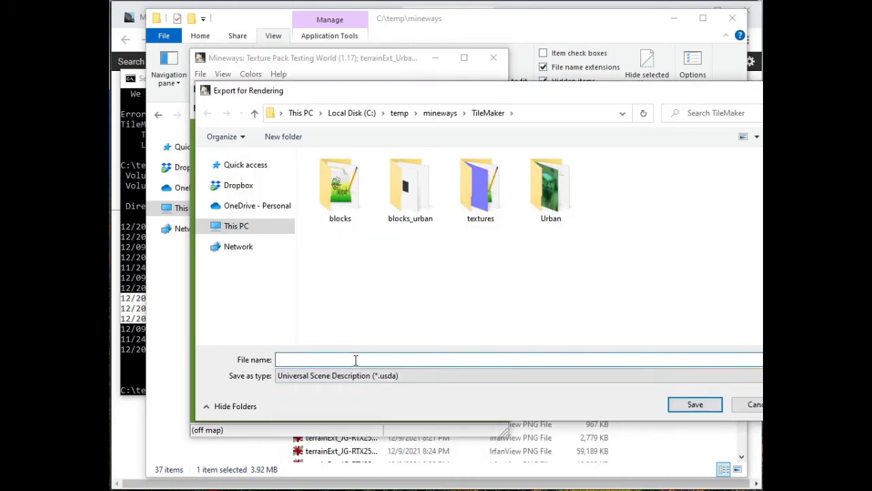
{"action": "type", "text": "urban"}
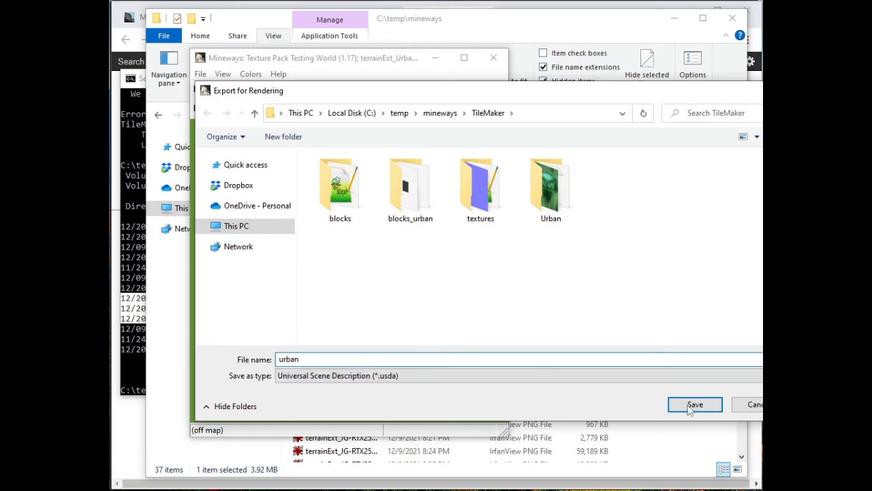
{"action": "double_click", "coordinate": [550, 181]}
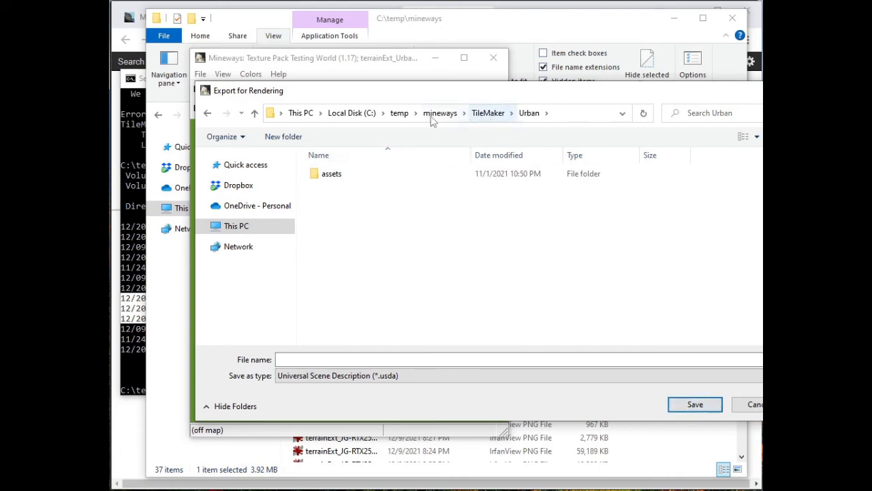
{"action": "left_click", "coordinate": [400, 112]}
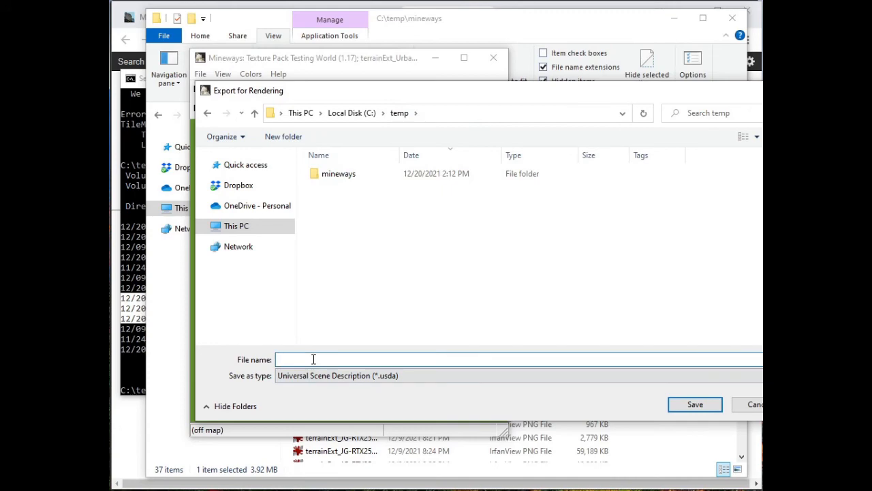
{"action": "type", "text": "urban"}
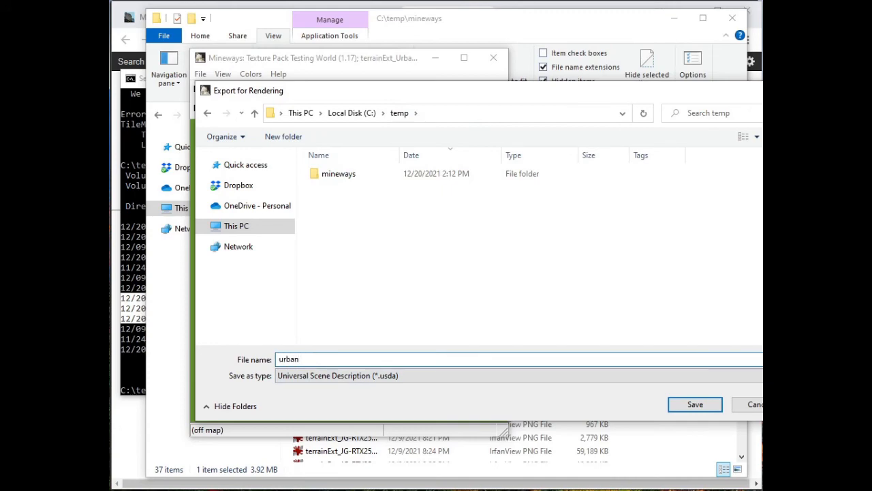
{"action": "left_click", "coordinate": [694, 403]}
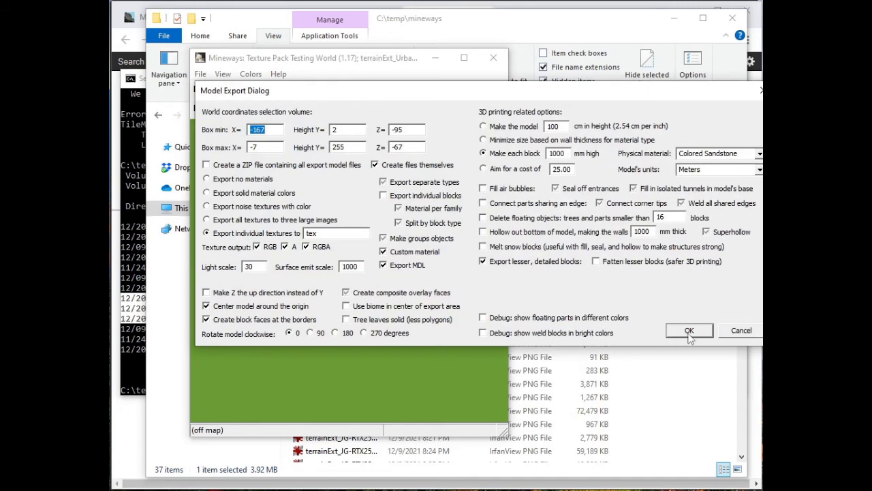
{"action": "left_click", "coordinate": [689, 331]}
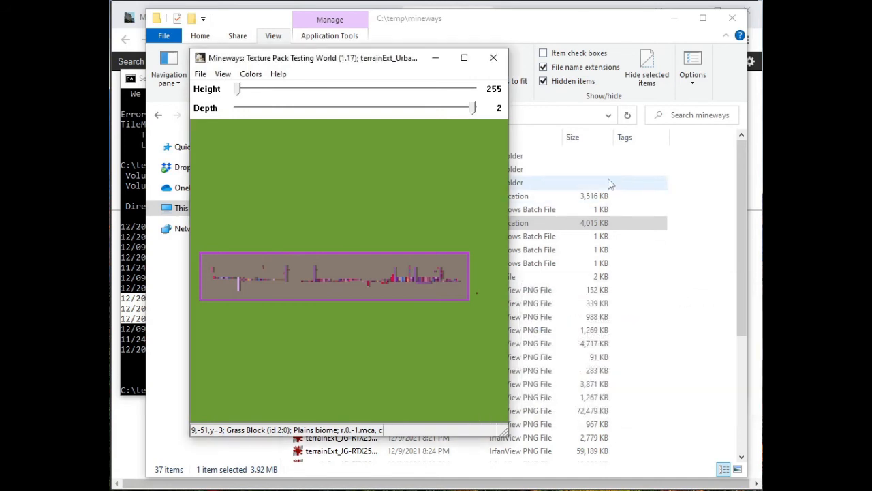
Check C:\temp for urban.usda and the urban_materials folder's exported textures.
{"action": "left_click", "coordinate": [494, 57]}
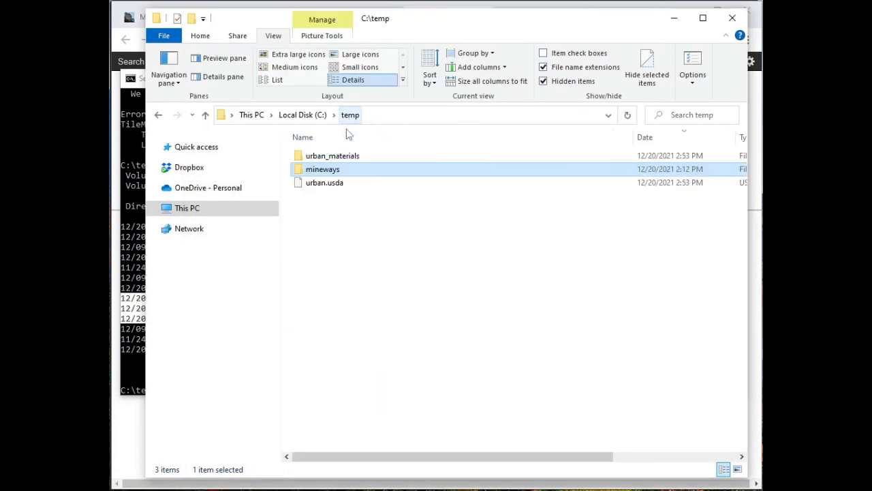
{"action": "left_click", "coordinate": [324, 182]}
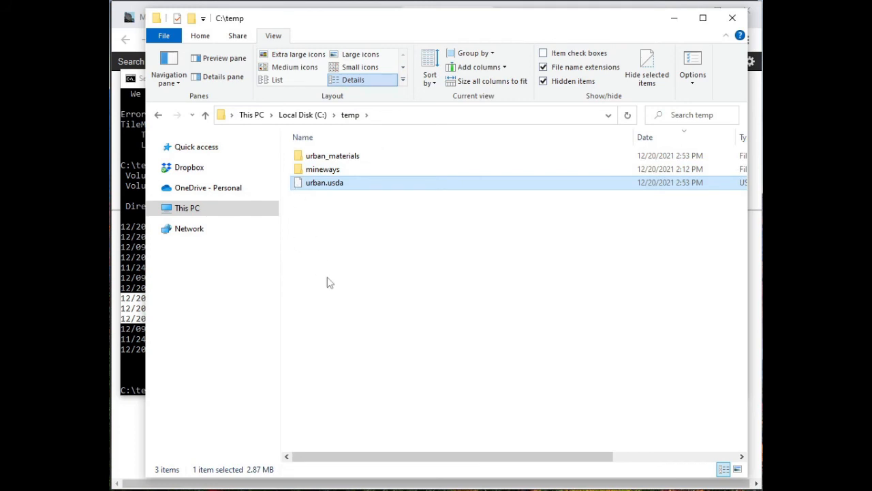
{"action": "left_click", "coordinate": [332, 156]}
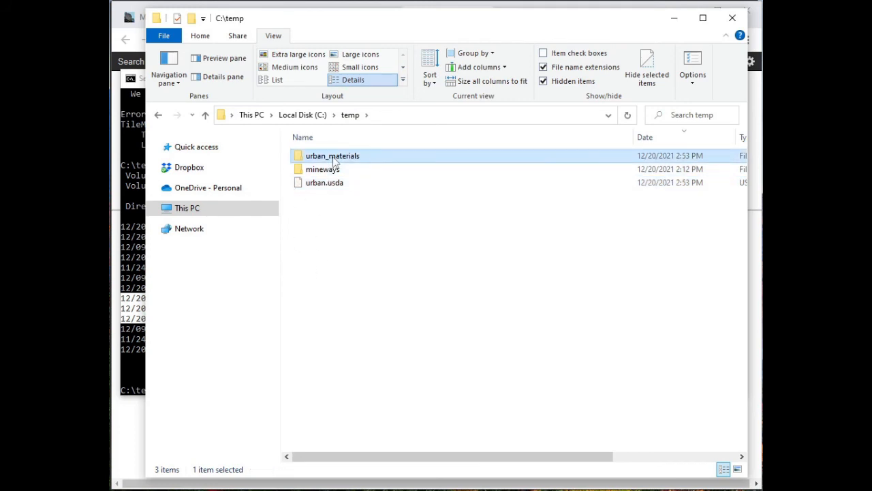
{"action": "double_click", "coordinate": [333, 155]}
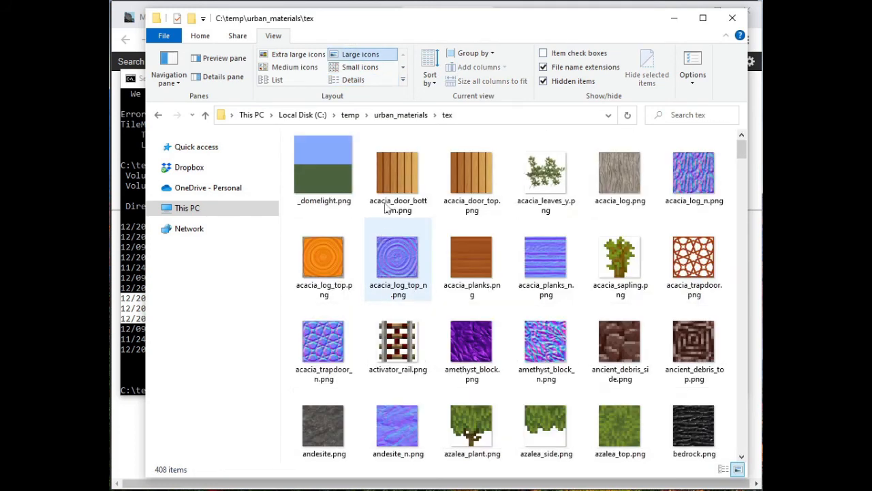
{"action": "left_click", "coordinate": [350, 114]}
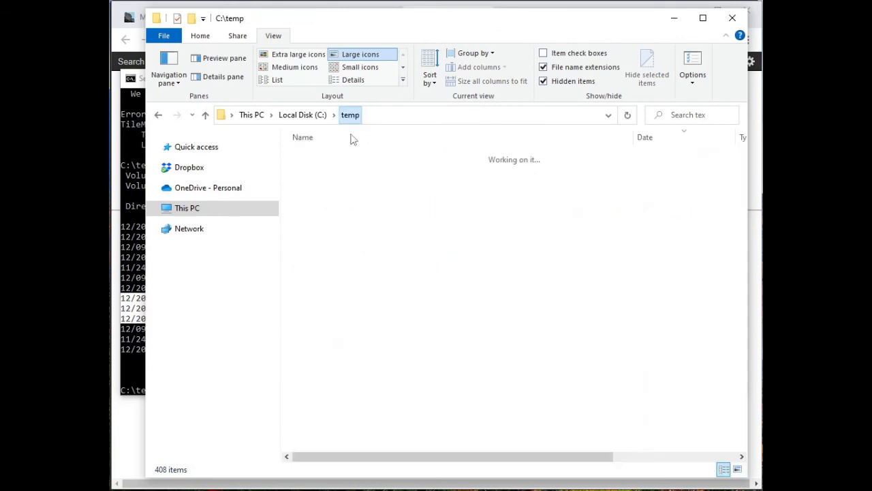
{"action": "left_click", "coordinate": [353, 80]}
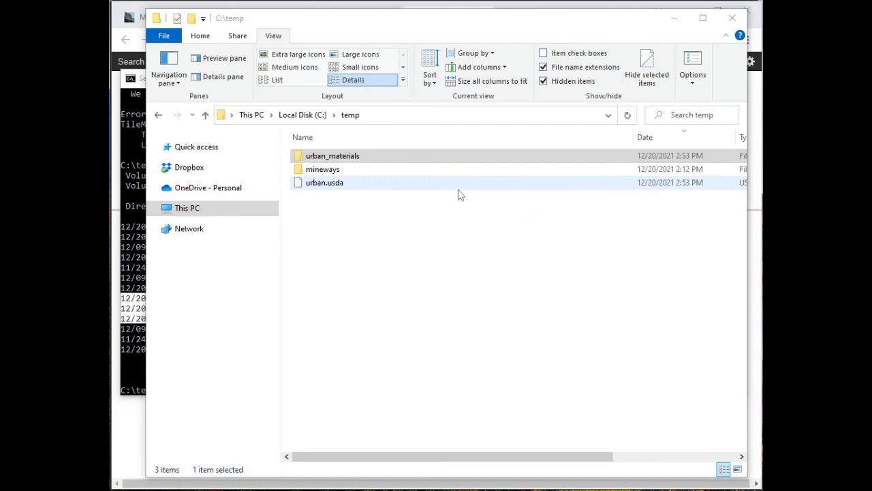
{"action": "left_click", "coordinate": [461, 195]}
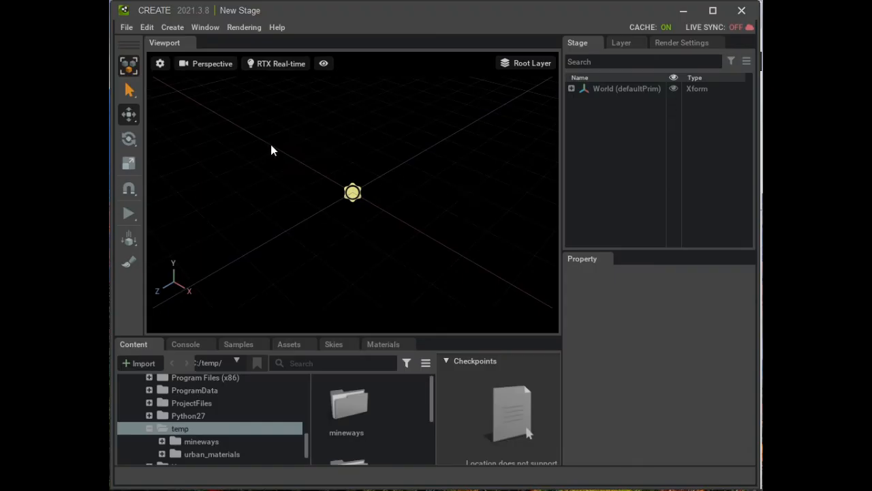
{"action": "mouse_move", "coordinate": [362, 144]}
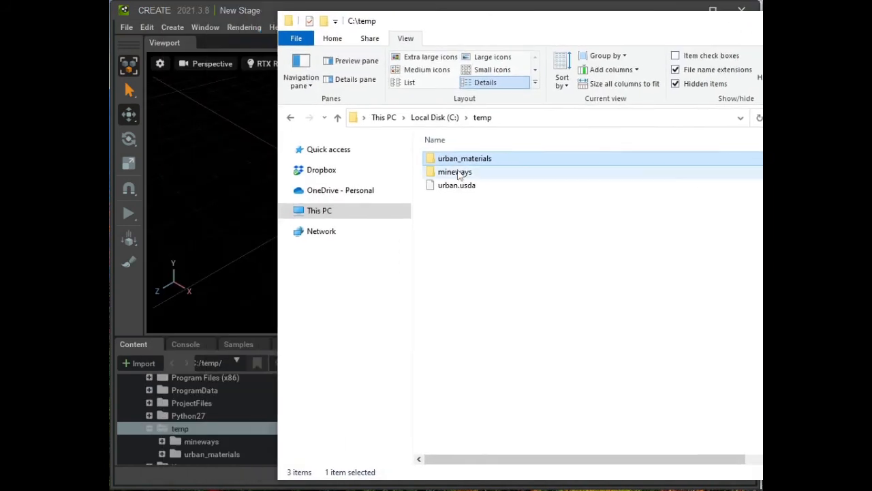
Open C:\temp\urban.usda in Omniverse Create.
{"action": "left_click", "coordinate": [457, 185]}
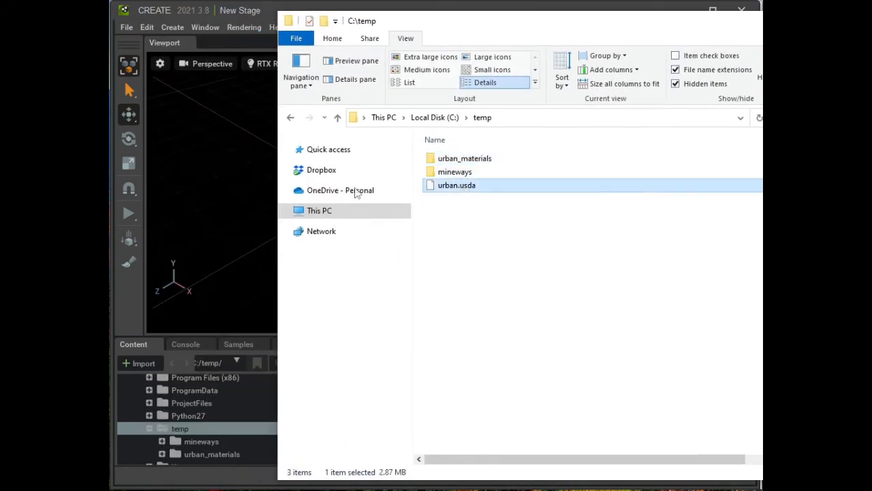
{"action": "double_click", "coordinate": [456, 185]}
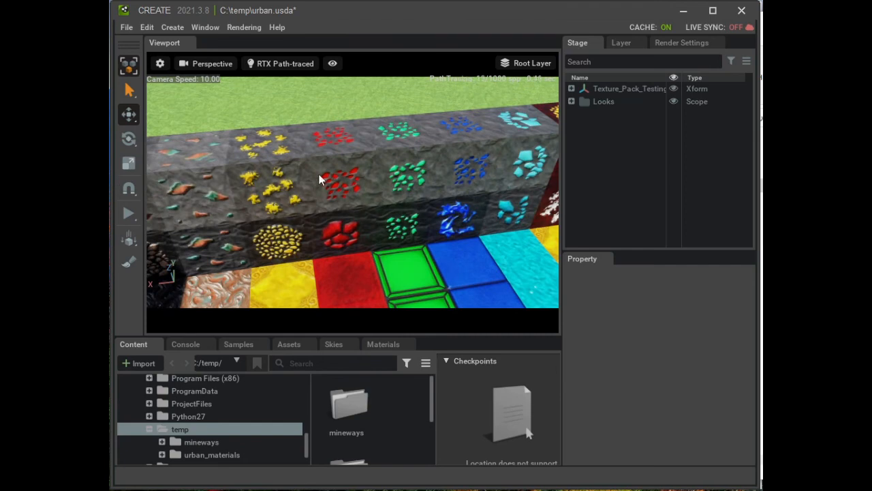
{"action": "mouse_move", "coordinate": [228, 220]}
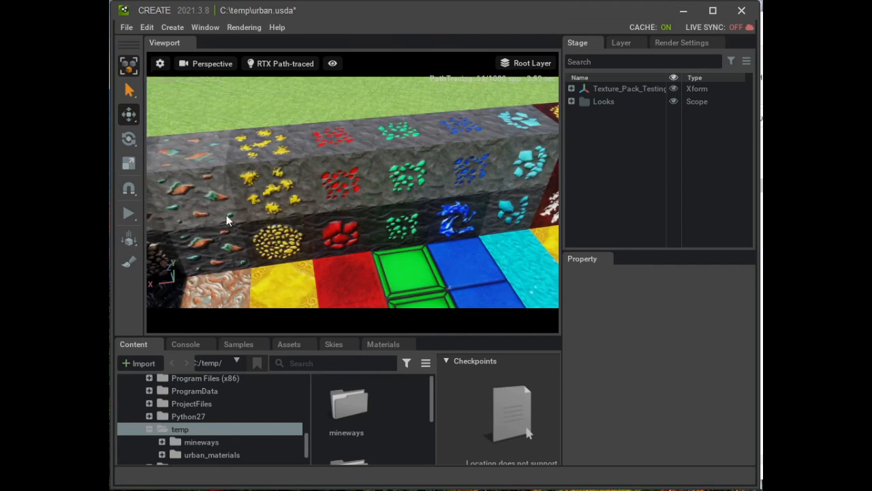
{"action": "mouse_move", "coordinate": [574, 95]}
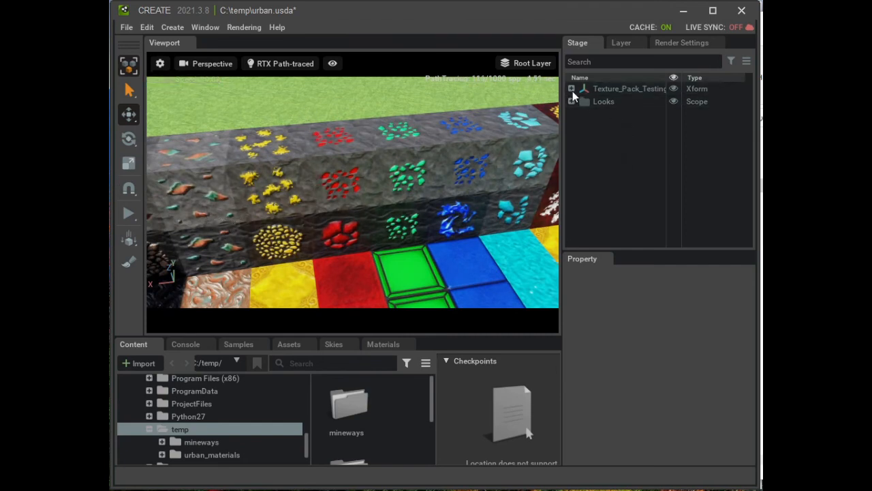
Select the Sun light and rotate it to about X 241, Y 312.
{"action": "left_click", "coordinate": [572, 89]}
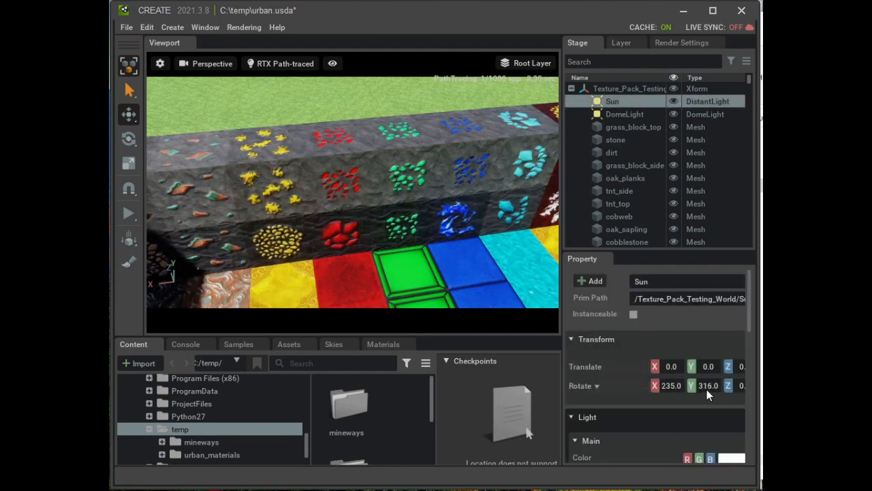
{"action": "left_click_drag", "start_coordinate": [709, 385], "coordinate": [746, 386]}
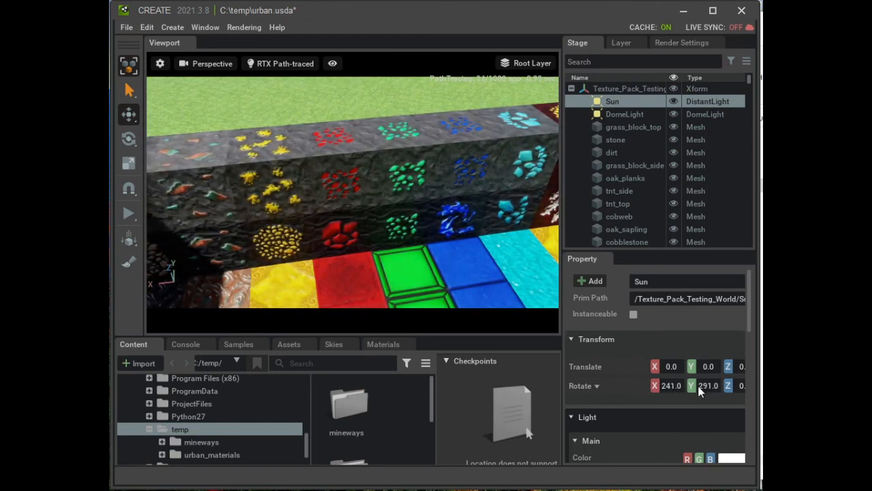
{"action": "left_click_drag", "start_coordinate": [708, 386], "coordinate": [733, 386]}
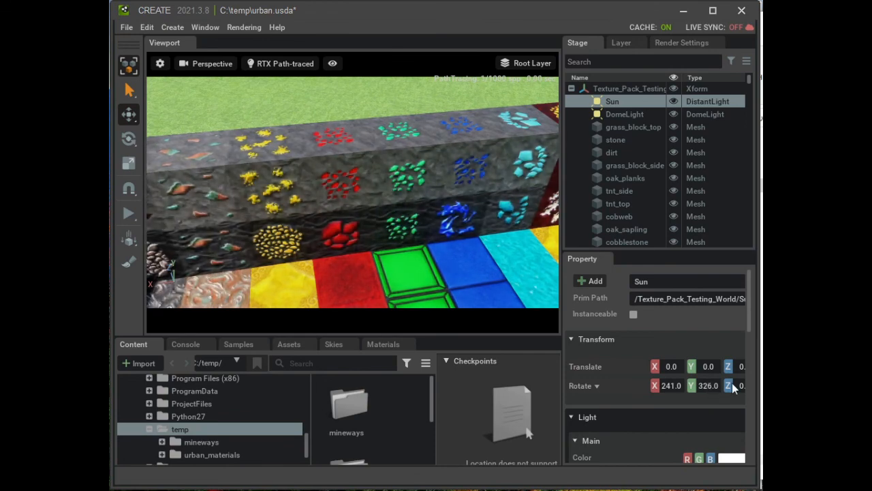
{"action": "left_click_drag", "start_coordinate": [708, 385], "coordinate": [688, 385]}
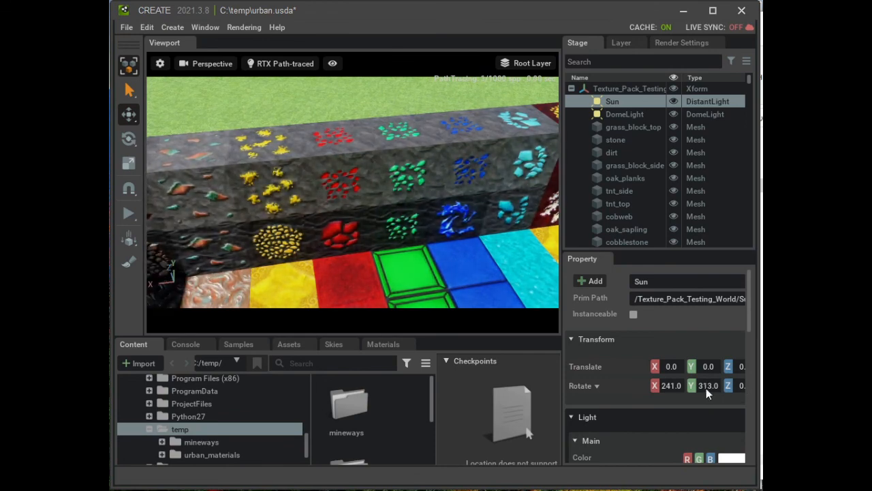
{"action": "left_click_drag", "start_coordinate": [708, 385], "coordinate": [702, 386]}
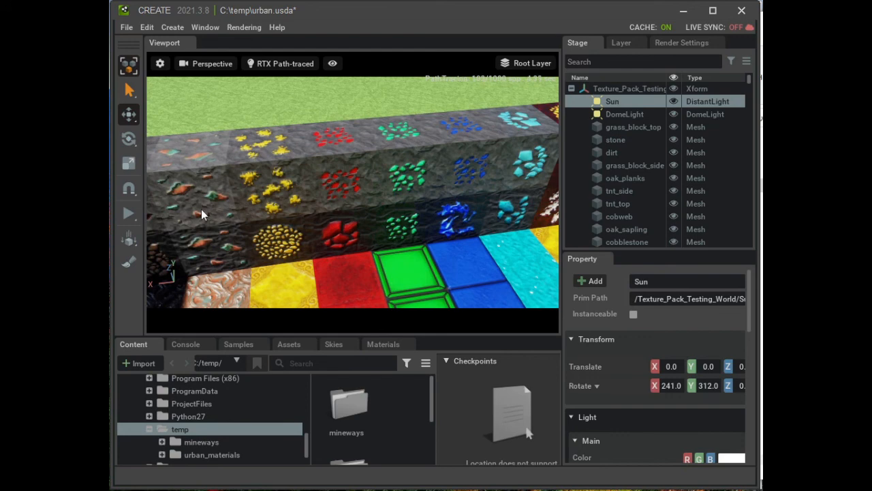
{"action": "mouse_move", "coordinate": [300, 188]}
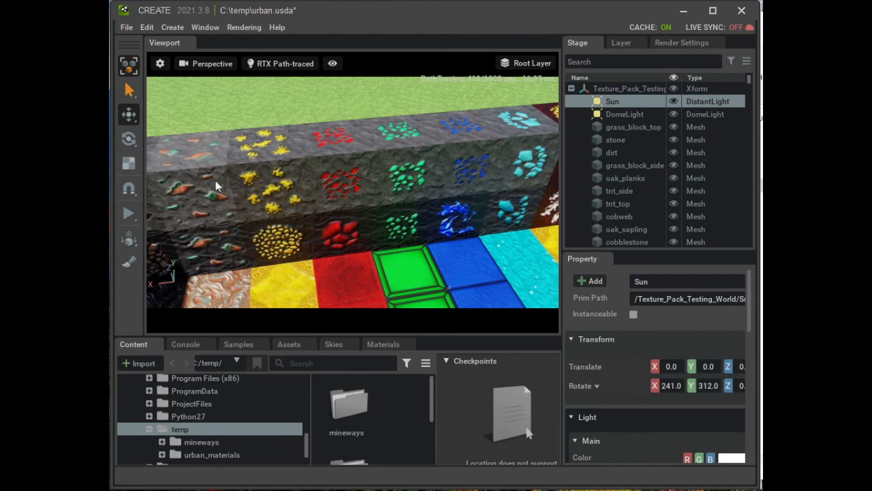
{"action": "mouse_move", "coordinate": [234, 207]}
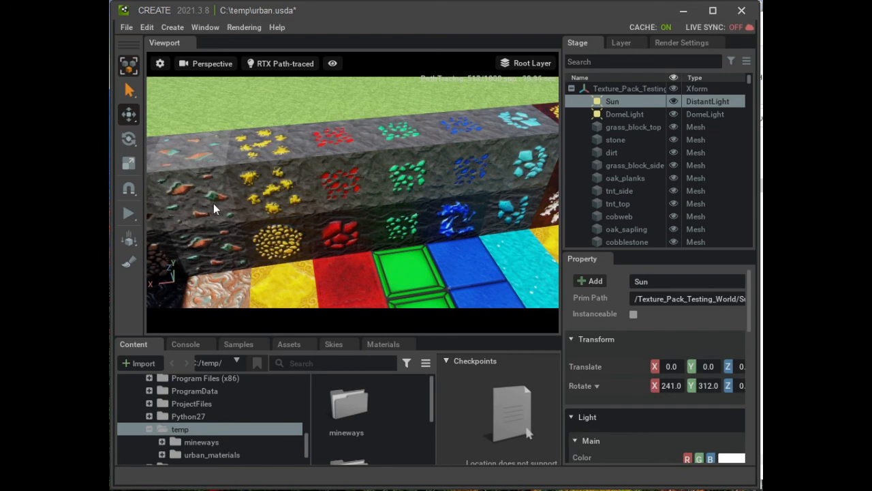
{"action": "mouse_move", "coordinate": [392, 234]}
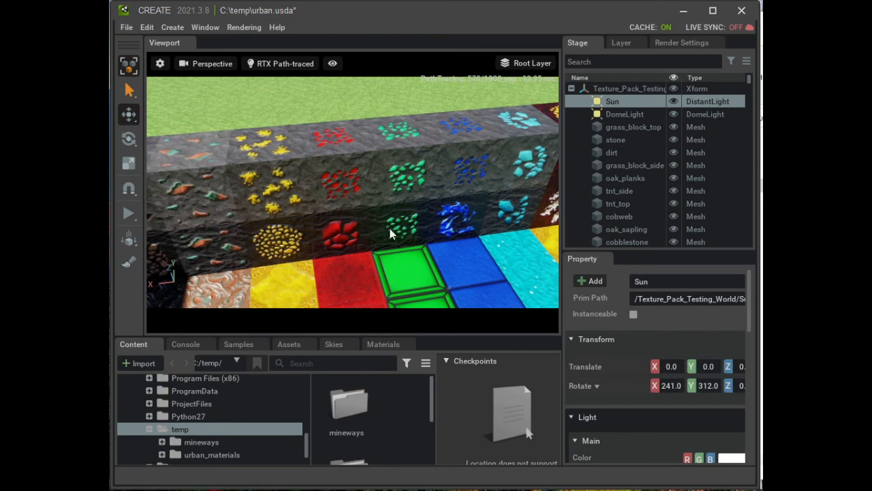